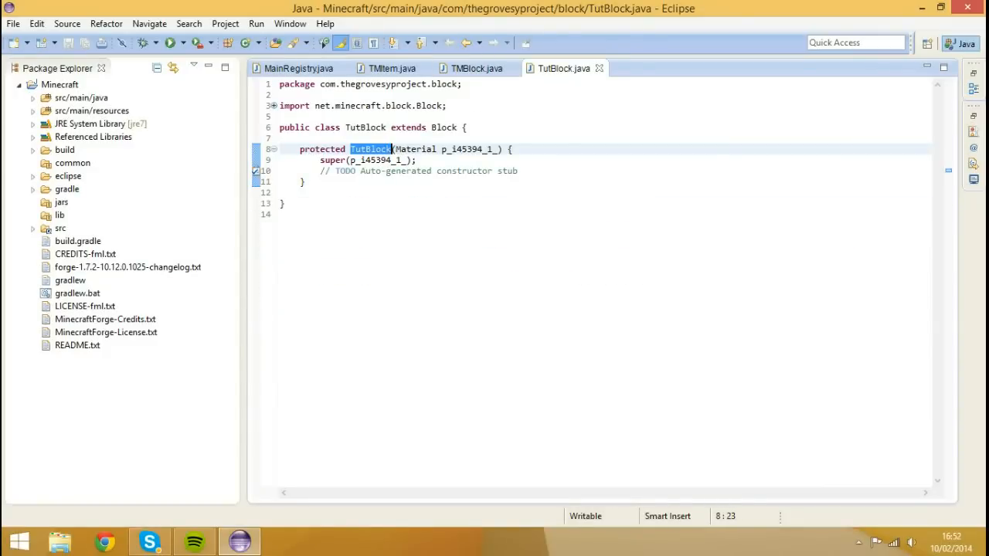
Step: Close TutBlock.java and MainRegistry.java, leaving TMItem and TMBlock open with TMItem in front
left_click(392, 68)
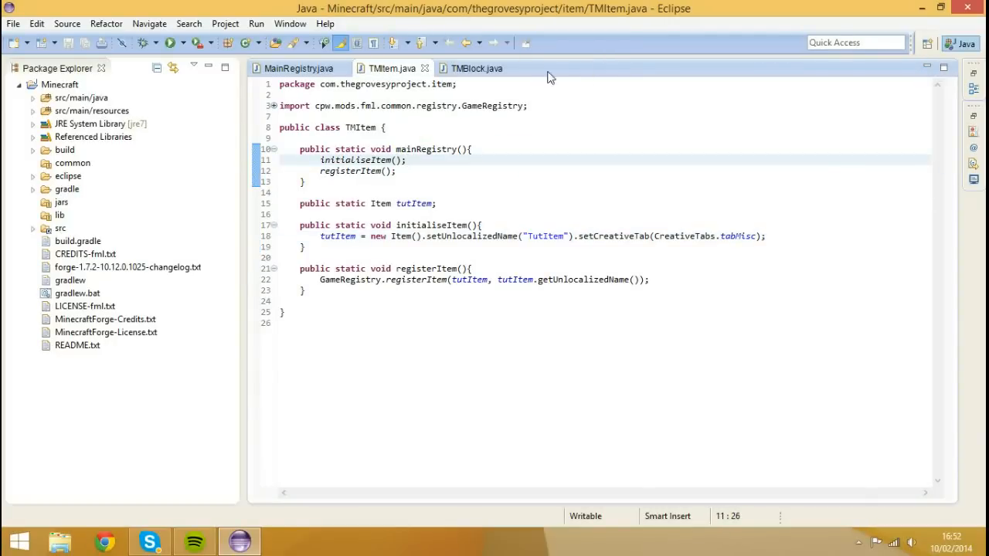
left_click(405, 159)
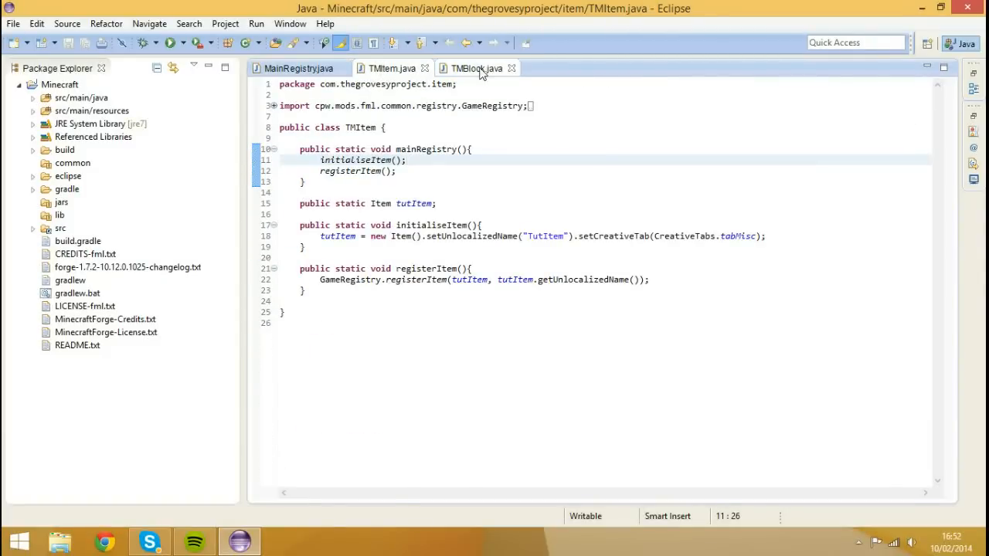
left_click(473, 68)
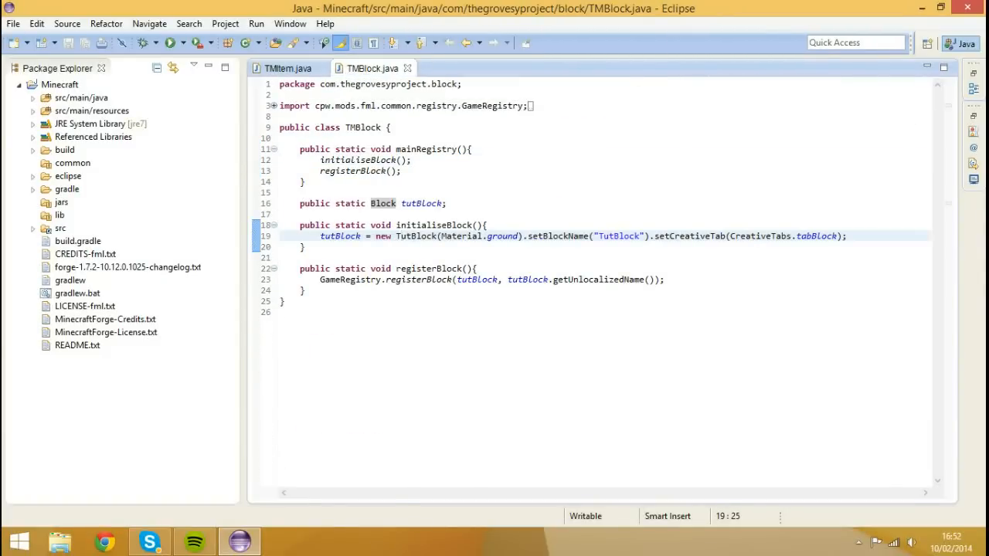
left_click(287, 68)
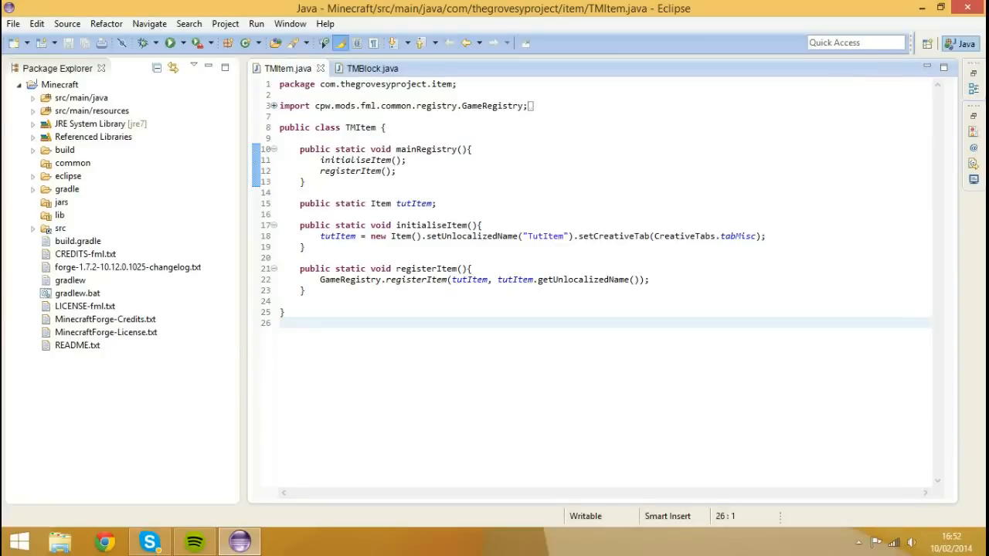
mouse_move(290, 68)
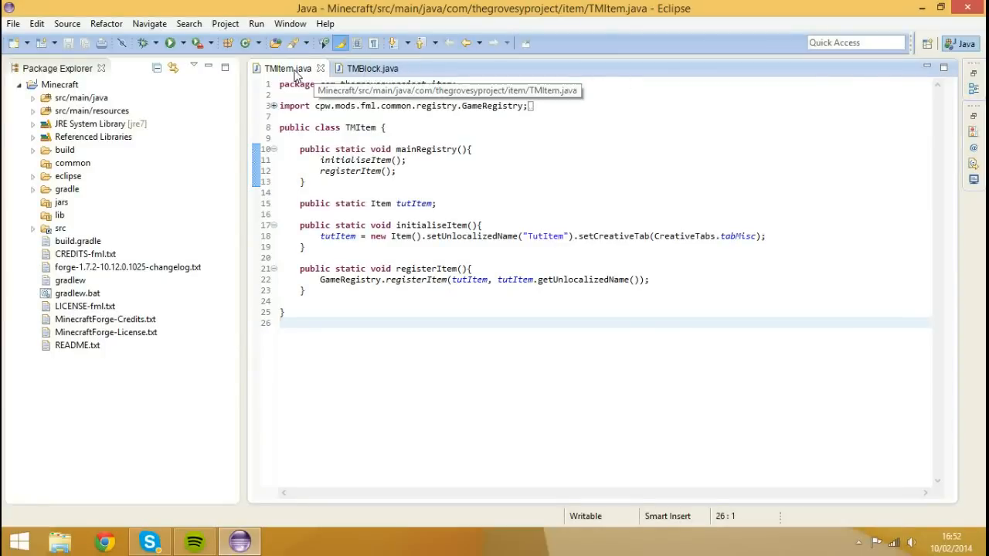
mouse_move(425, 78)
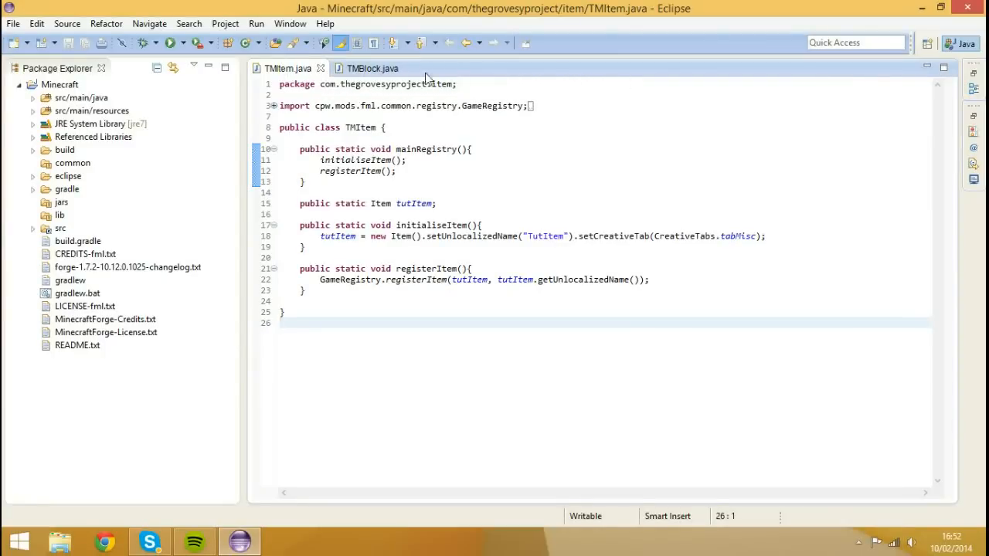
left_click(372, 68)
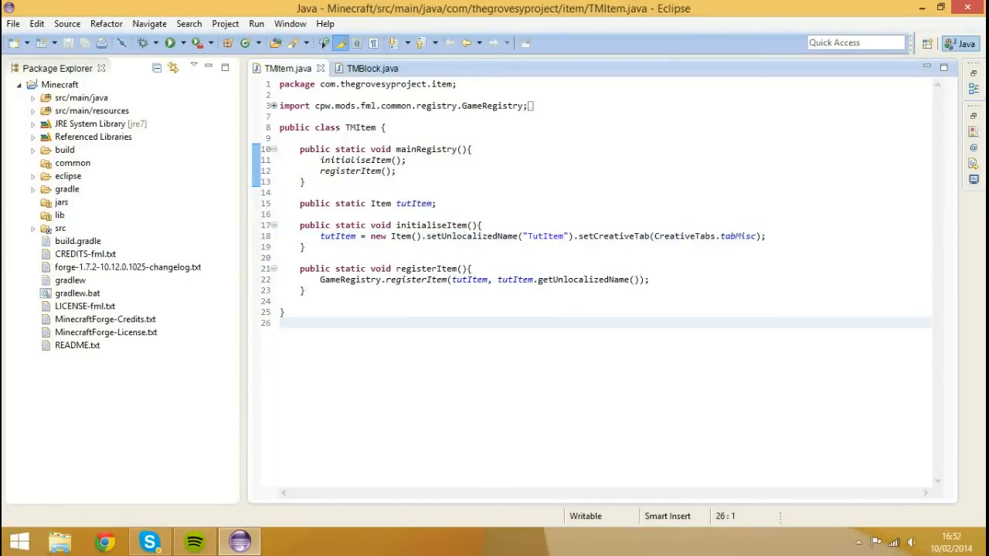
Step: Minimize Eclipse and browse to Documents > programming > mcps > Youtube Tutorials in File Explorer
left_click(921, 9)
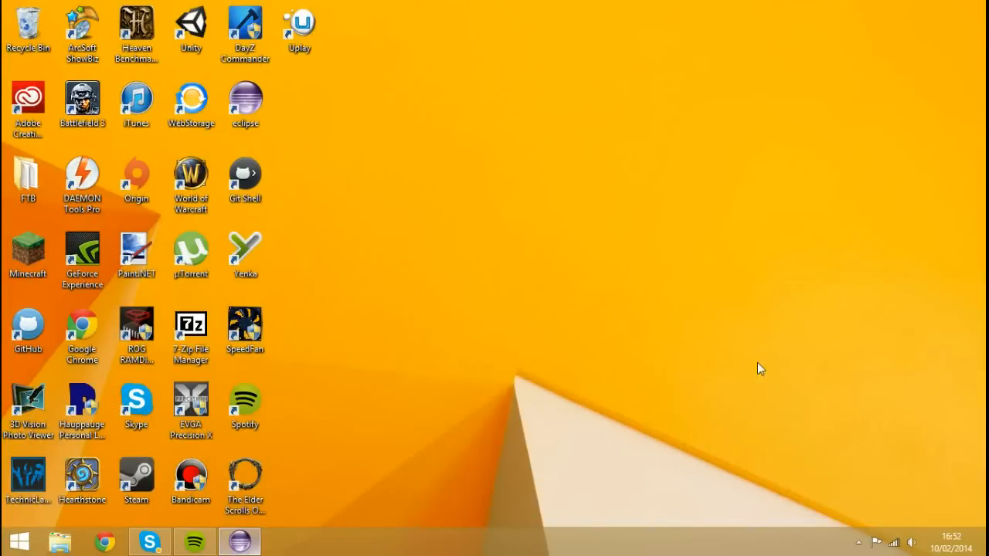
left_click(58, 541)
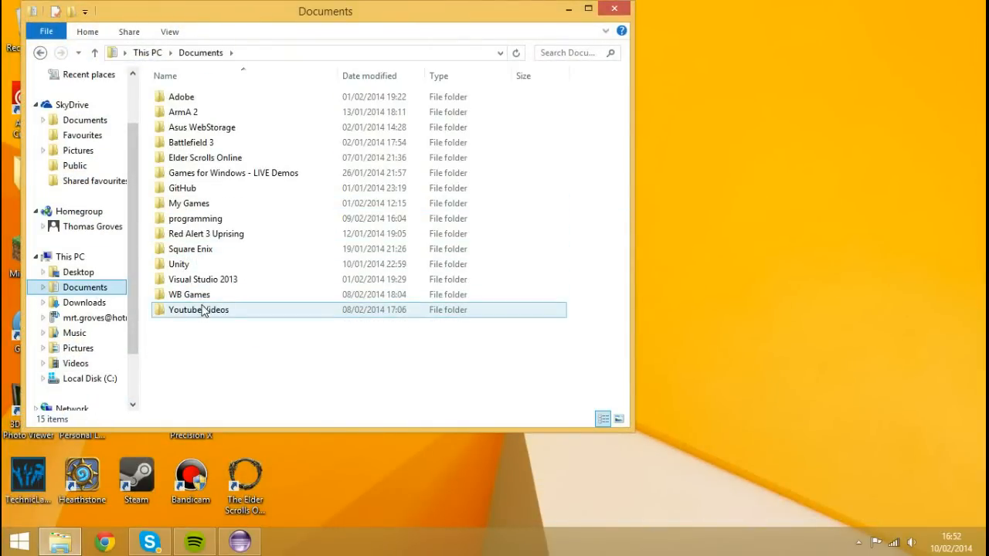
left_click(205, 233)
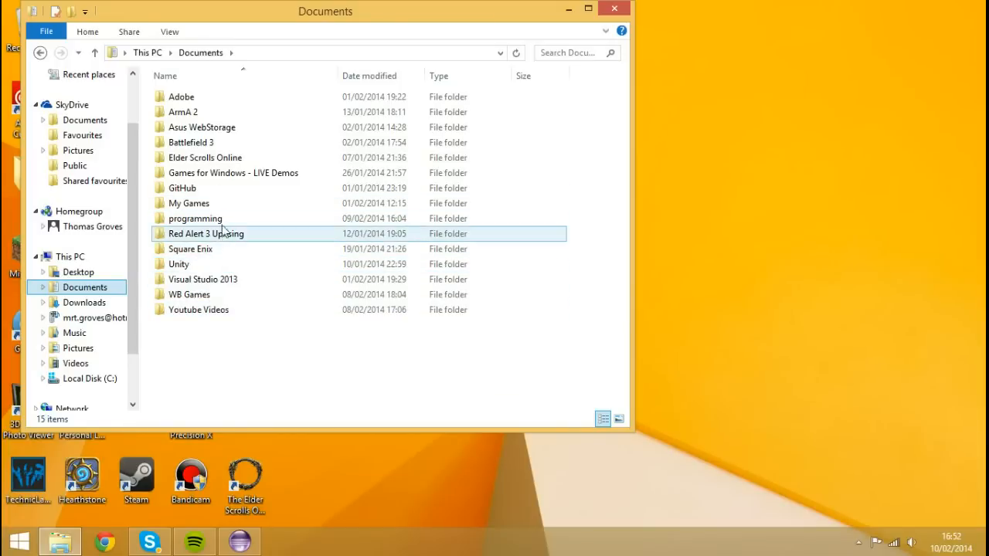
double_click(195, 218)
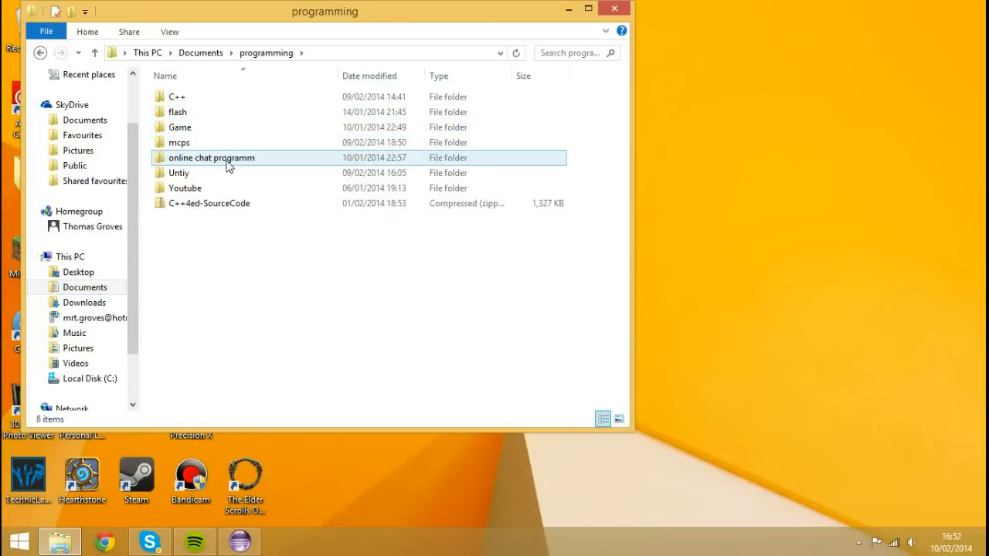
double_click(179, 142)
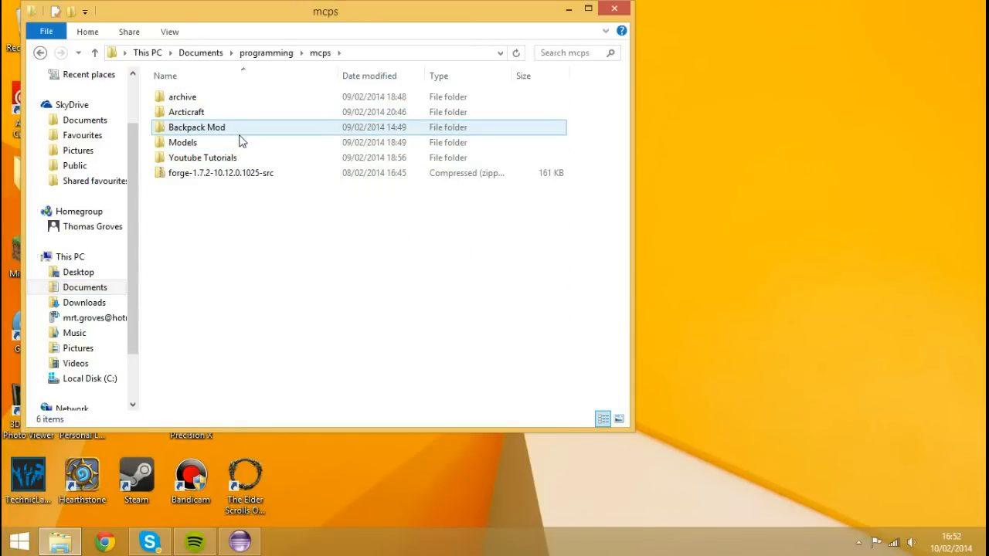
double_click(204, 158)
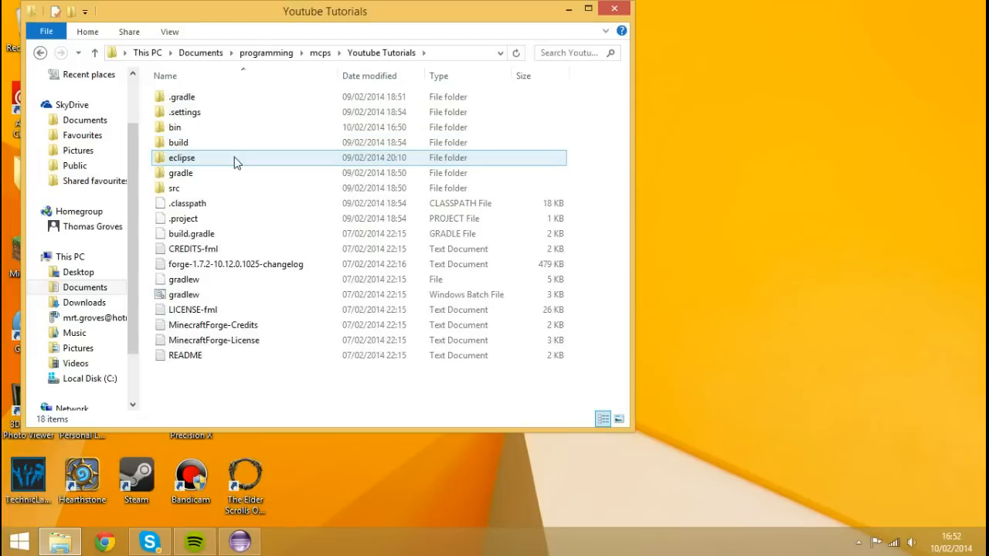
mouse_move(185, 158)
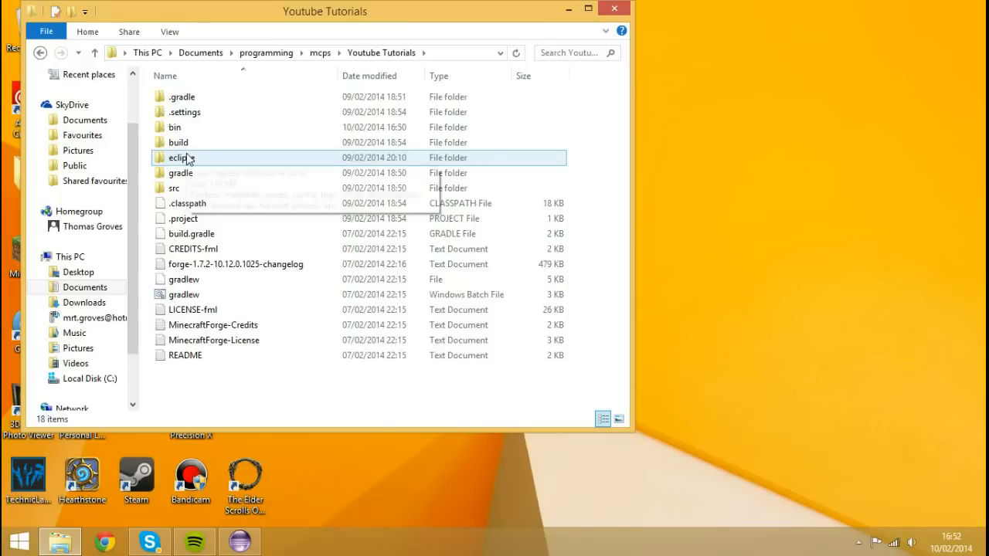
mouse_move(182, 158)
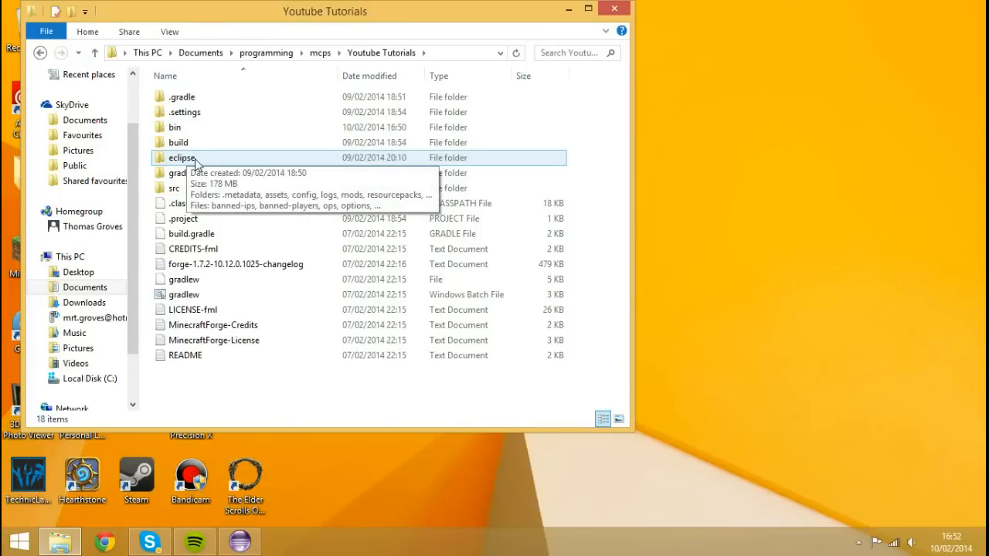
Step: Continue into src > main > java > assets, which holds the tm folder
left_click(176, 188)
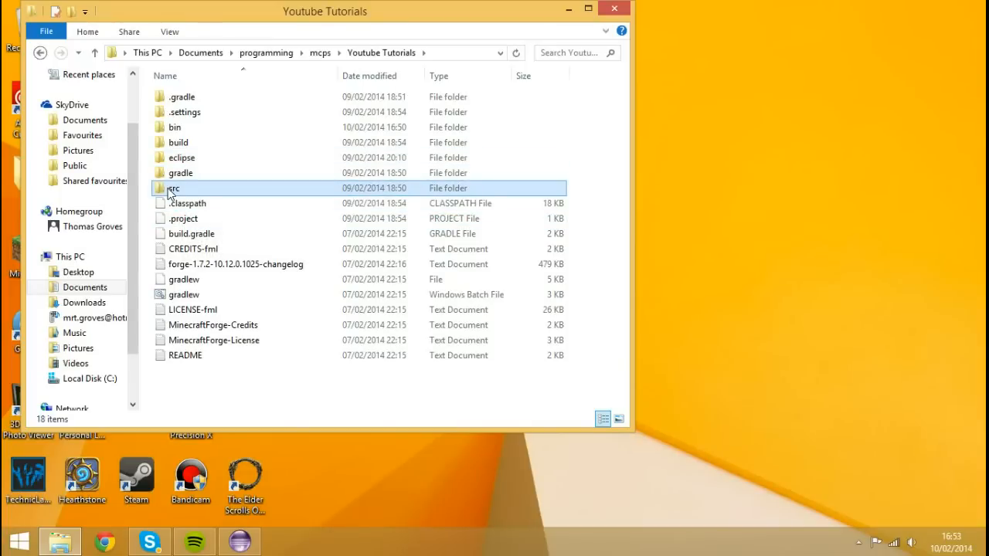
double_click(173, 188)
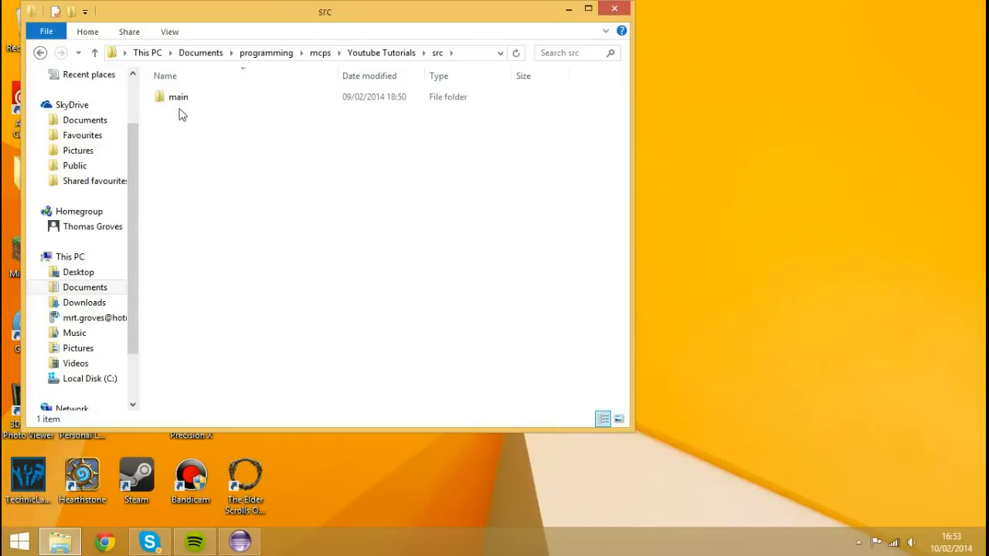
double_click(179, 96)
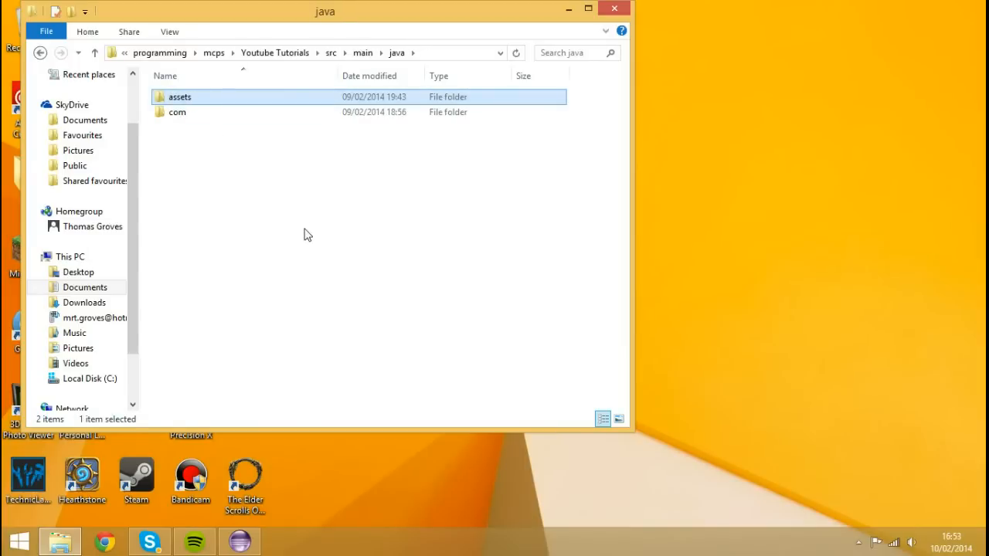
left_click(587, 347)
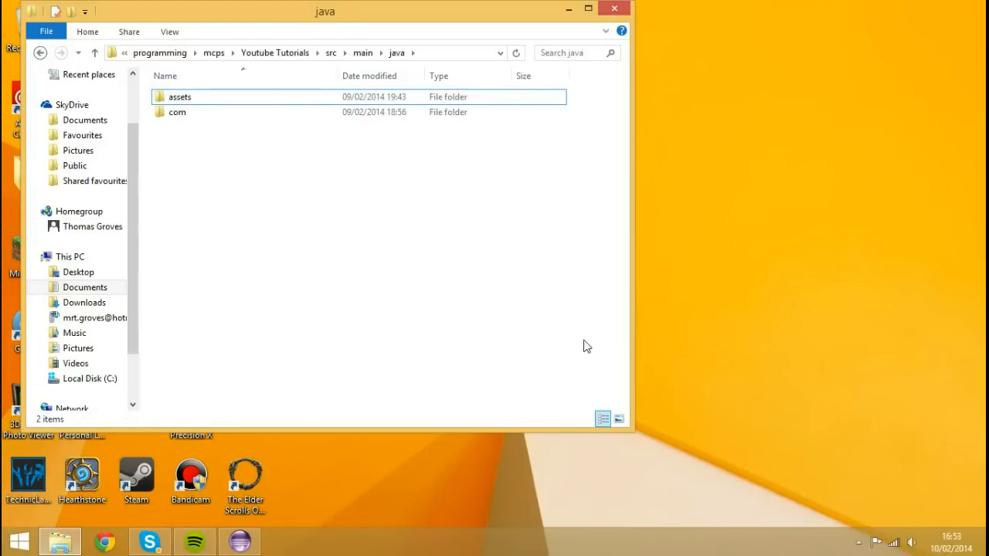
mouse_move(569, 326)
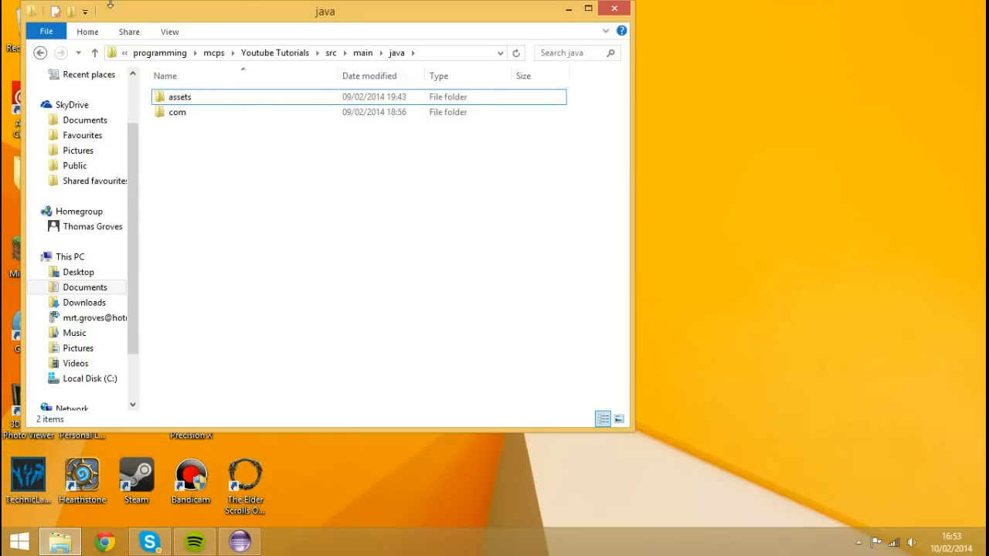
mouse_move(423, 123)
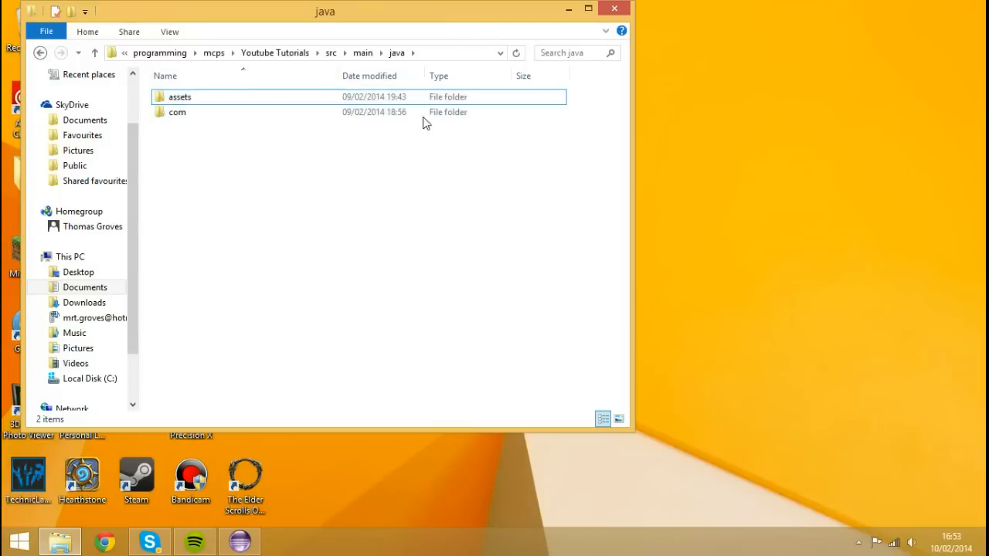
left_click(180, 96)
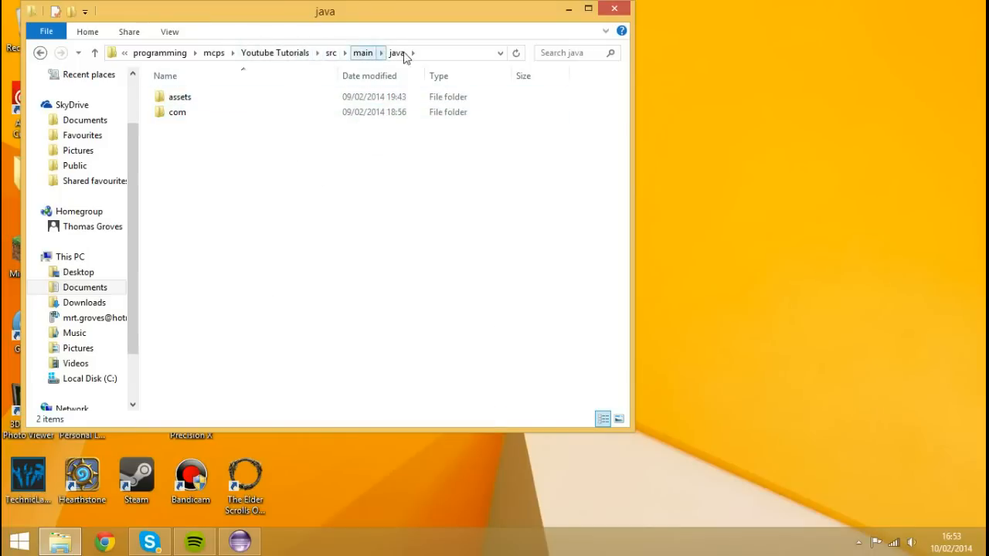
left_click(180, 96)
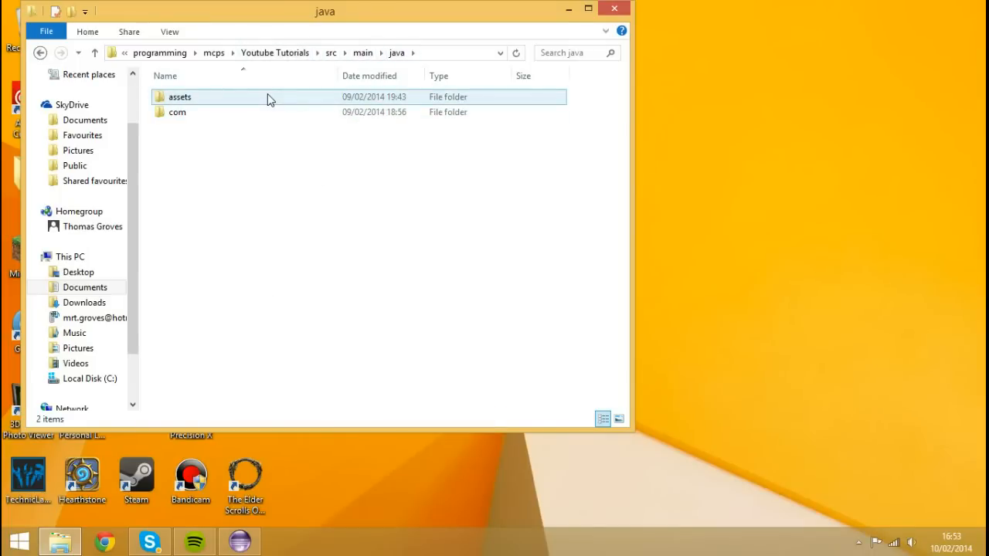
double_click(179, 96)
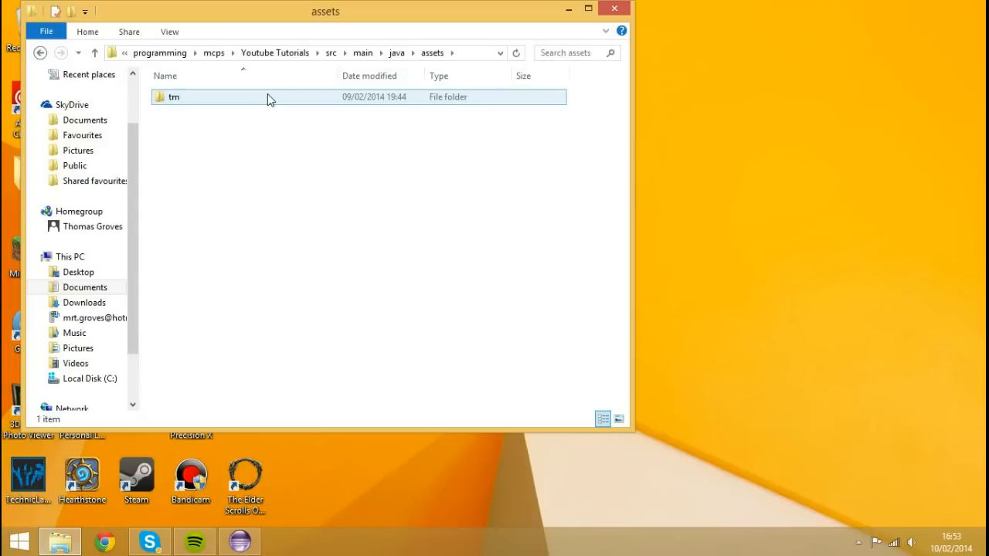
left_click(229, 246)
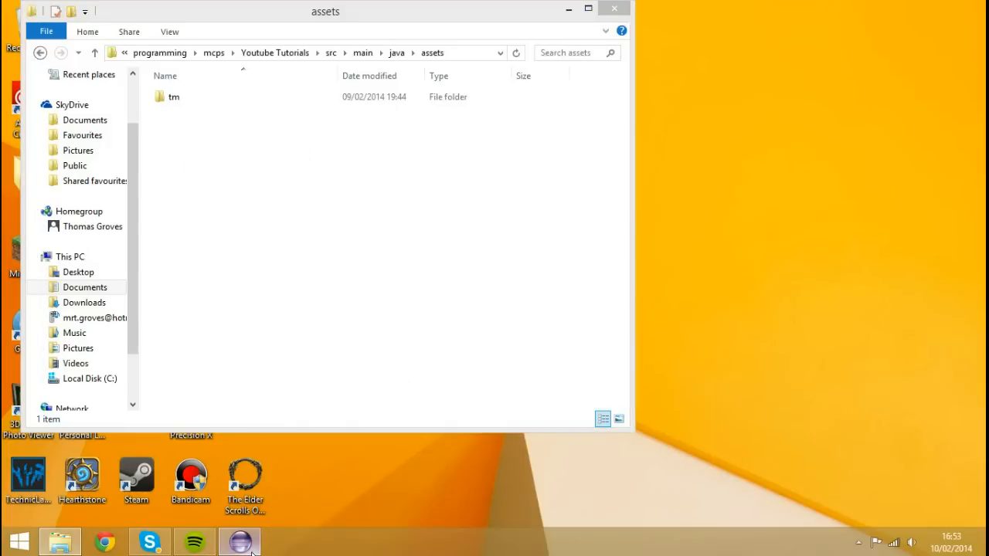
Step: Return to Eclipse and open Strings.java in the lib package to read the MODID "tm"
left_click(238, 541)
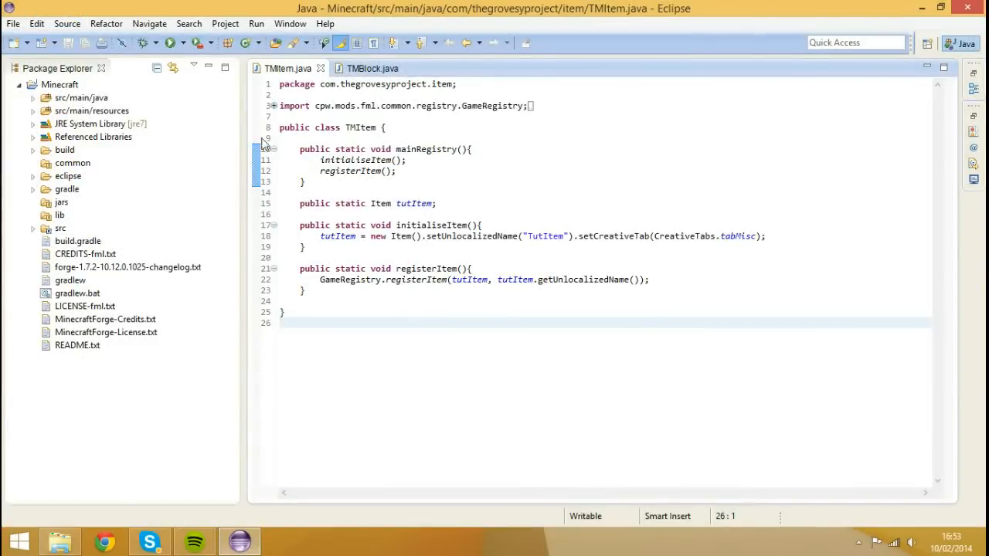
left_click(34, 97)
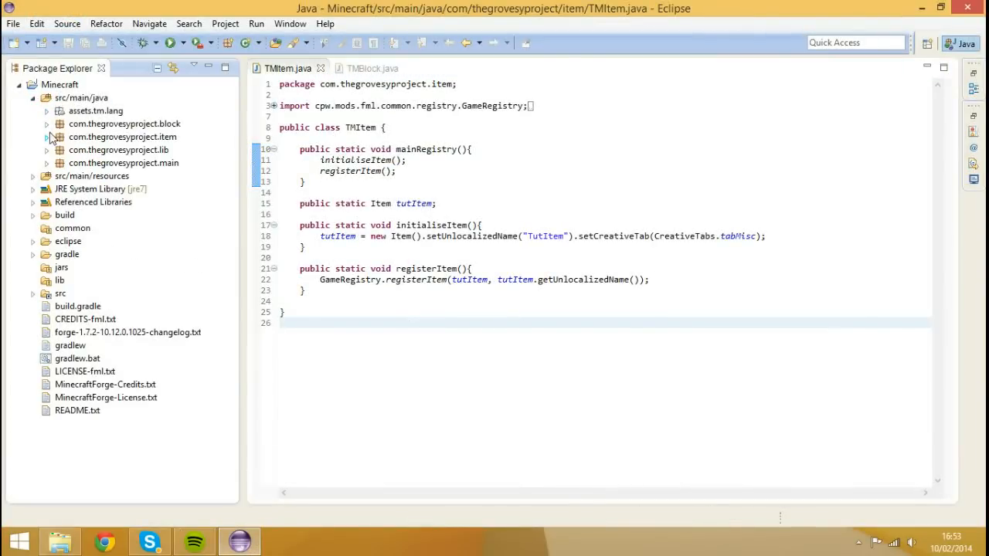
left_click(48, 150)
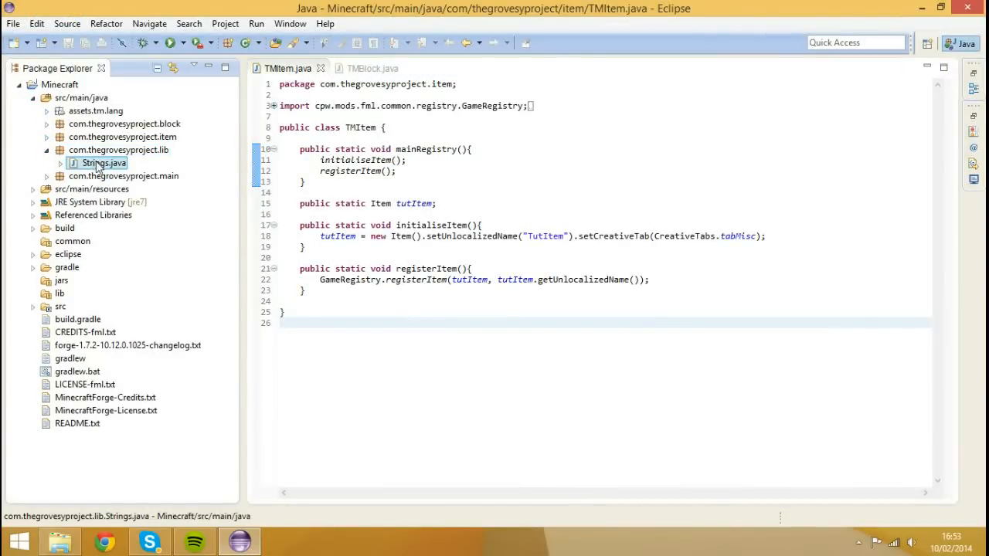
double_click(103, 164)
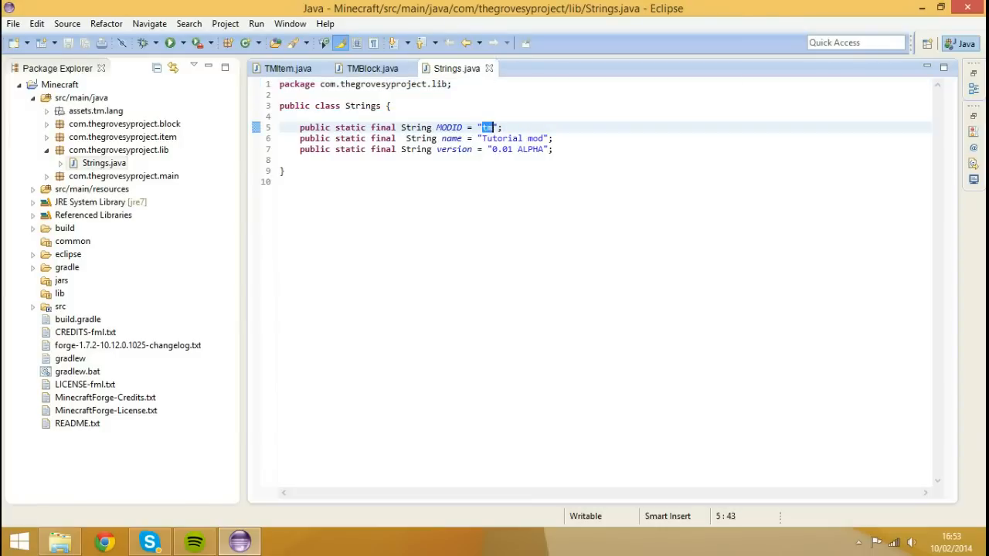
mouse_move(266, 430)
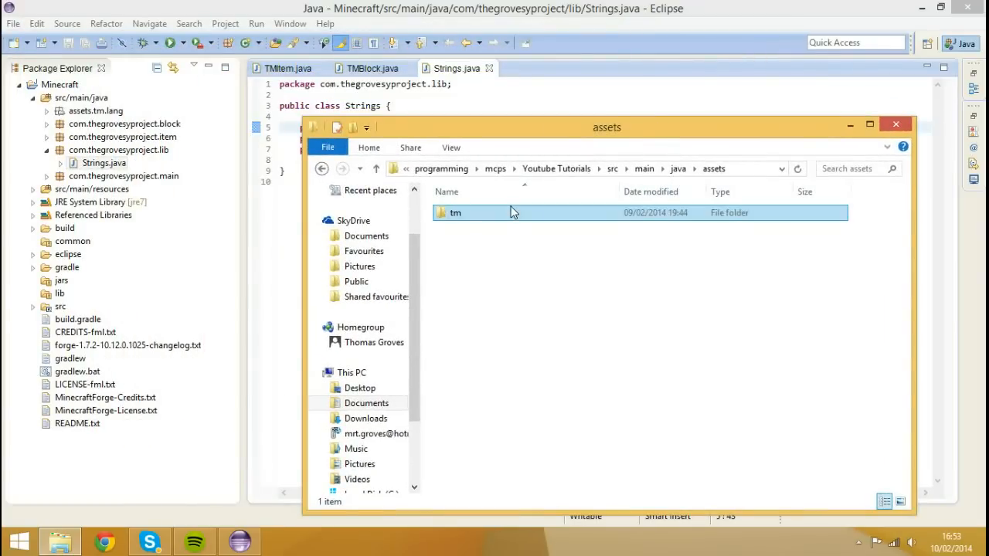
Step: Inside assets/tm, create a new folder named textures
double_click(456, 213)
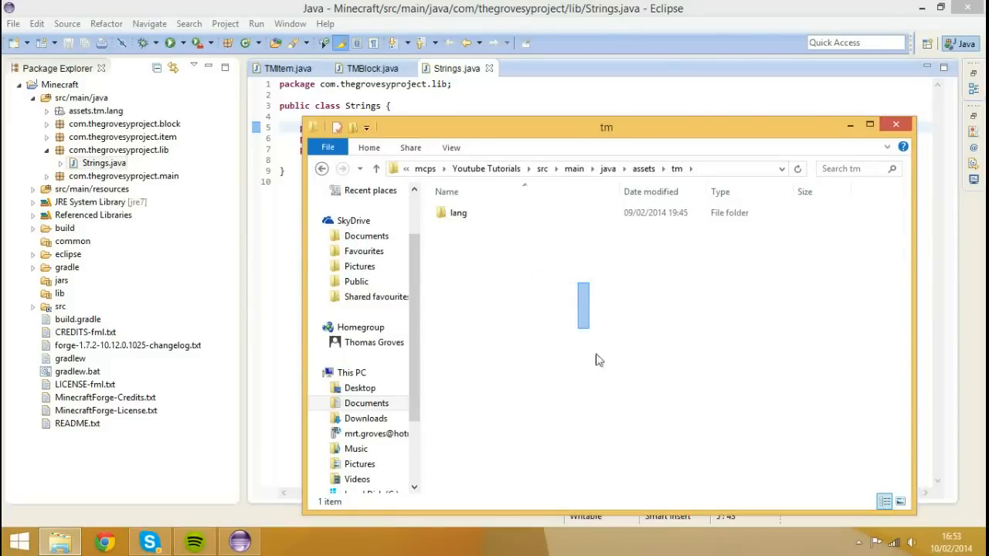
left_click(459, 213)
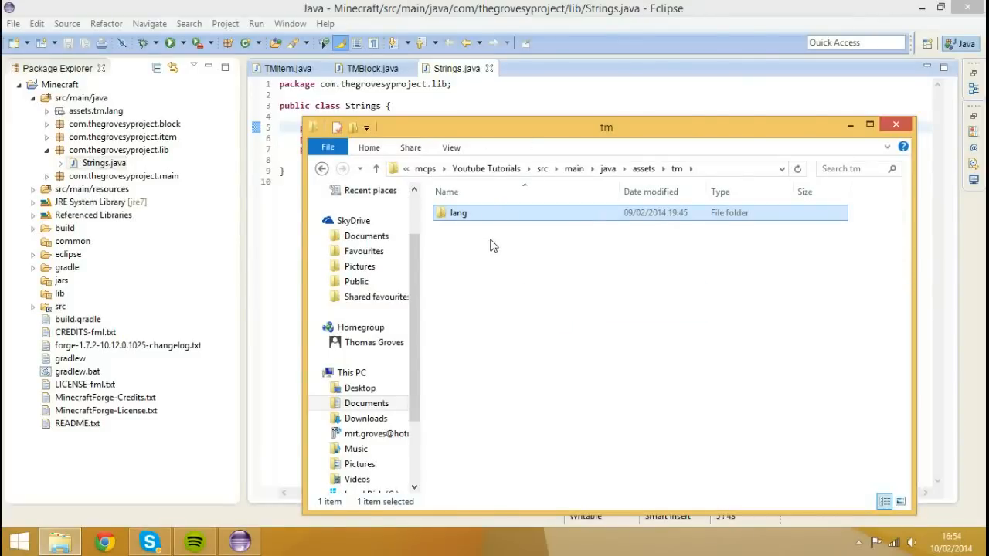
left_click(498, 263)
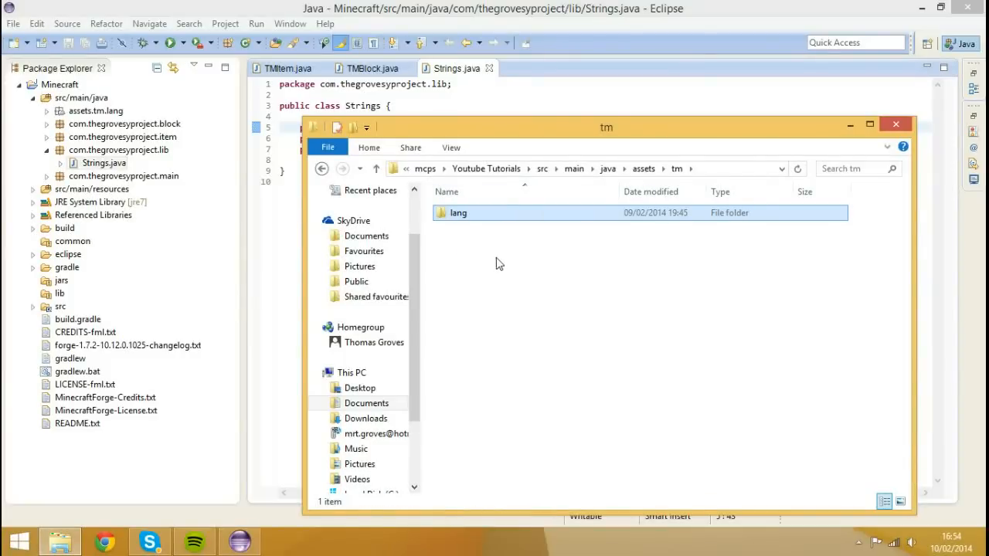
left_click(458, 214)
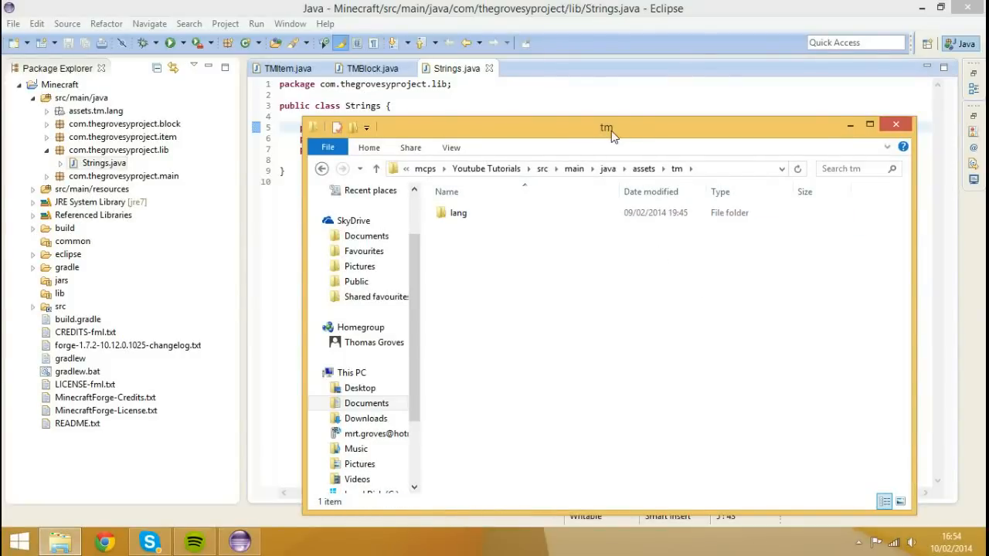
left_click_drag(605, 127, 548, 102)
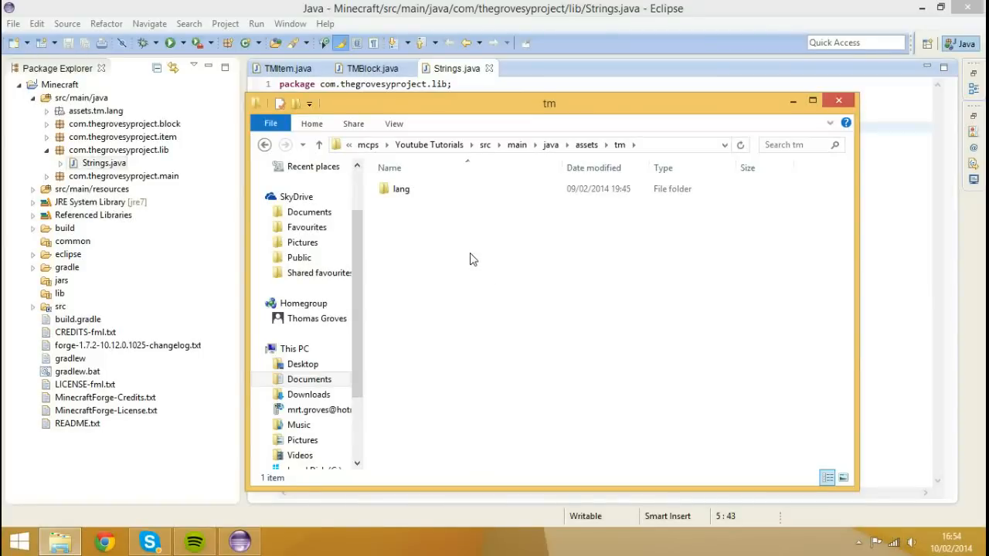
right_click(473, 260)
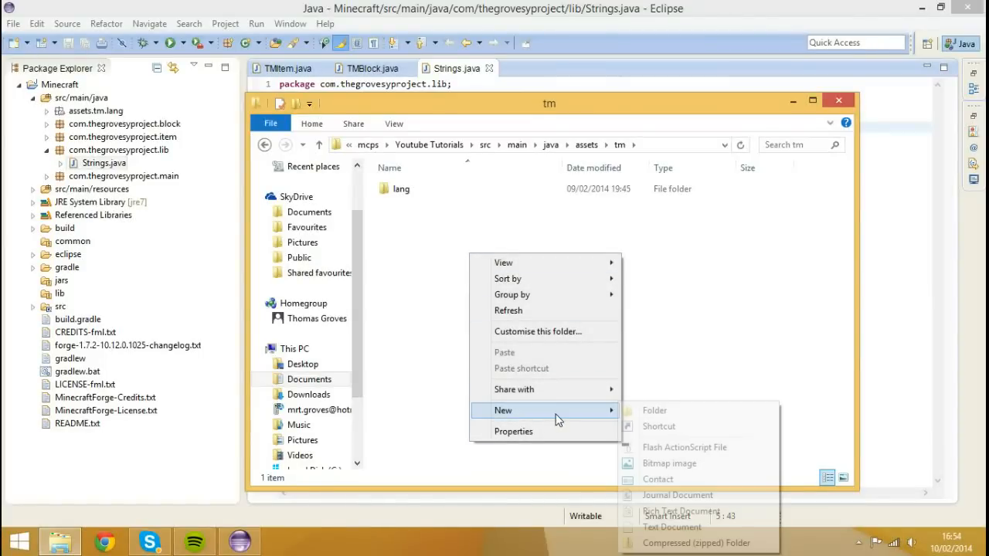
left_click(656, 411)
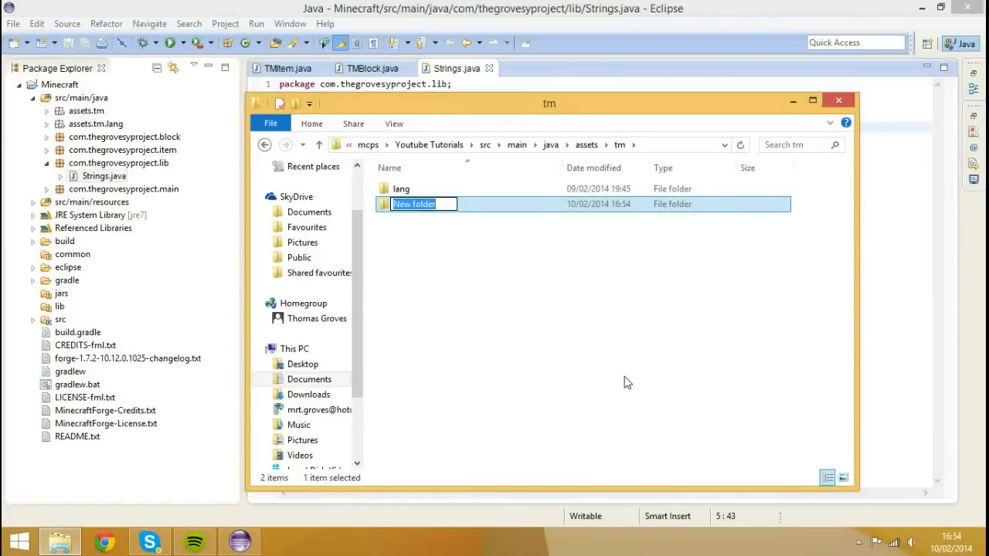
type("textures")
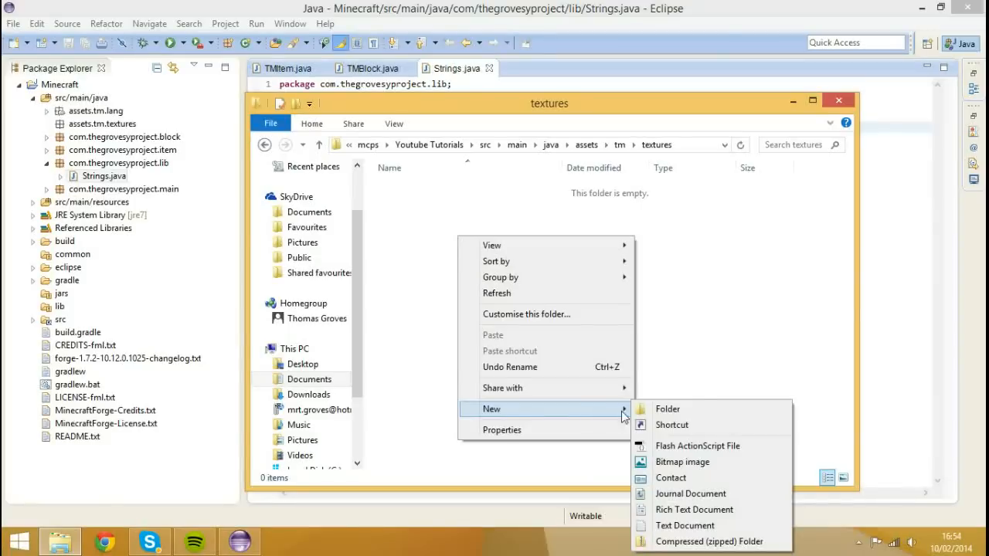
Step: Create block and item subfolders in textures, then search Start and launch Paint.NET
left_click(668, 408)
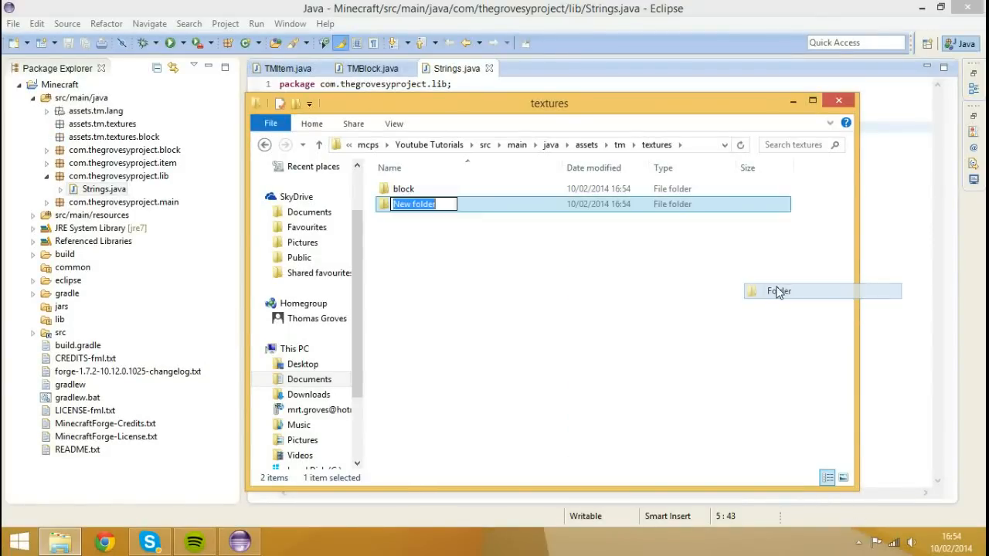
type("item")
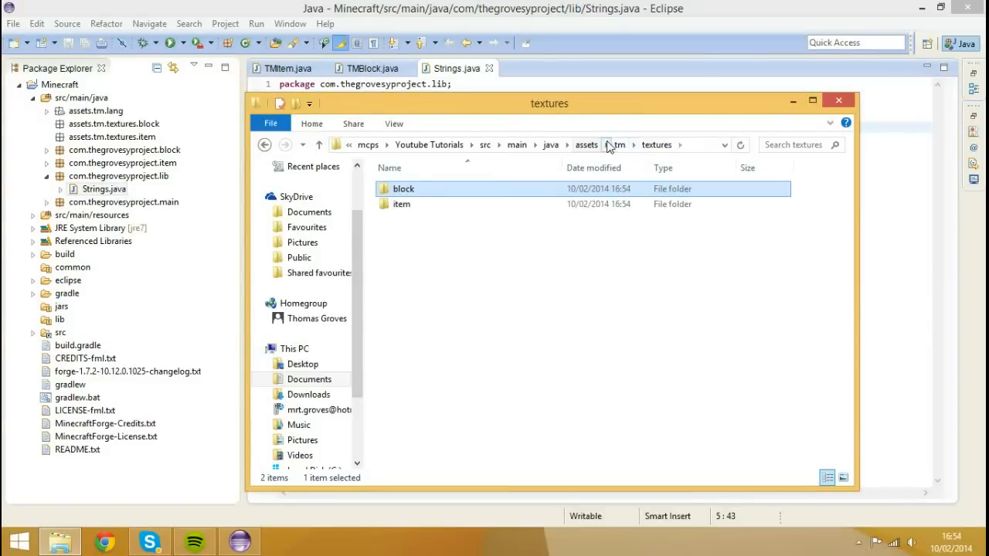
left_click(838, 101)
type("pai")
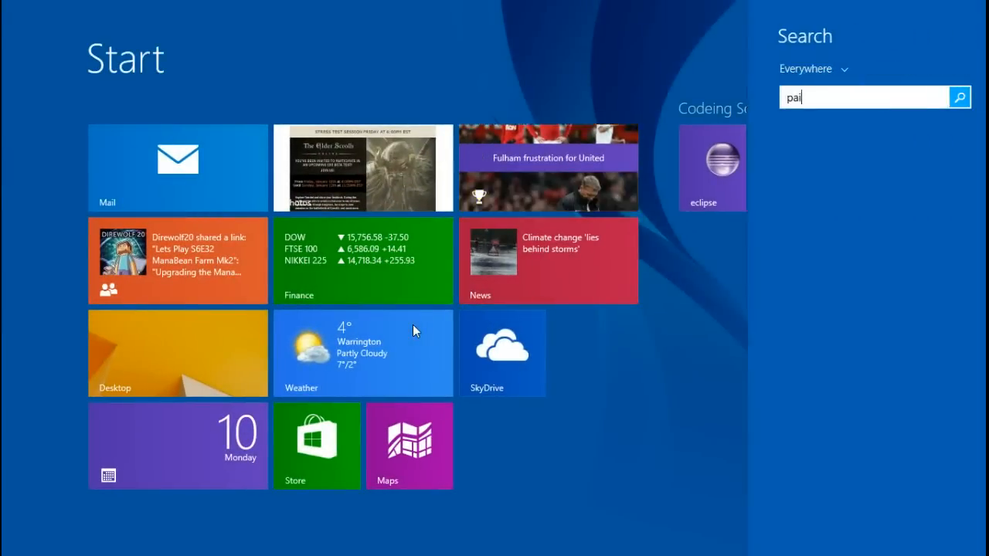
type("nt.NET")
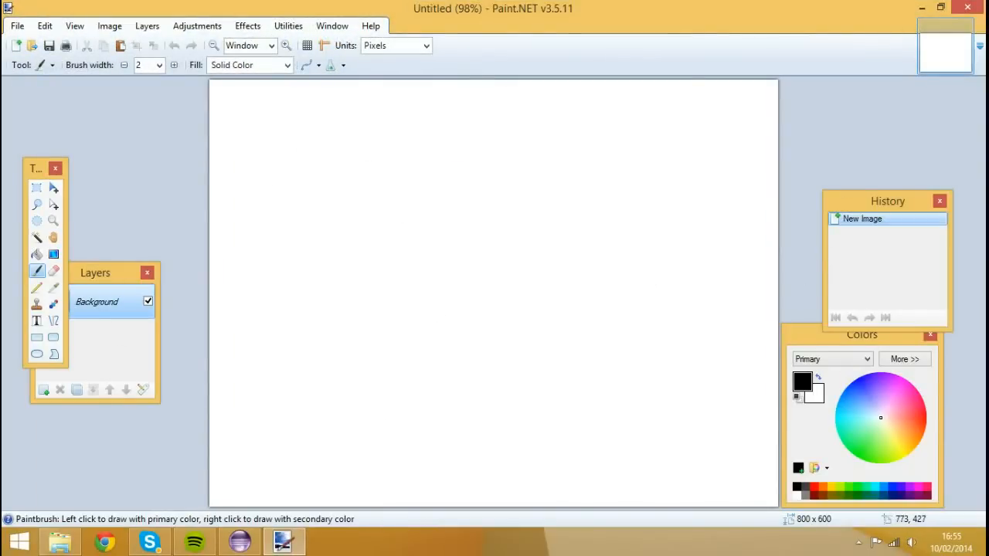
mouse_move(711, 290)
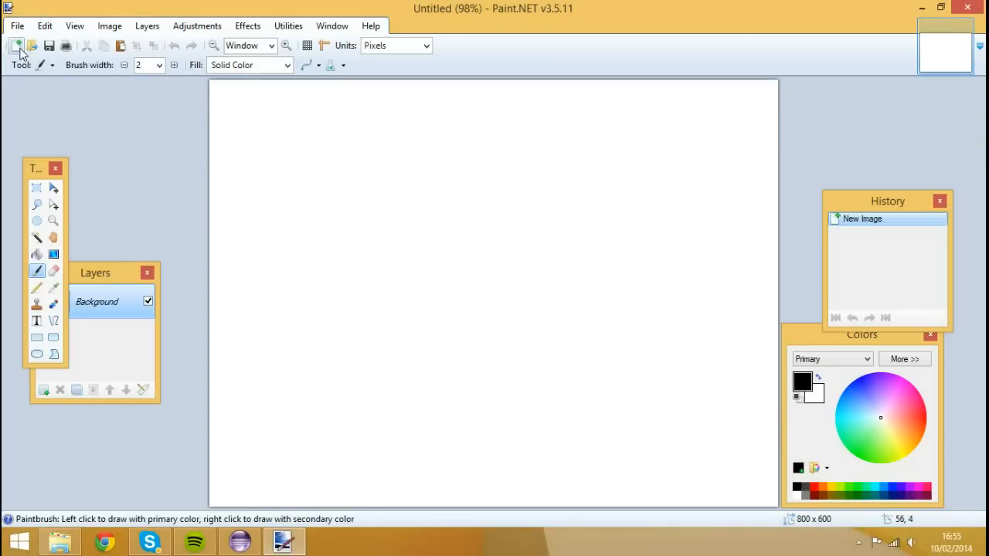
Step: Create a new 16×16 image and erase the white canvas to transparency
left_click(14, 47)
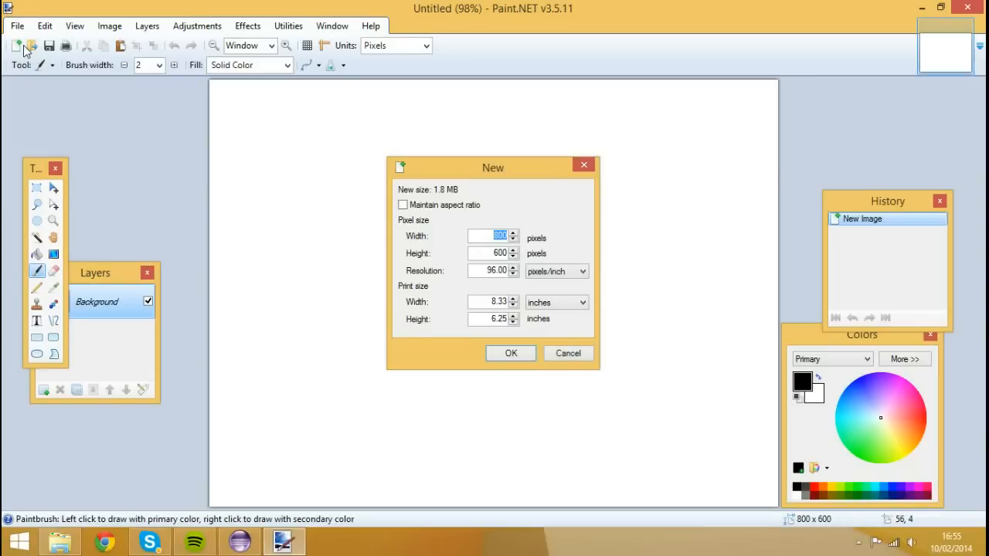
type("16")
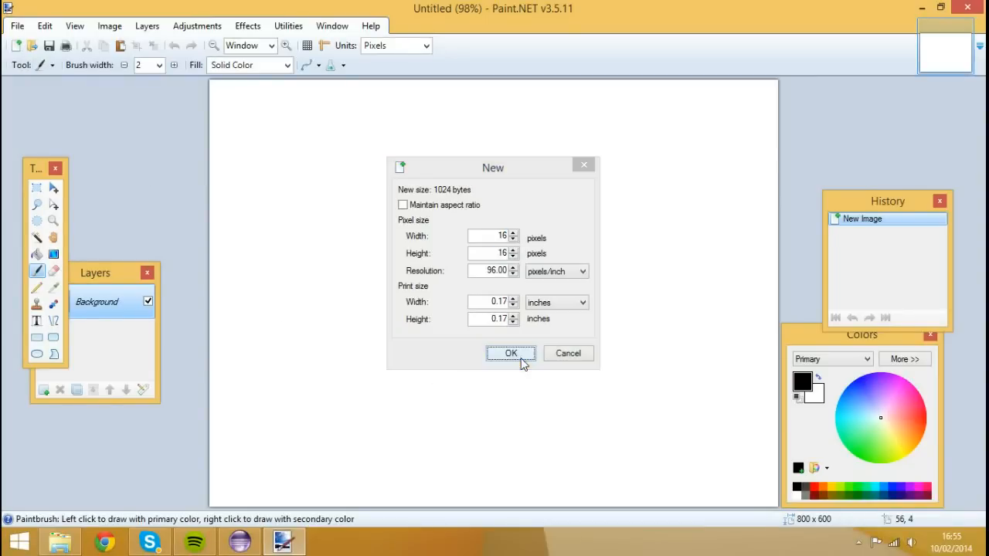
left_click(510, 353)
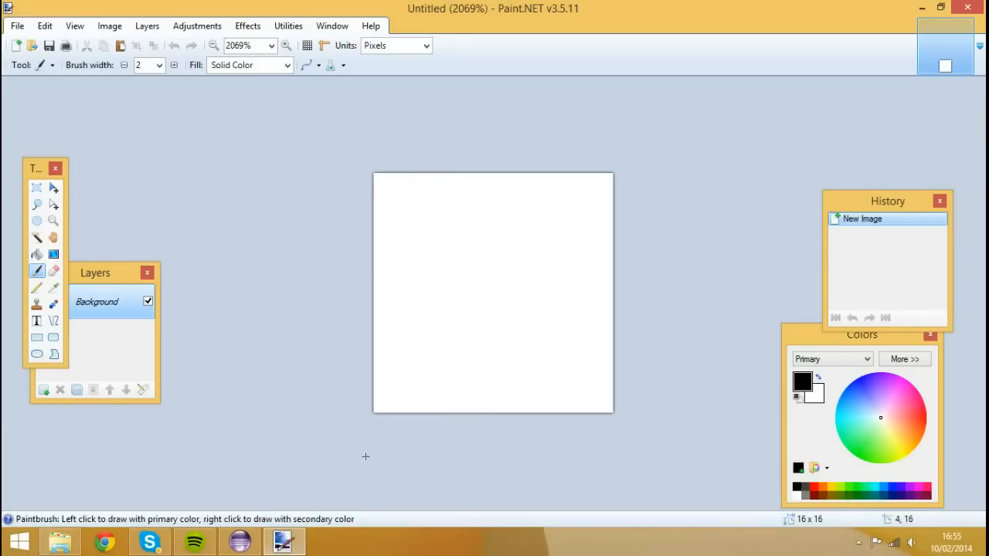
mouse_move(241, 541)
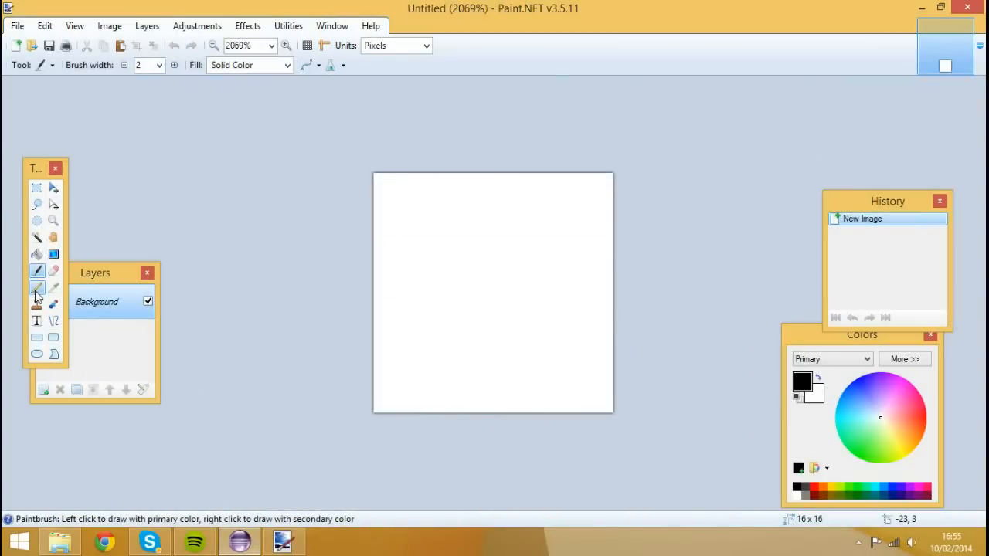
left_click(37, 187)
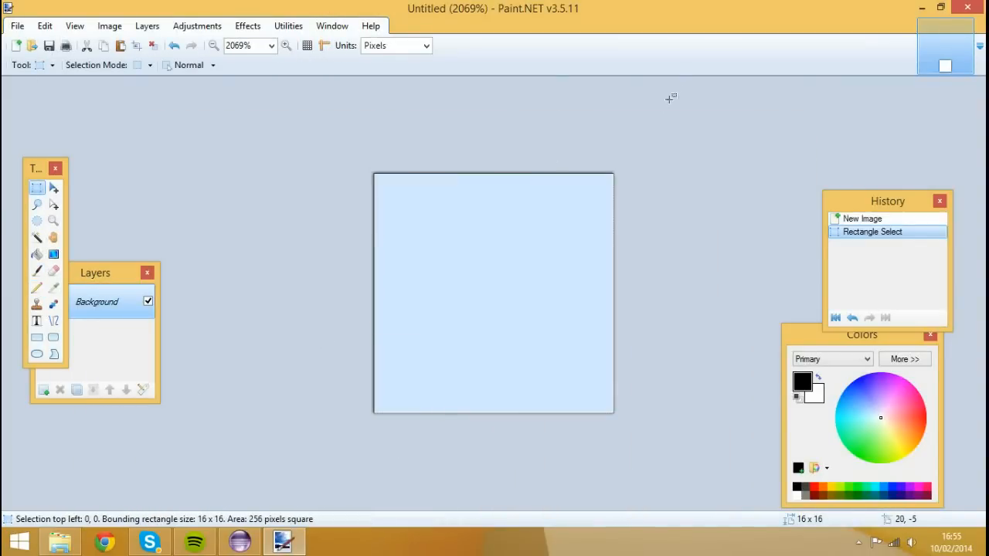
key("Delete")
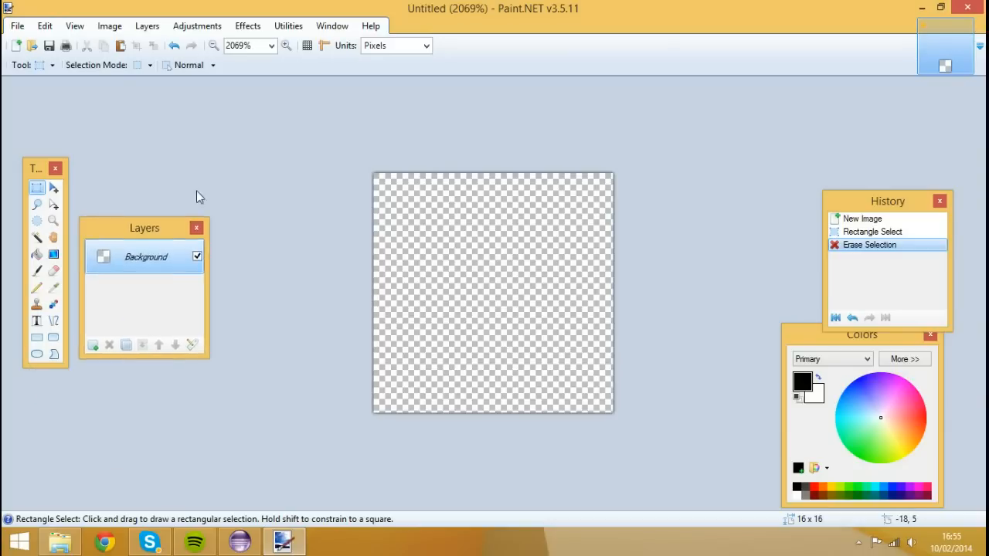
left_click_drag(145, 227, 201, 88)
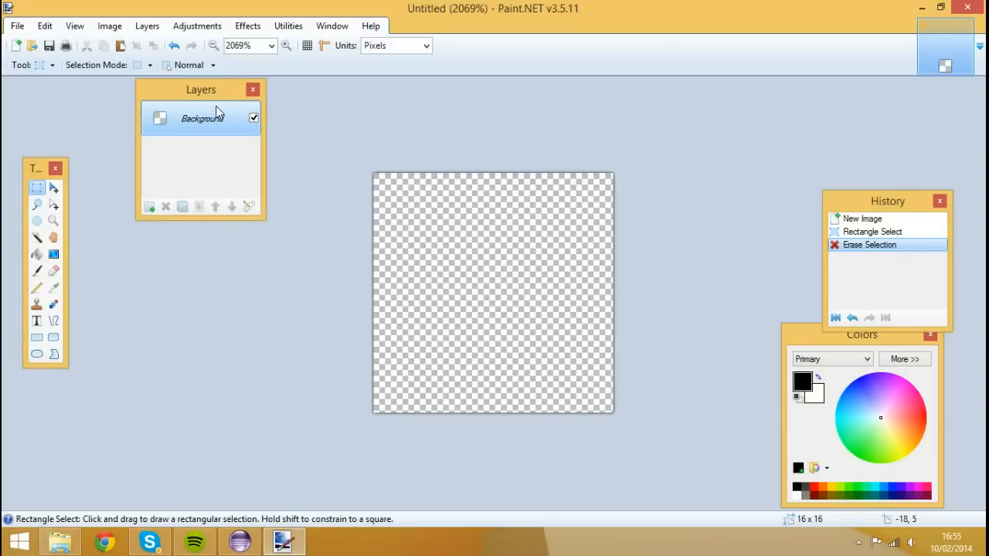
mouse_move(323, 288)
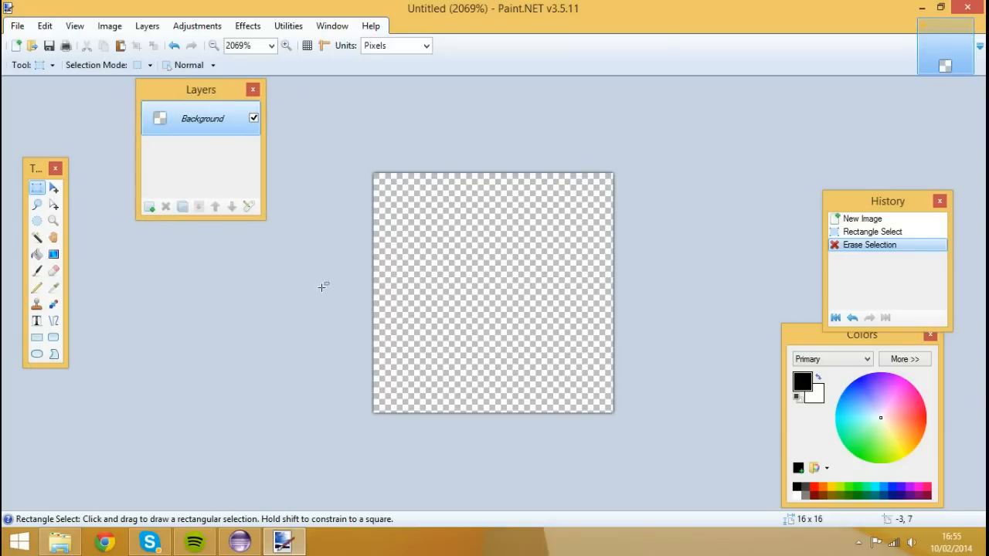
mouse_move(31, 288)
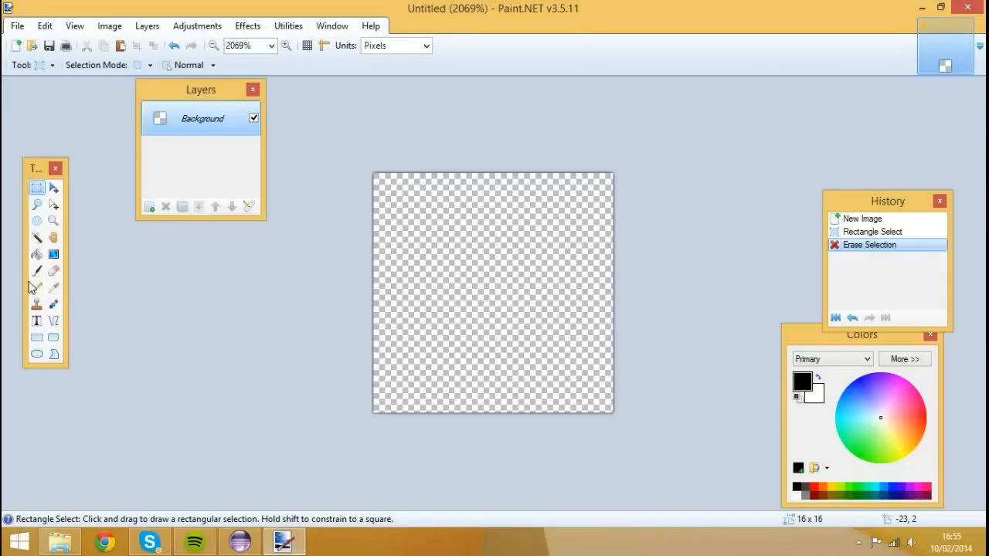
Step: Flood-fill the canvas red and add a blue letter T with the Text tool
left_click(37, 254)
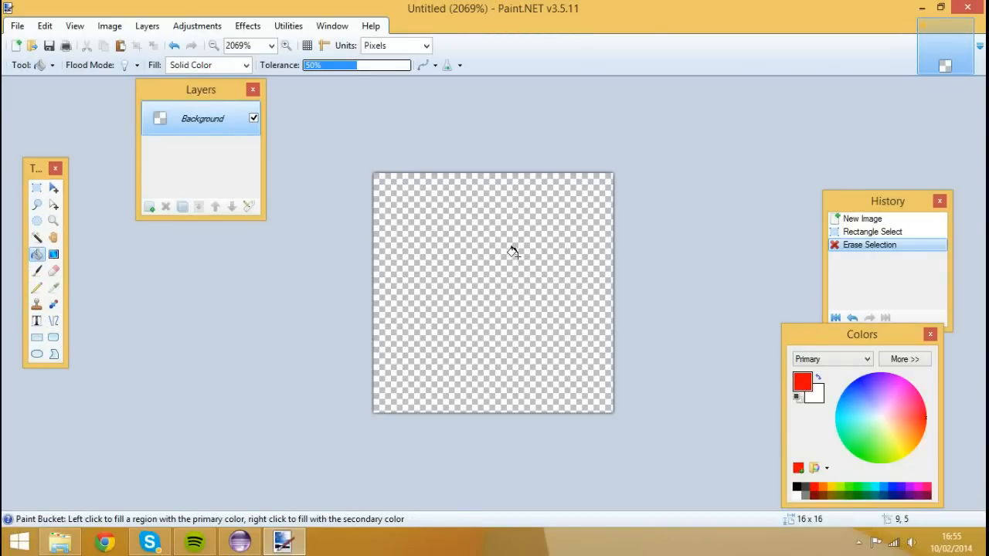
left_click(513, 254)
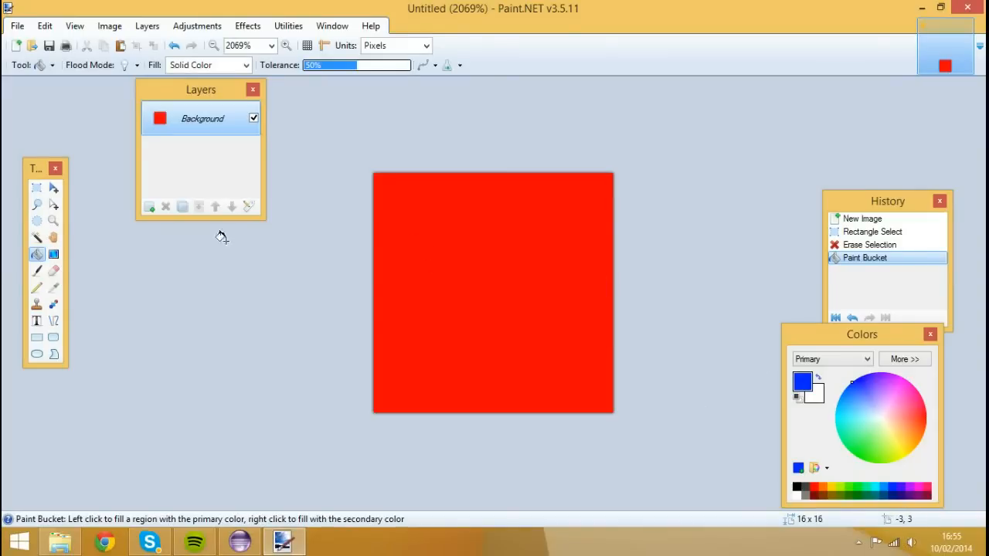
left_click(37, 286)
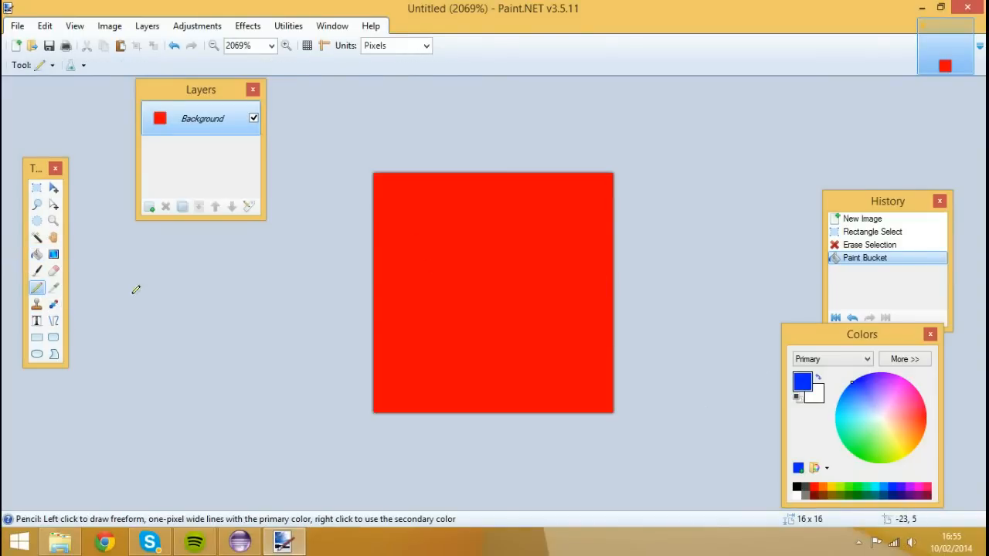
mouse_move(430, 195)
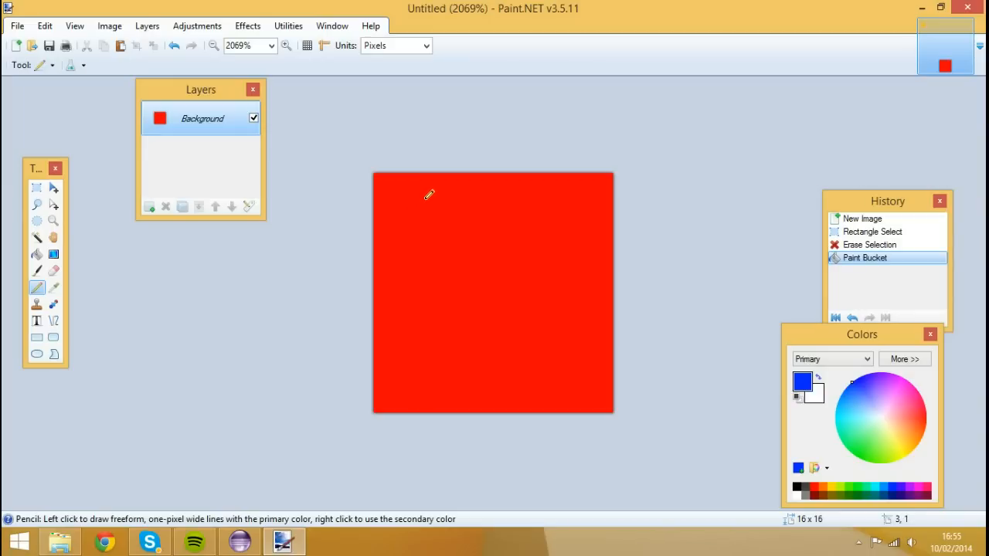
mouse_move(14, 256)
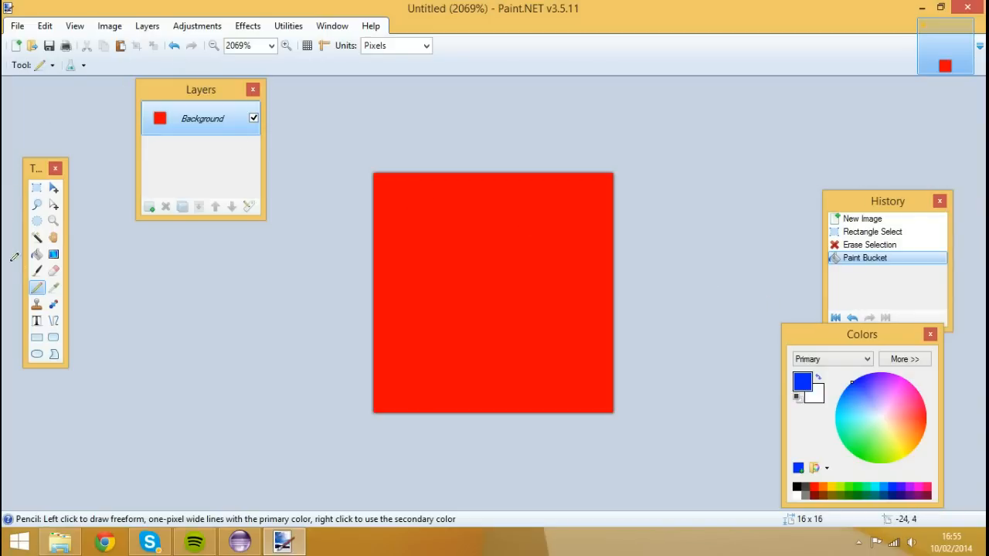
left_click(37, 320)
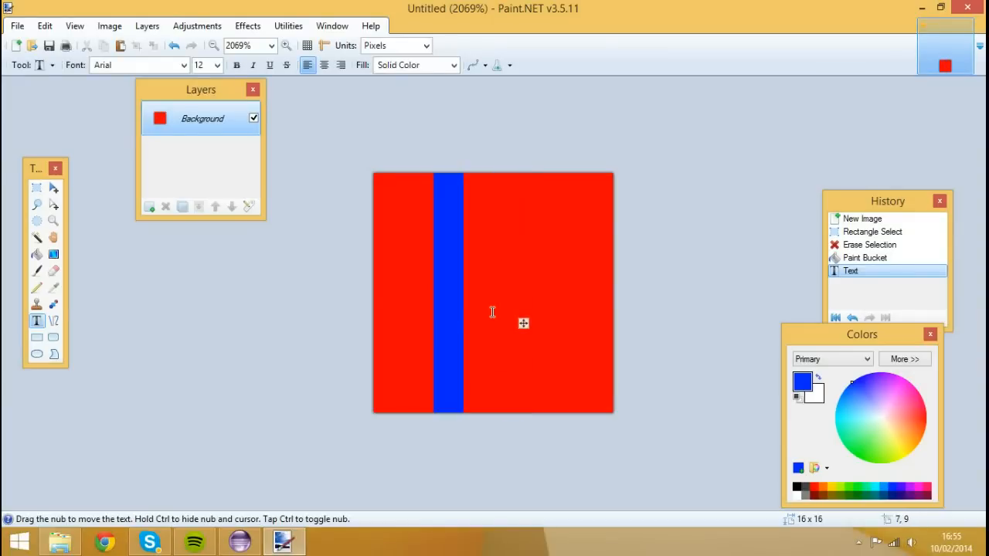
type("T")
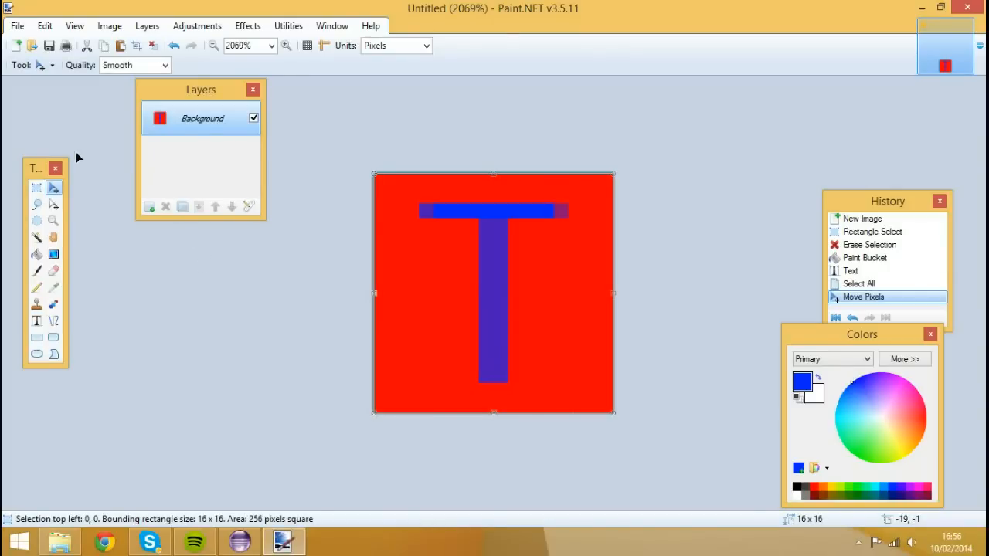
mouse_move(34, 48)
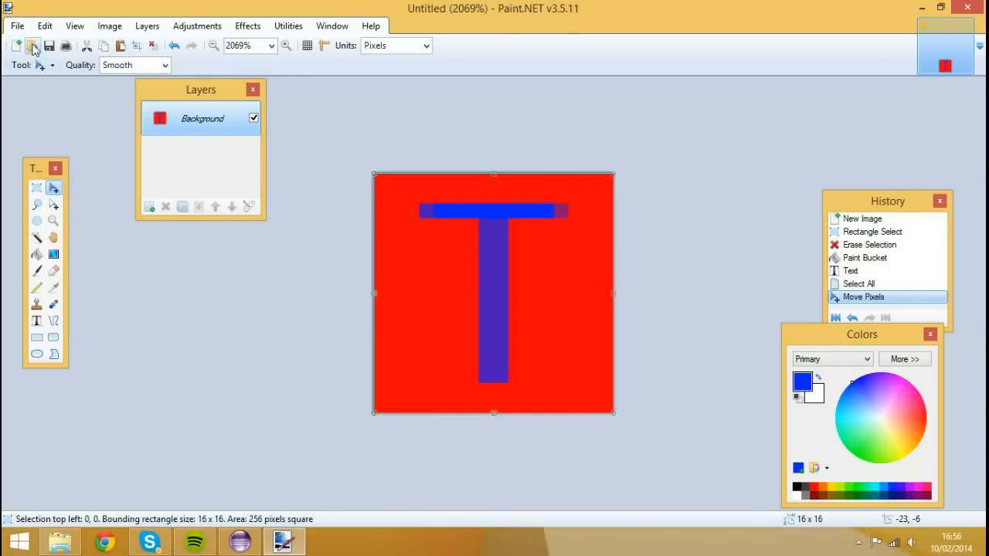
mouse_move(408, 262)
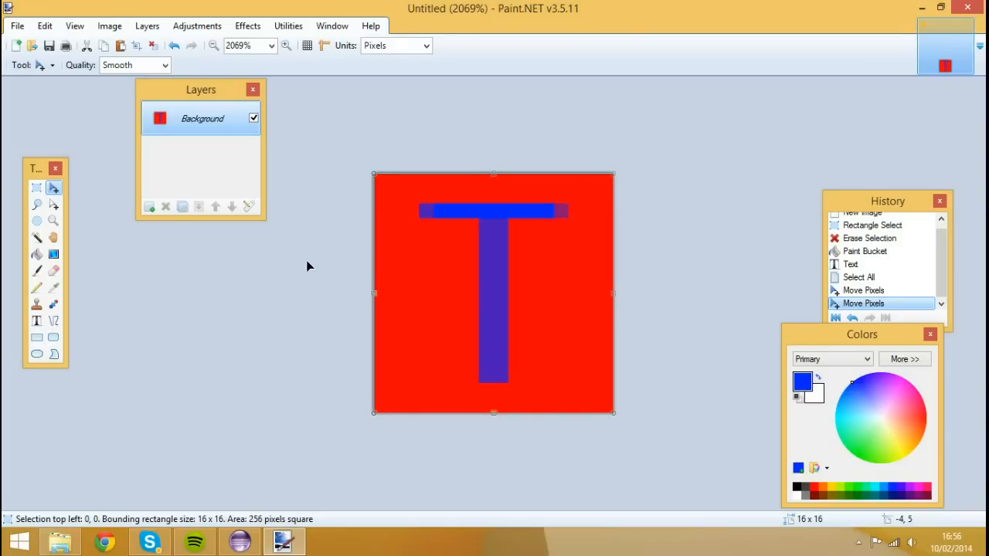
mouse_move(217, 258)
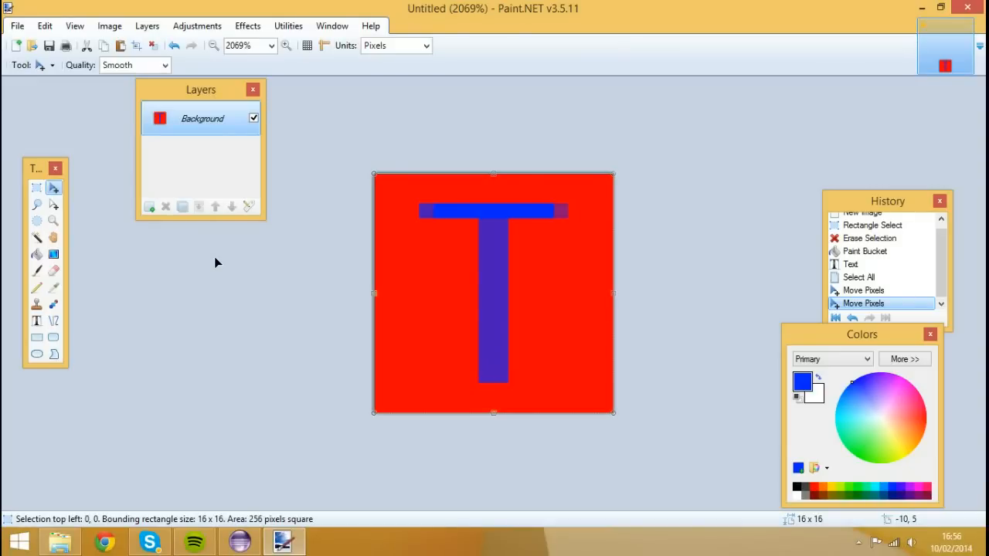
mouse_move(590, 378)
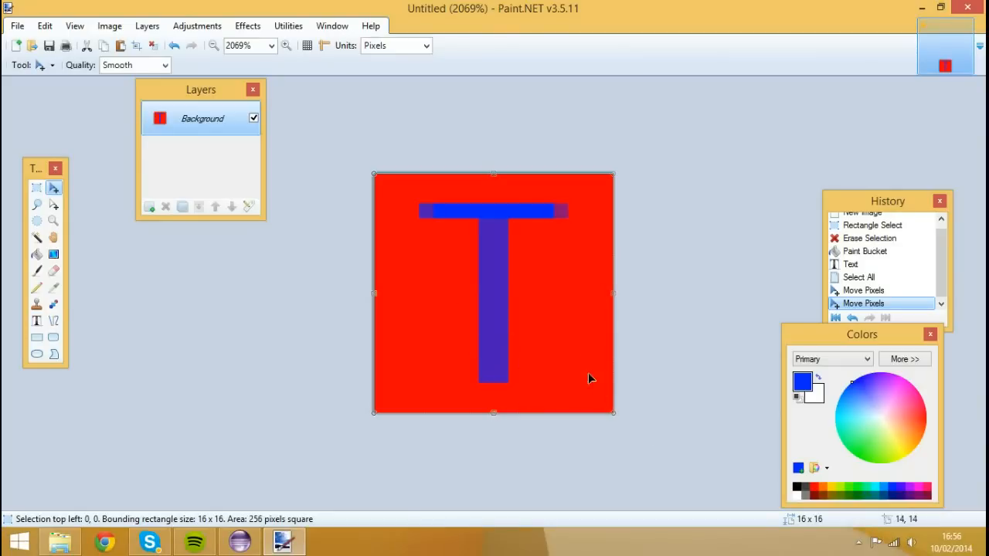
mouse_move(476, 303)
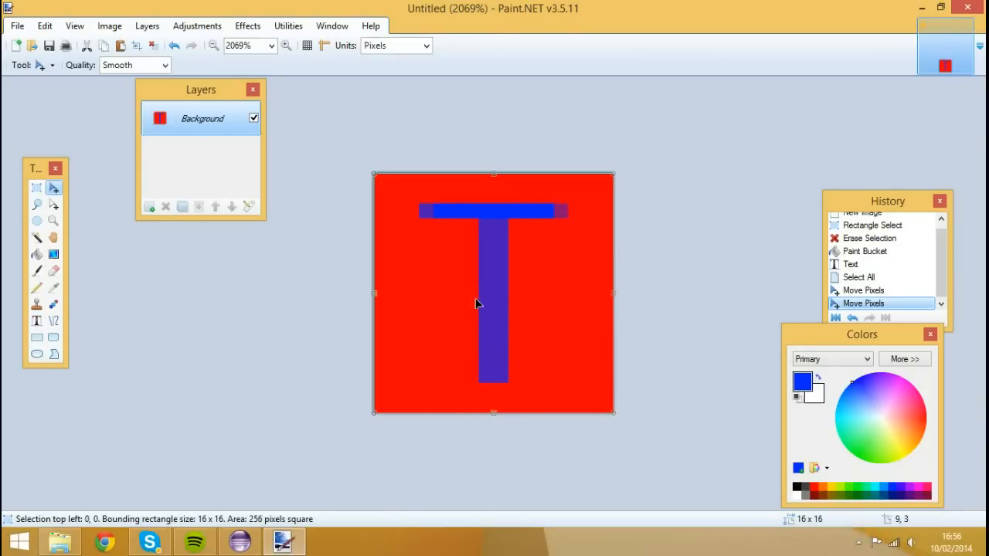
mouse_move(325, 237)
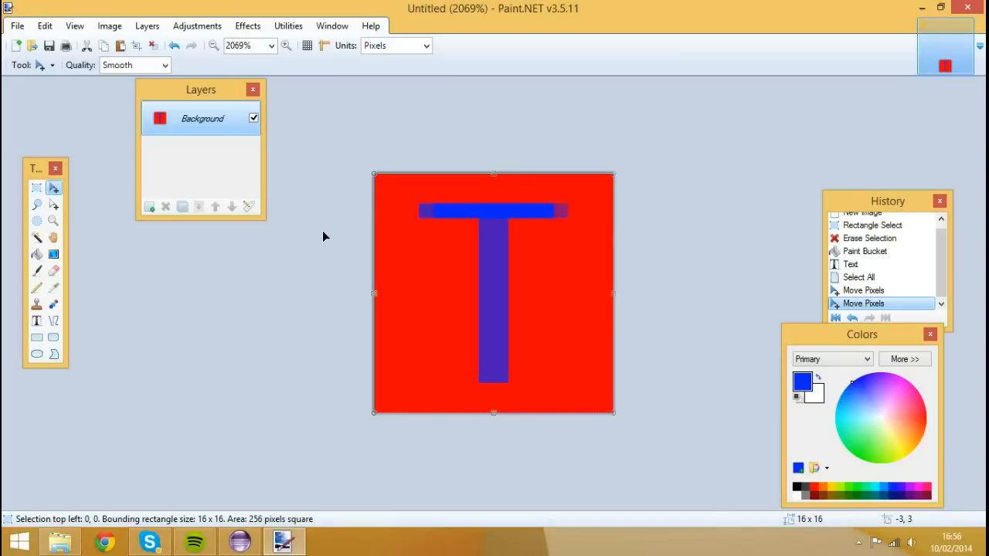
mouse_move(451, 350)
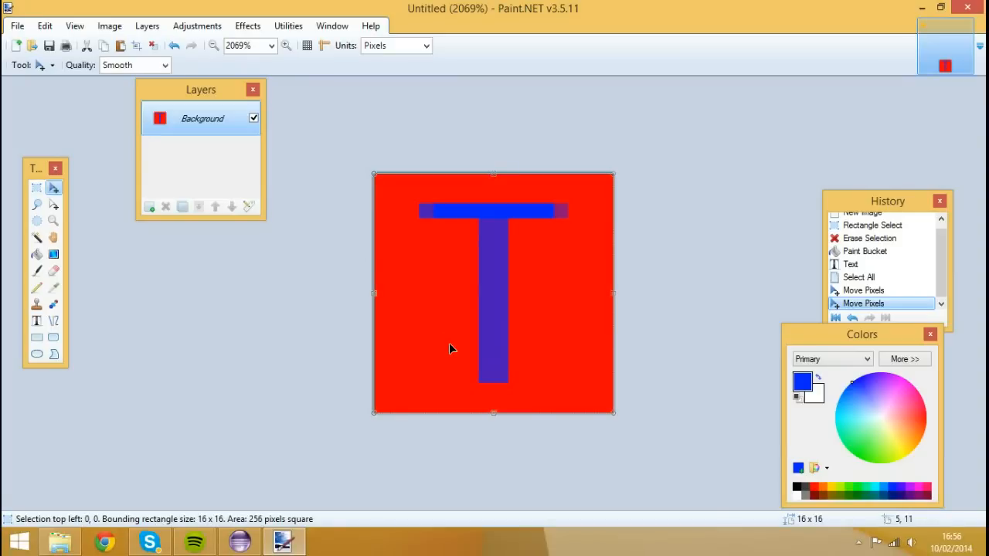
mouse_move(210, 242)
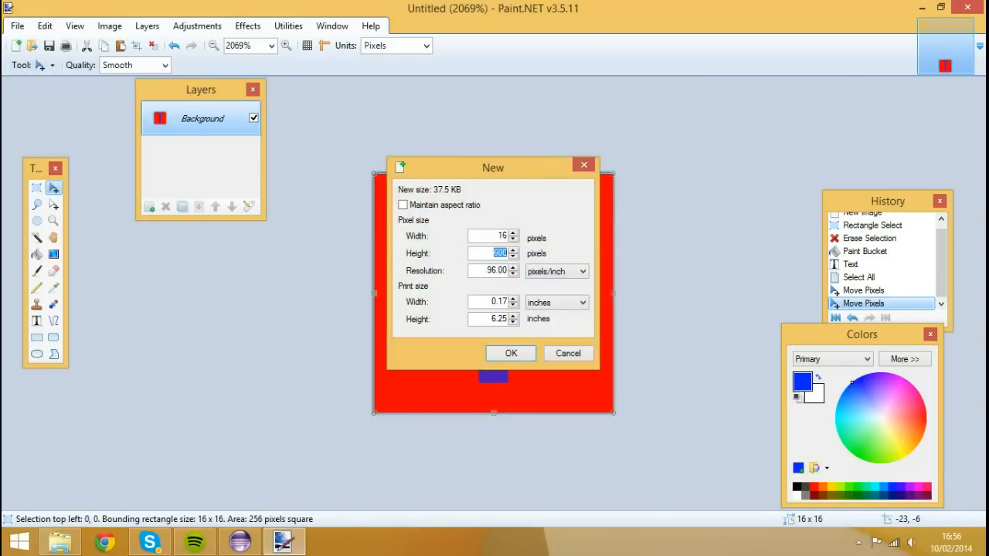
Step: On a new 16×16 transparent image, write blue TI lettering and position it, then return to the red T image
left_click(510, 352)
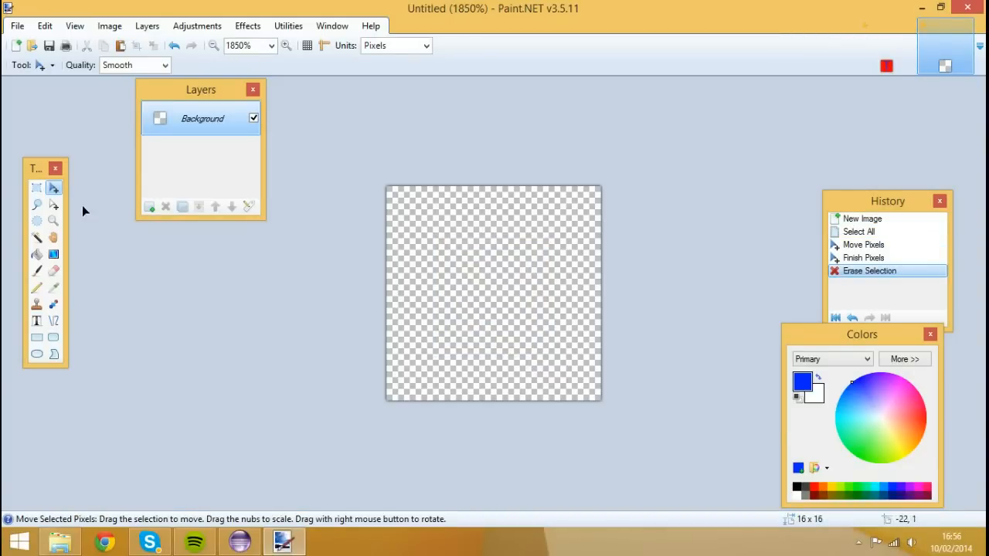
left_click(37, 288)
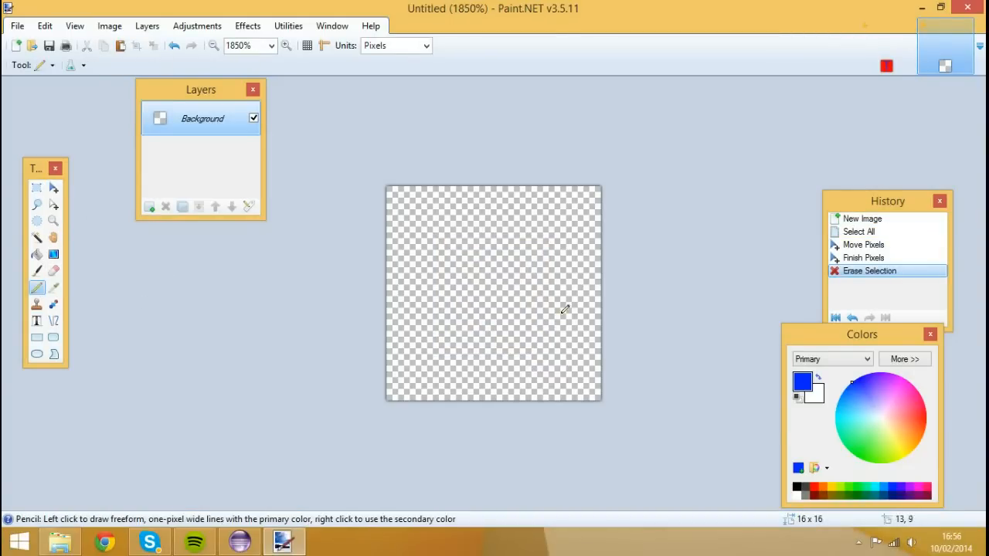
left_click_drag(403, 232, 448, 246)
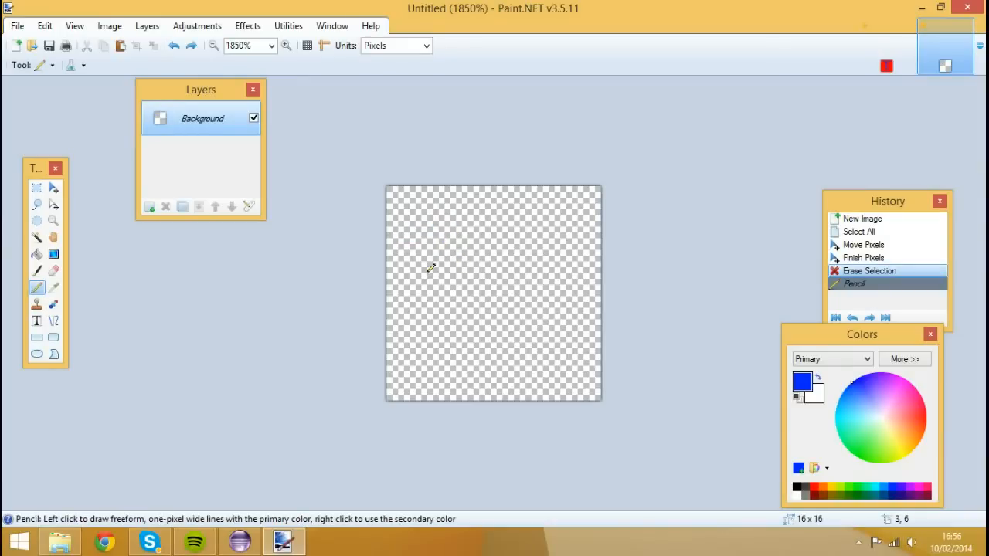
mouse_move(54, 305)
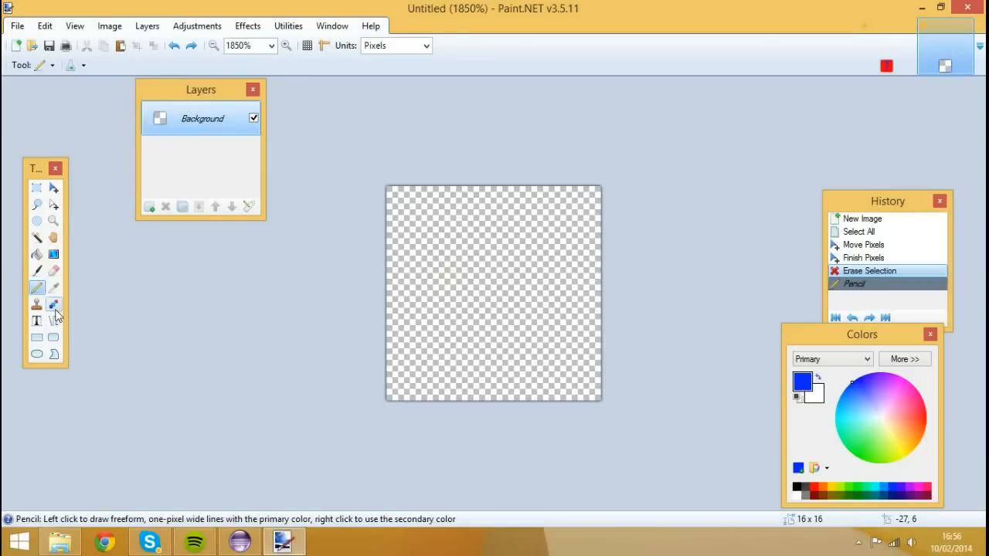
left_click(37, 320)
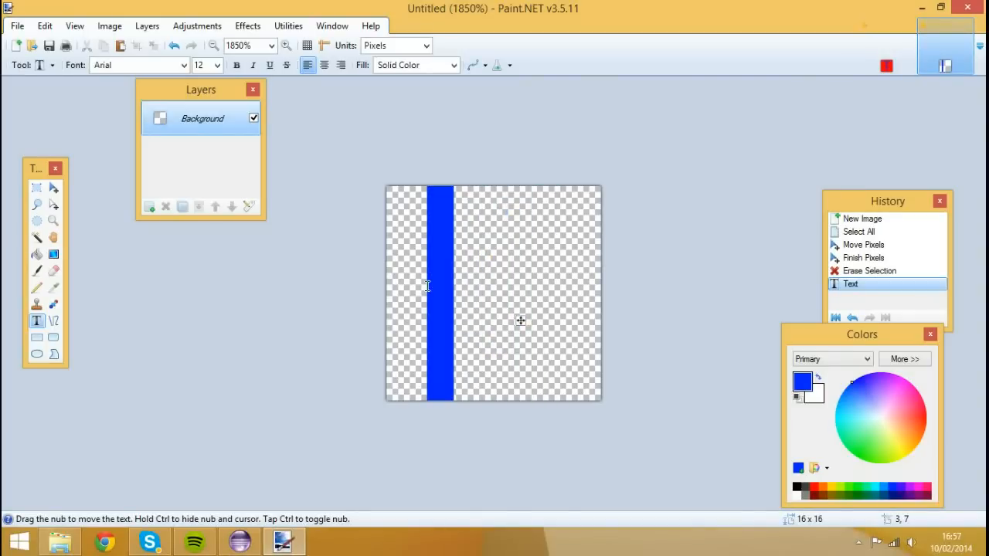
type("T")
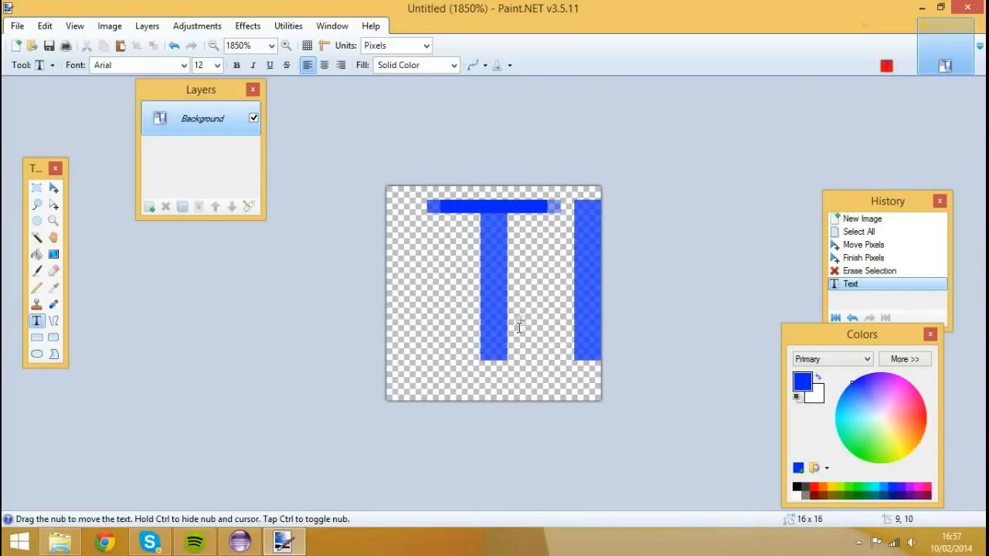
left_click_drag(519, 327, 483, 343)
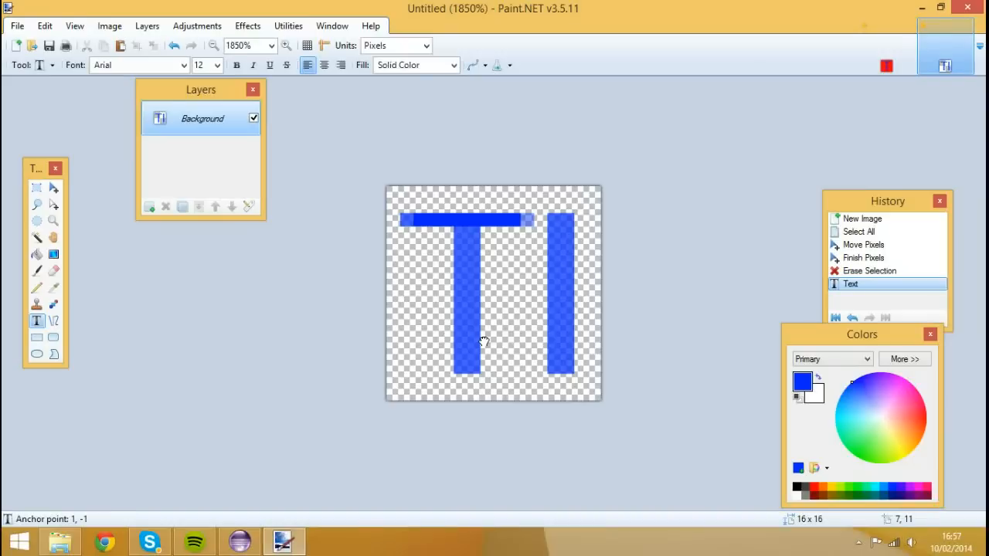
left_click(37, 187)
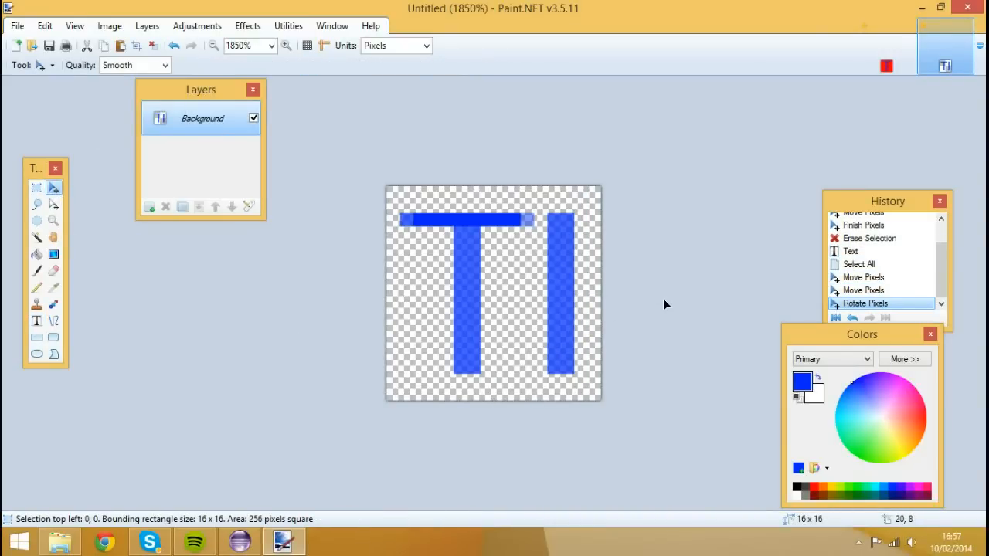
left_click(37, 187)
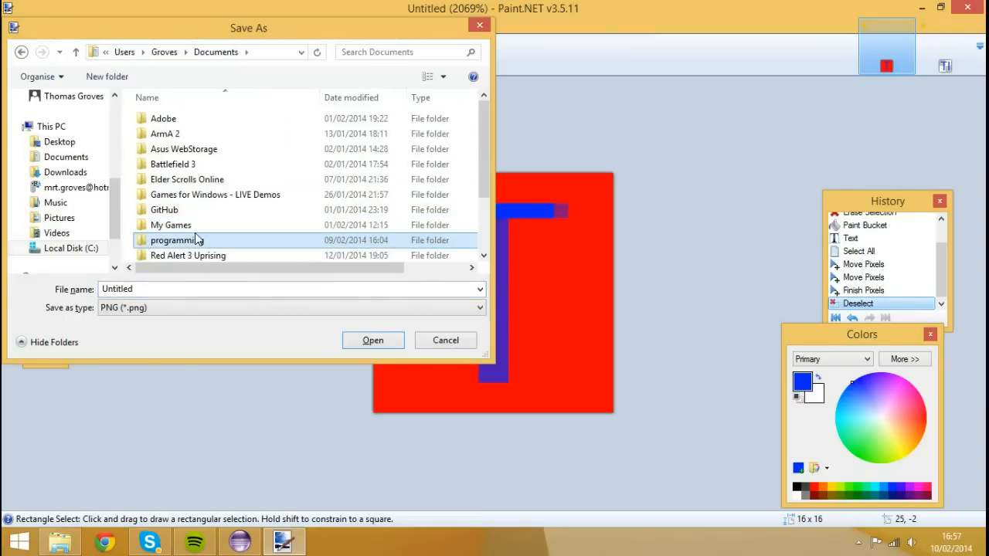
Step: In Save As, navigate programming > mcps > Youtube Tutorials > src > assets > tm > textures/block
double_click(177, 241)
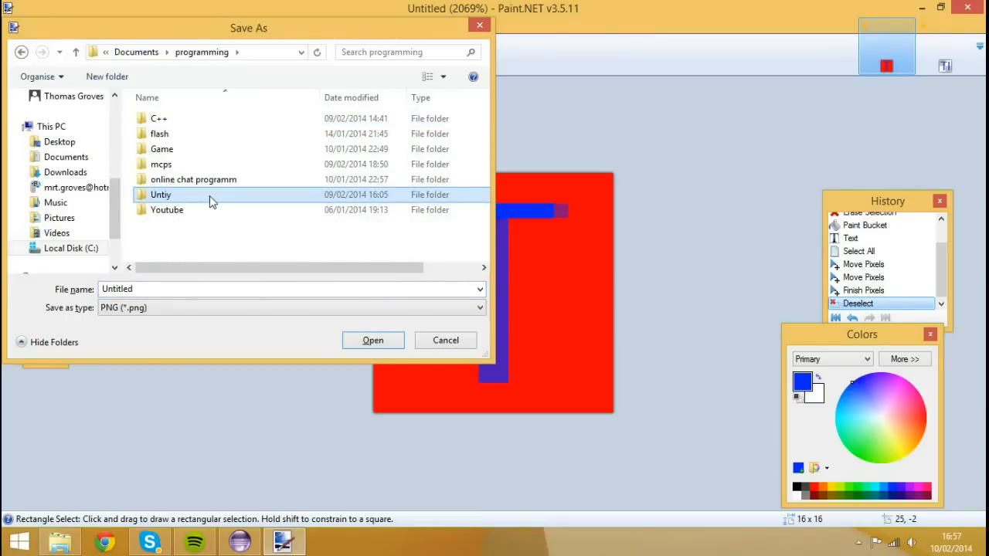
double_click(164, 164)
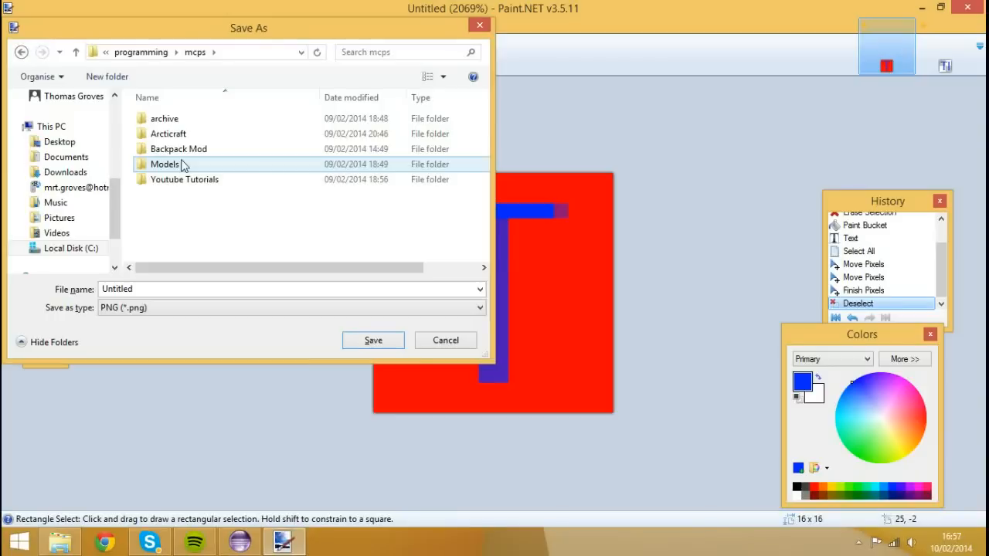
double_click(186, 179)
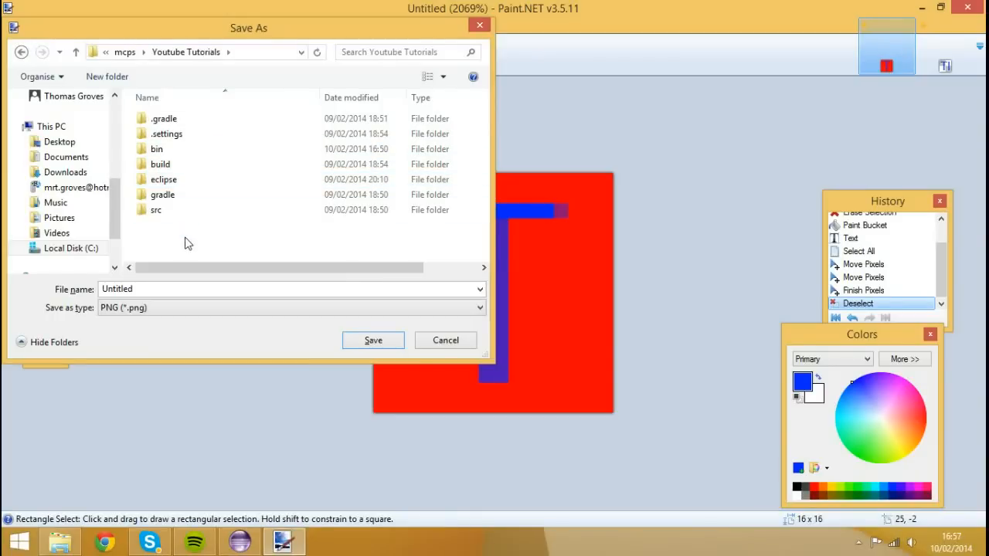
double_click(156, 211)
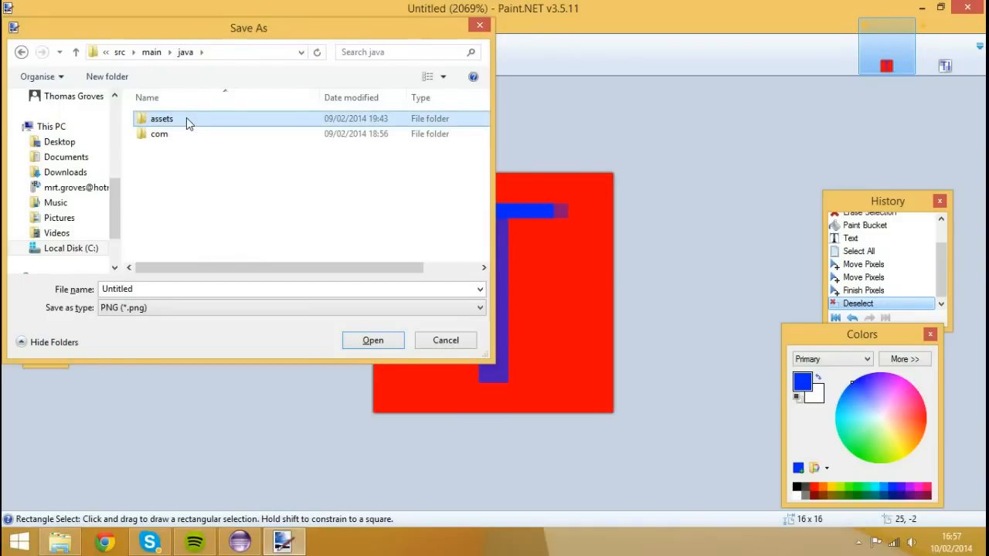
double_click(161, 118)
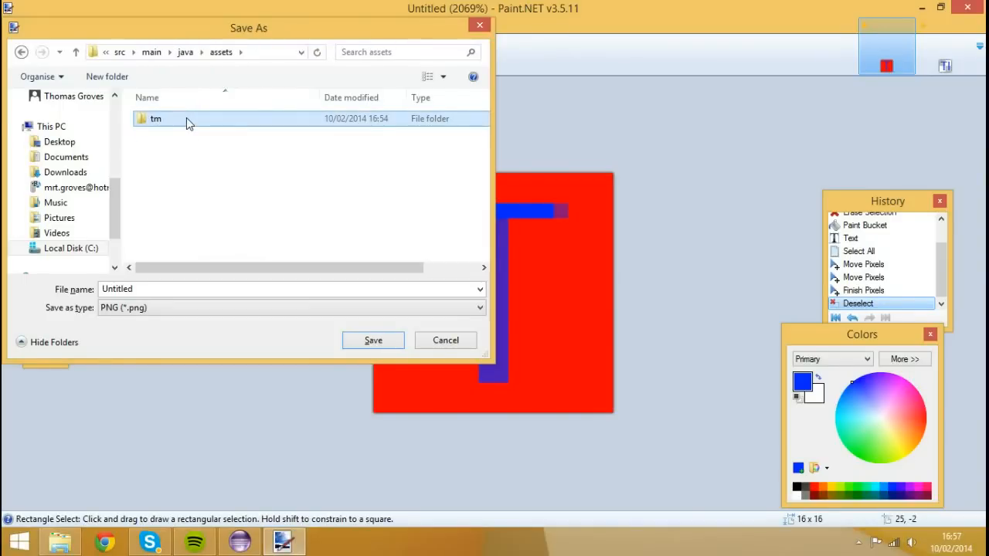
double_click(155, 117)
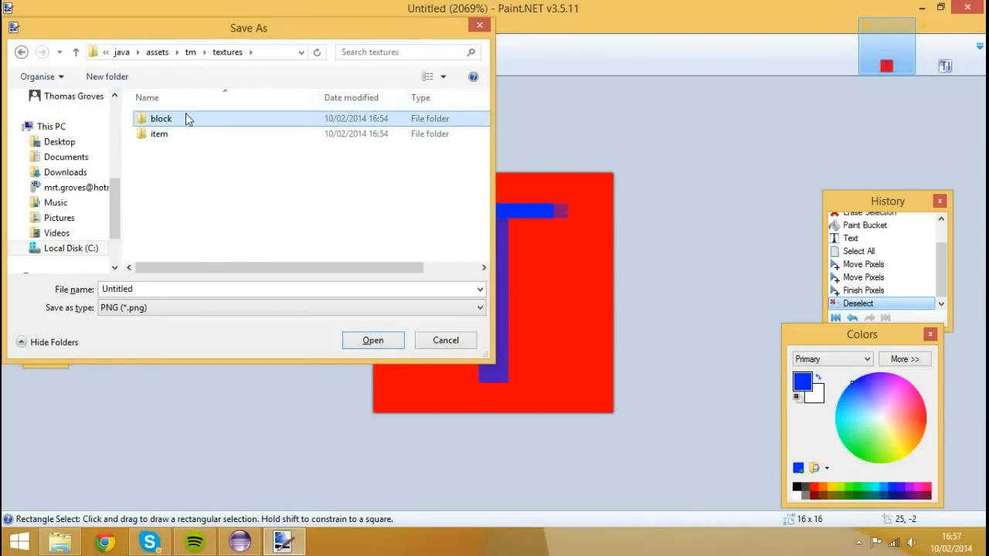
double_click(161, 117)
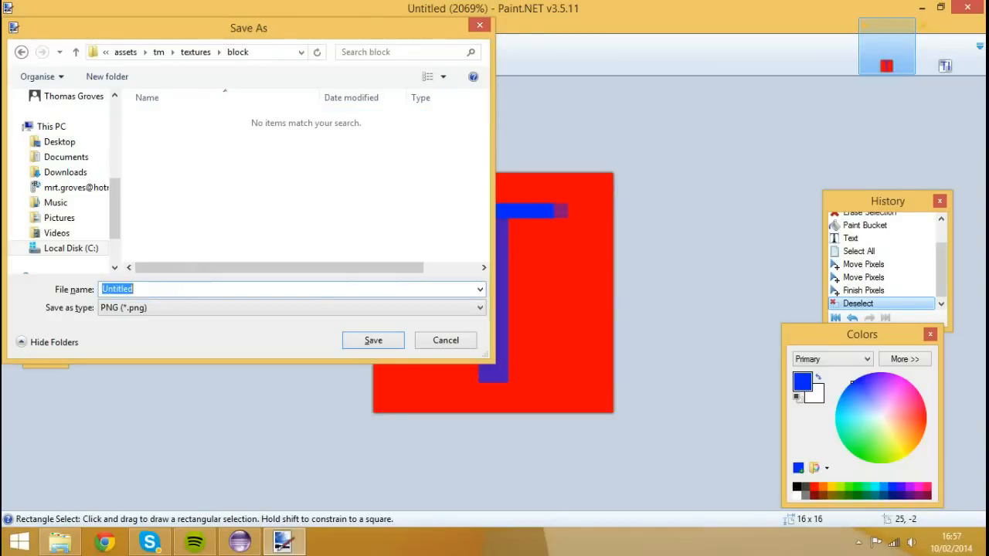
mouse_move(303, 27)
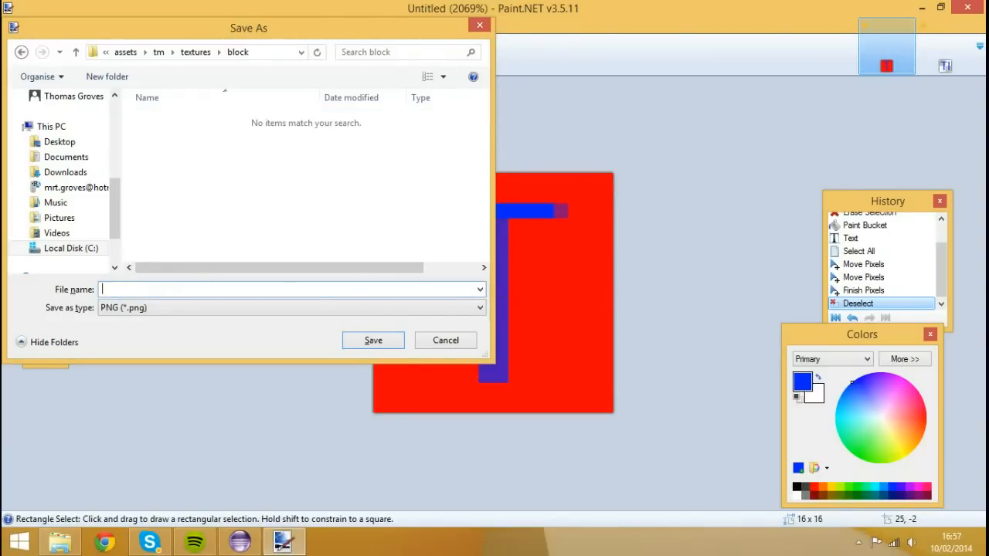
Step: Save the red T texture as TutBlock.png, confirming the PNG save configuration
type("Tut")
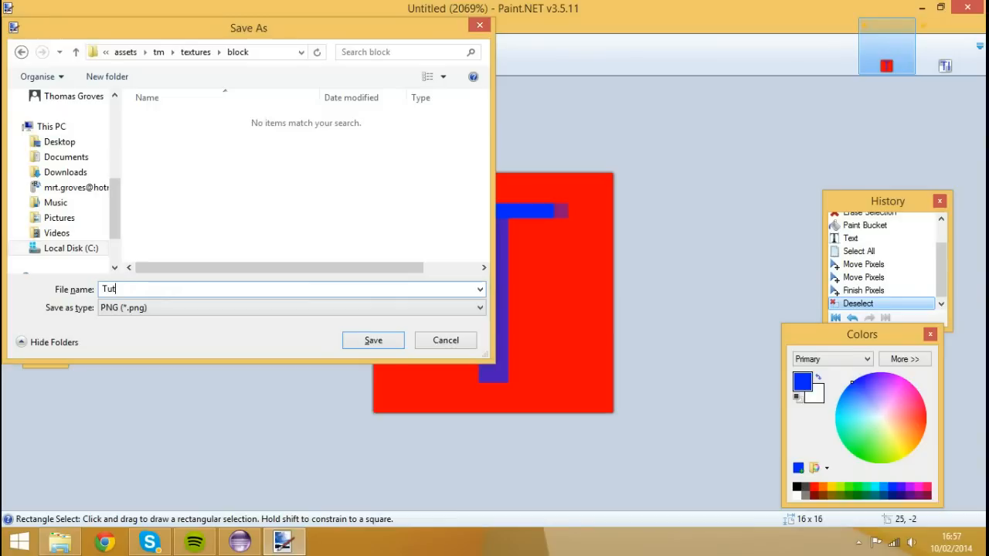
type("Block")
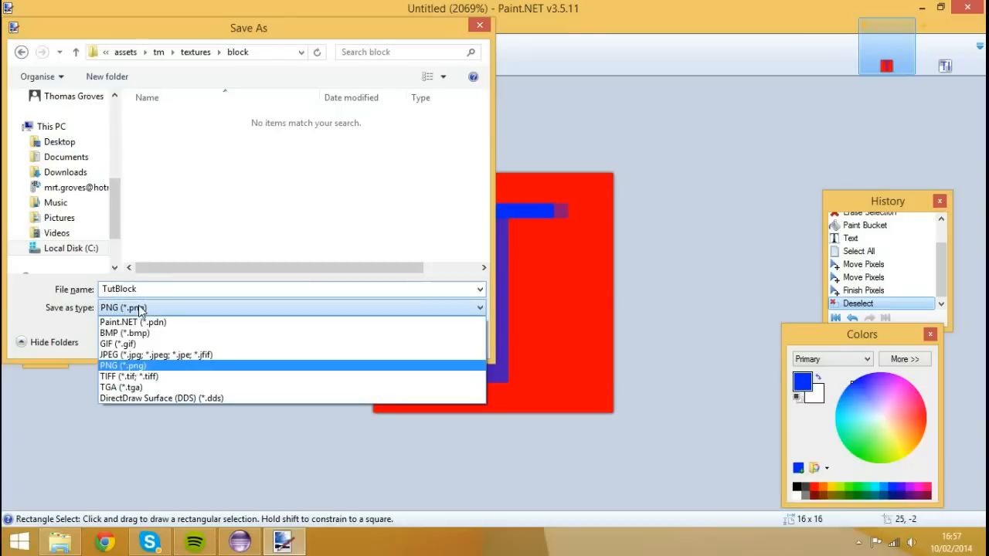
left_click(122, 365)
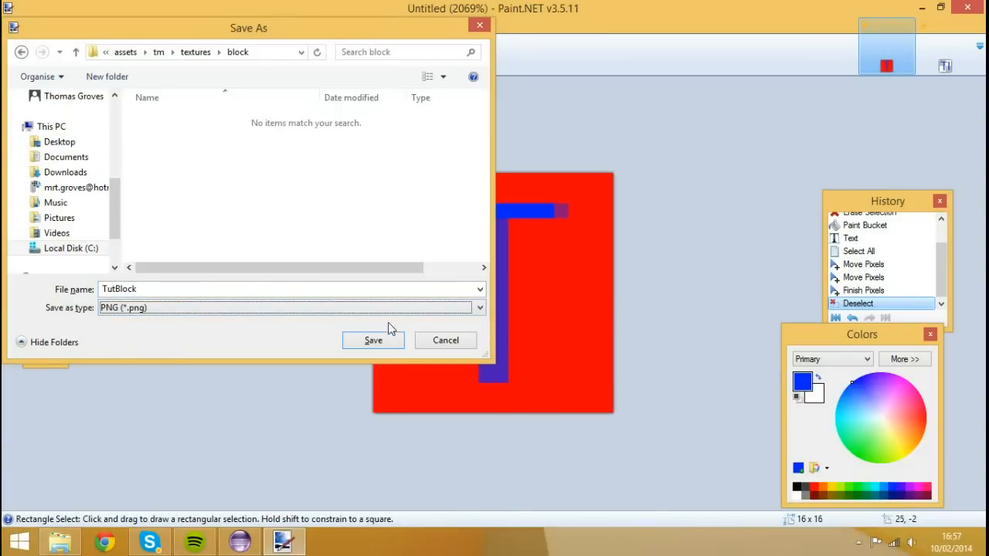
left_click(374, 340)
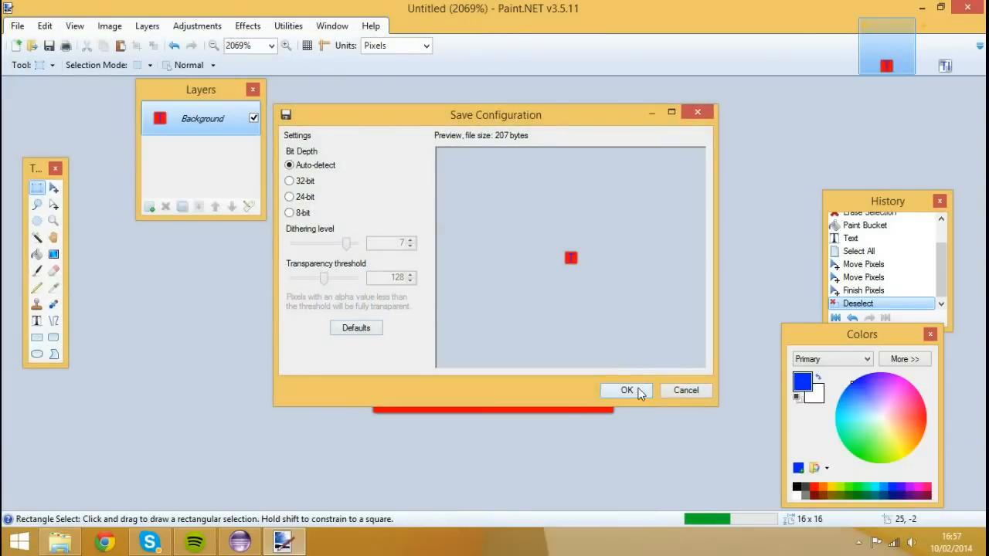
left_click(627, 389)
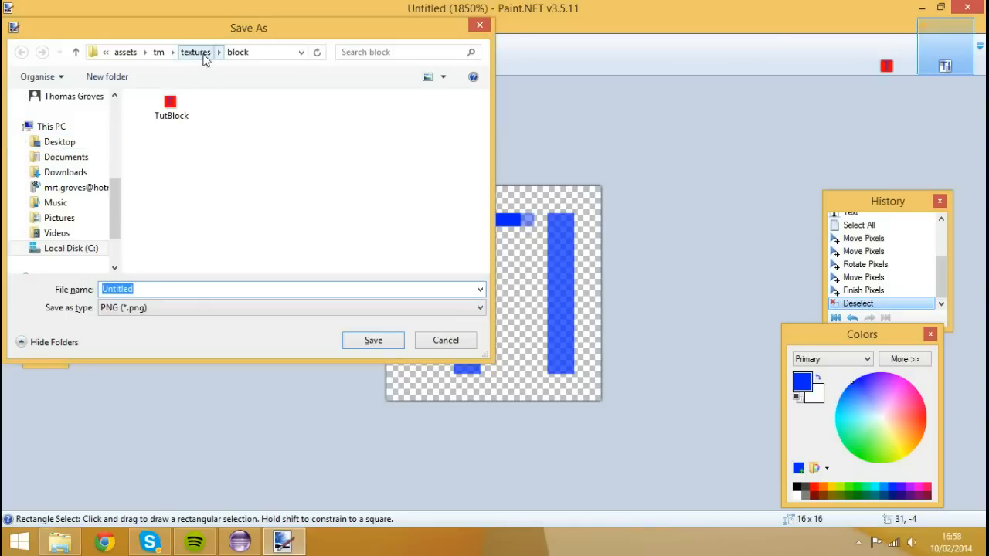
Step: Point Save As at textures/item and enter the file name TutItem as PNG
left_click(220, 52)
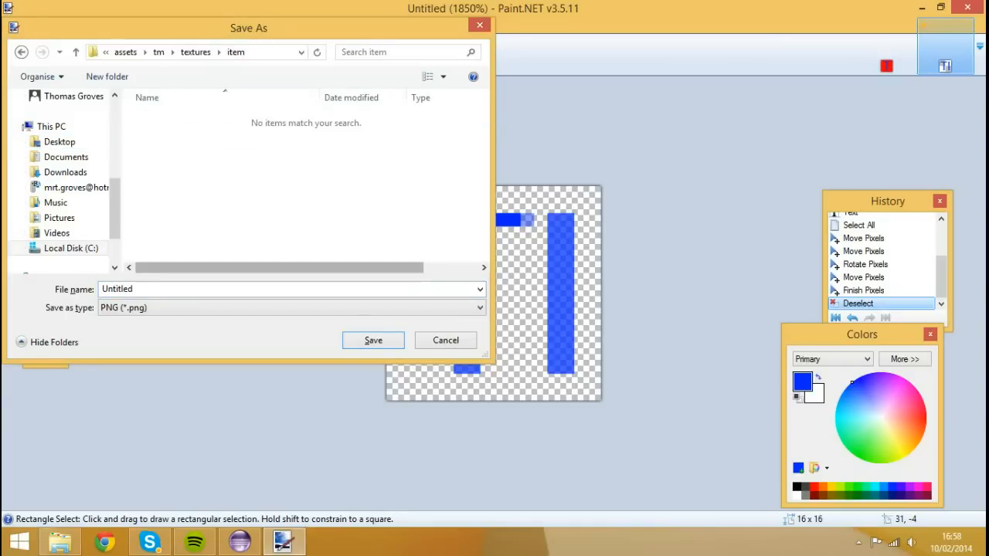
type("Tut")
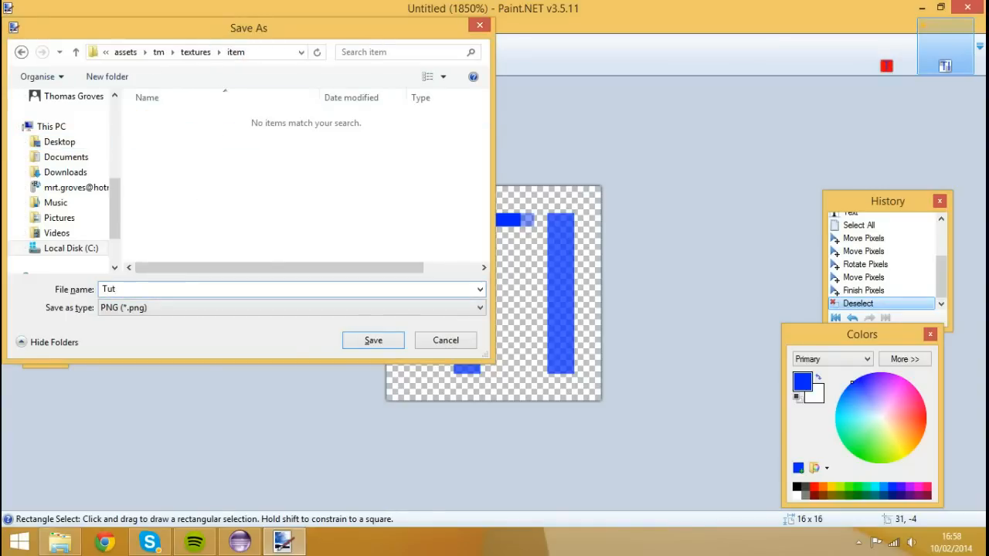
type("item")
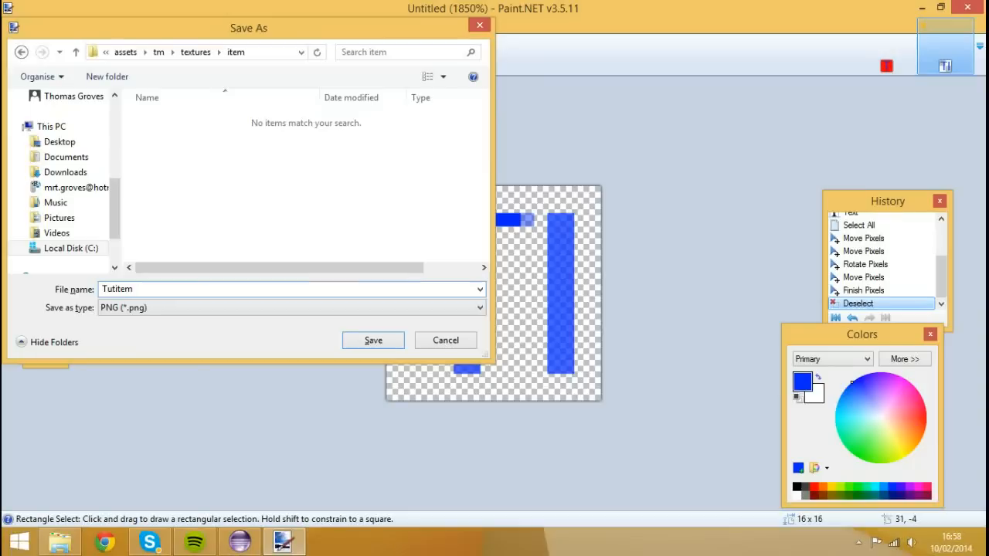
key("Backspace")
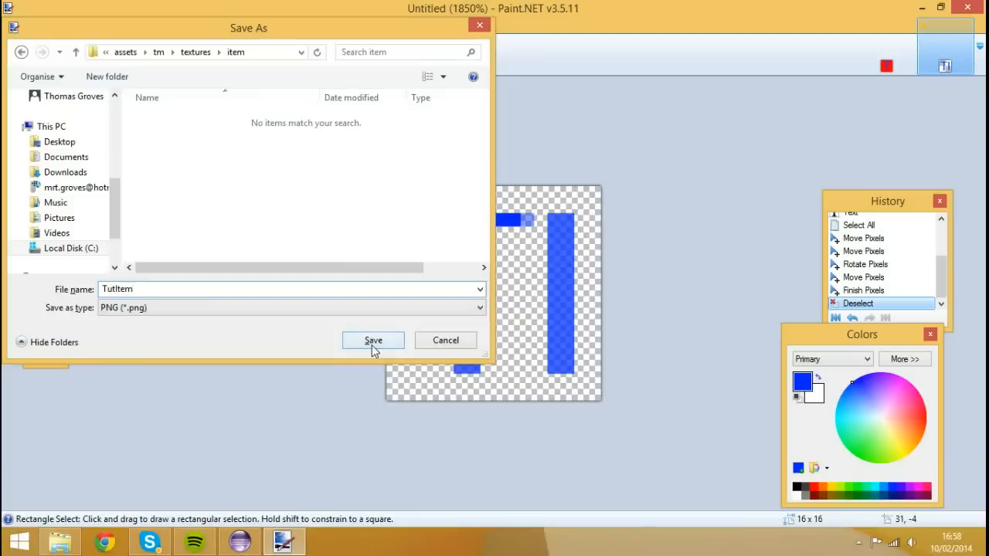
Step: Save TutItem.png, then in Eclipse expand textures.block and textures.item to confirm both PNGs and reopen TMBlock.java
left_click(374, 341)
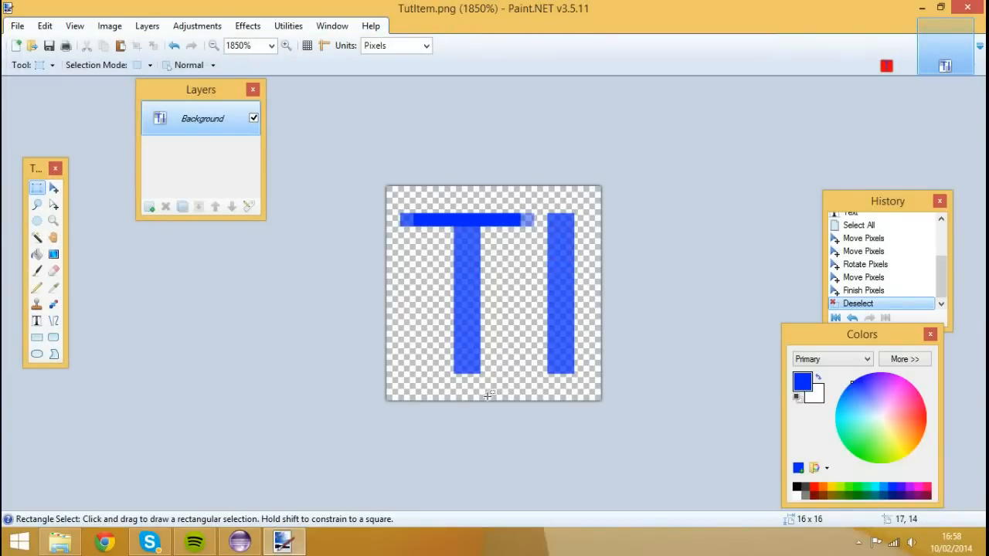
left_click(282, 541)
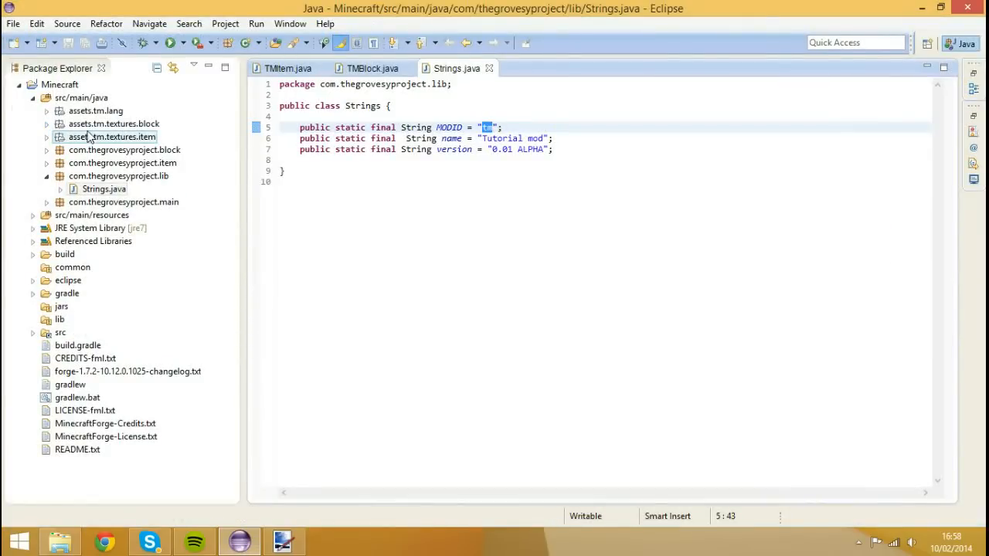
left_click(47, 124)
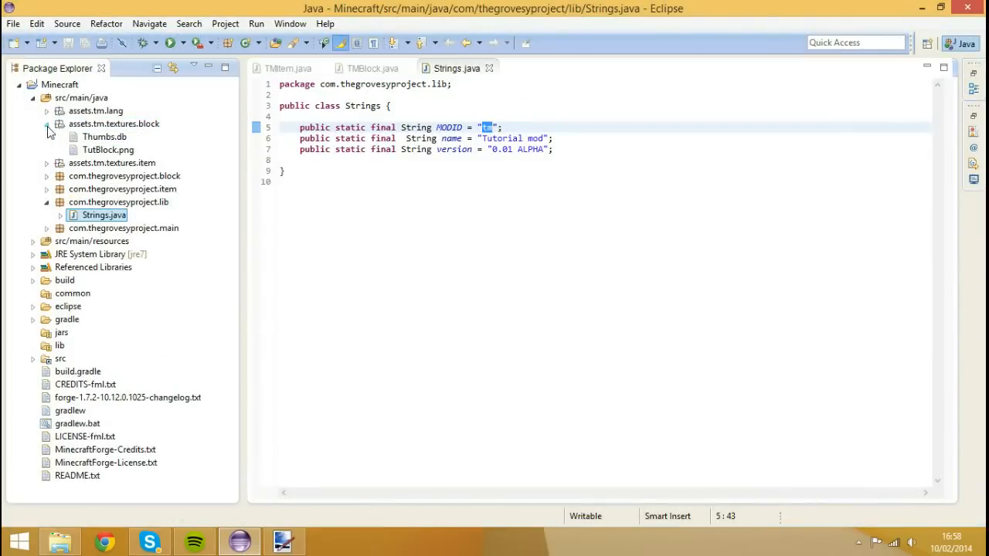
left_click(103, 136)
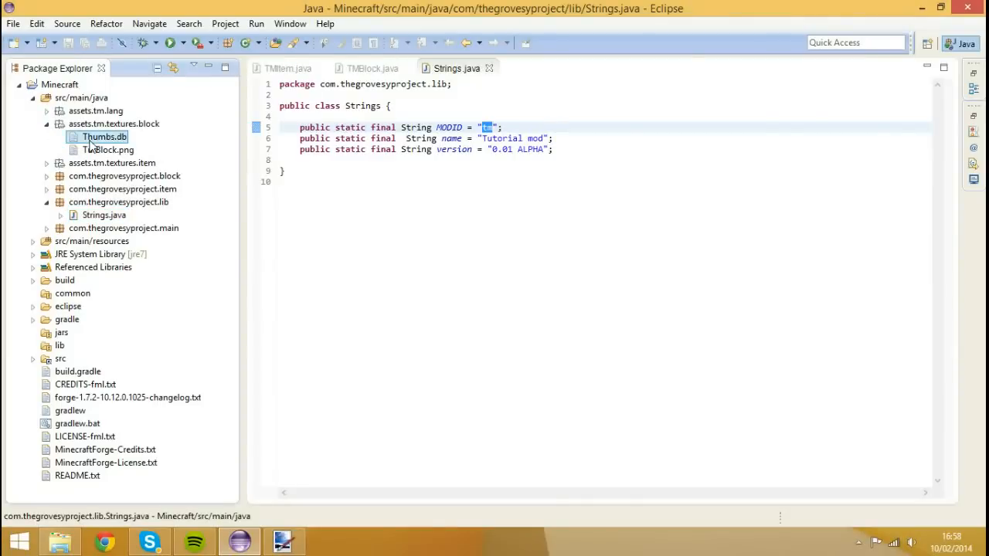
left_click(46, 164)
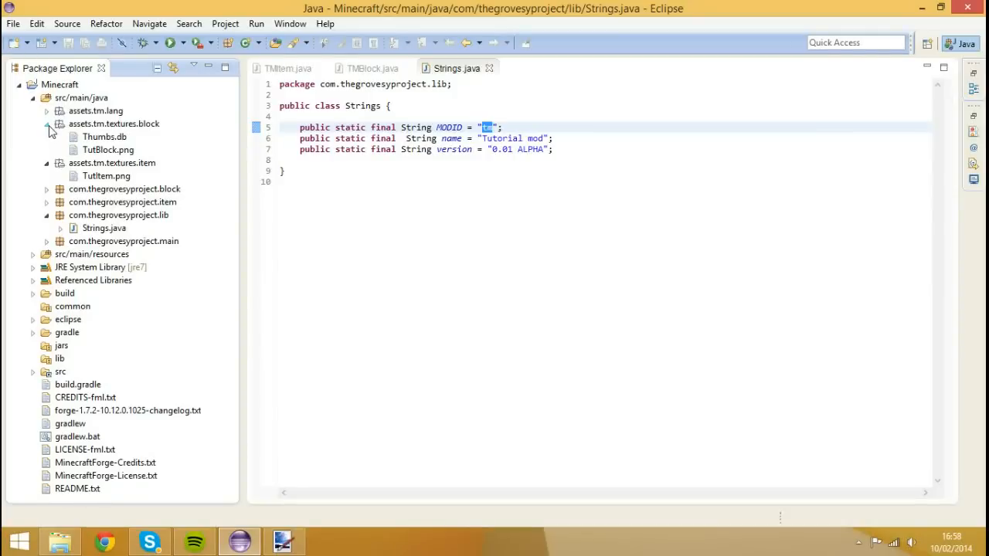
left_click(108, 148)
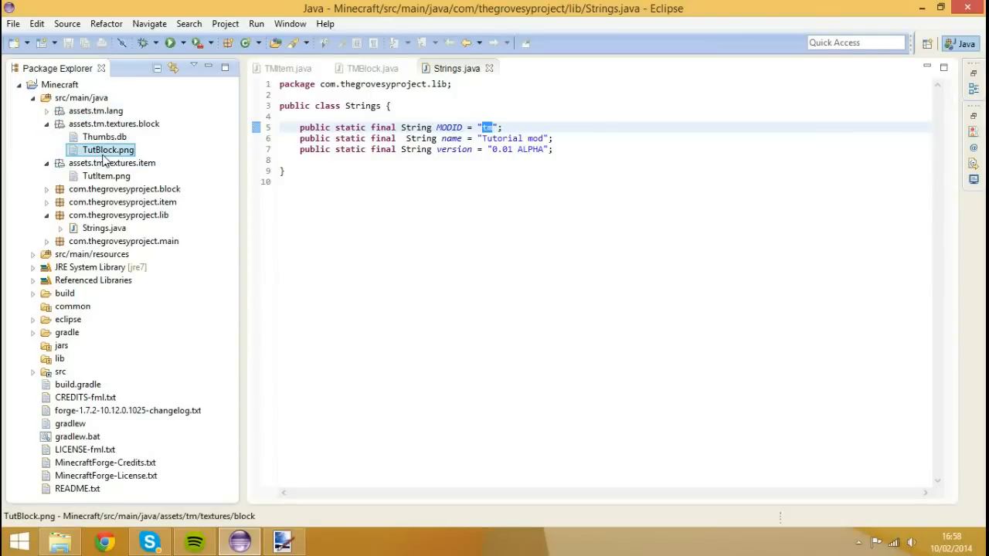
left_click(105, 176)
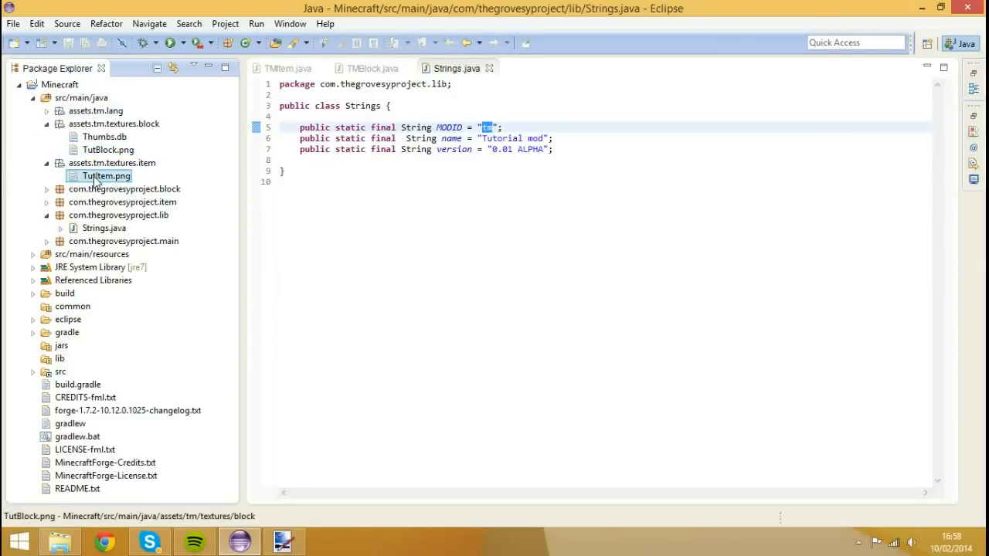
left_click(105, 177)
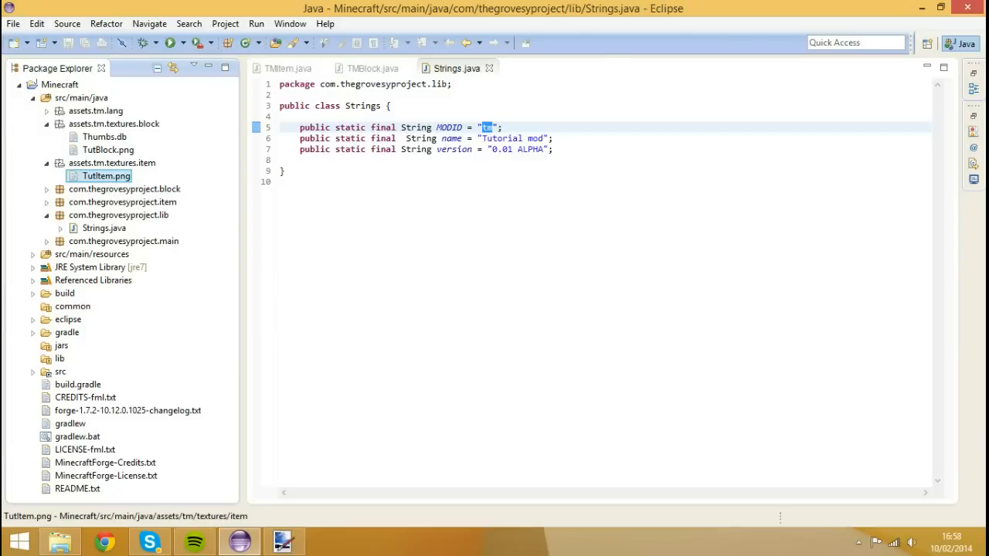
left_click(374, 68)
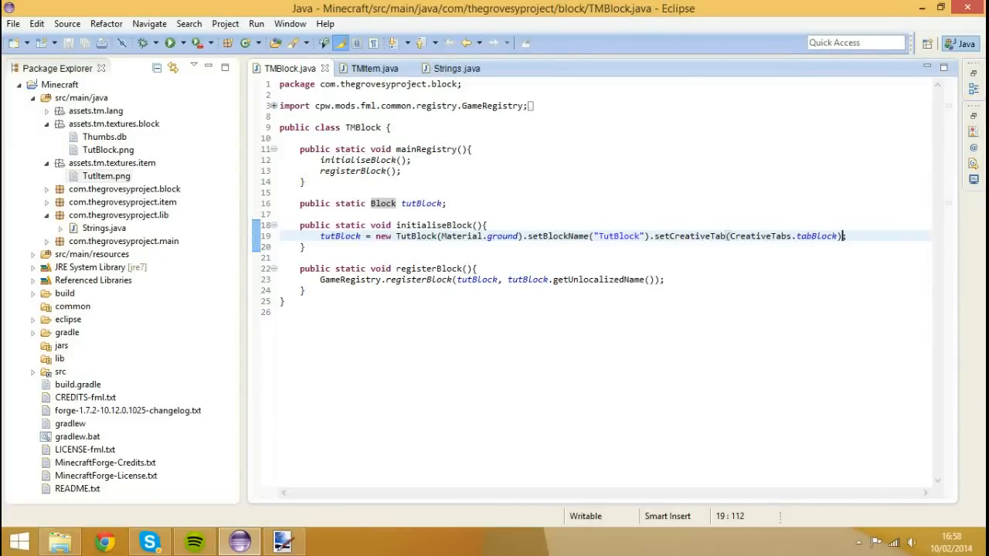
Step: Chain .setBlockTextureName(Strings.MODID + ":TutBlock") onto the tutBlock initialisation
type(".")
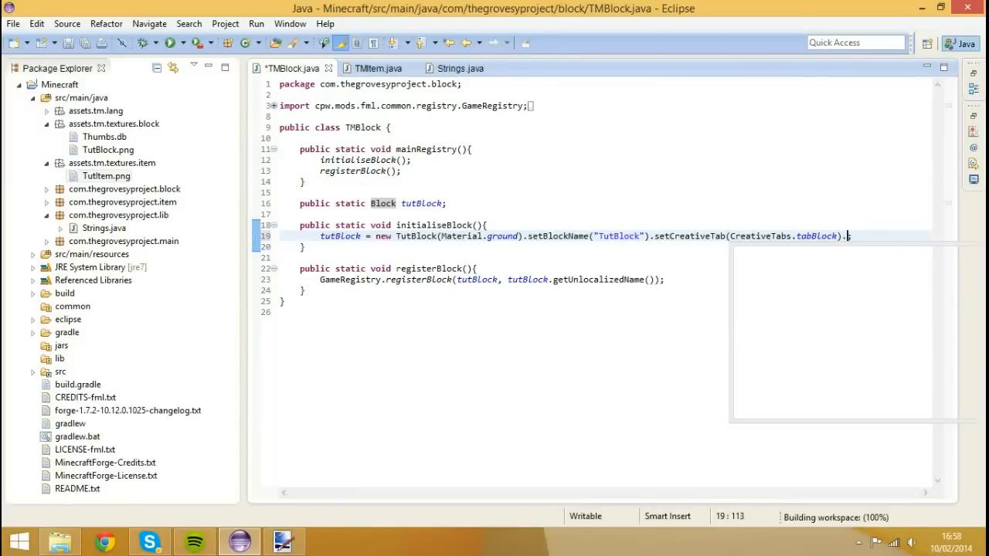
type("setBlockTextureName(S")
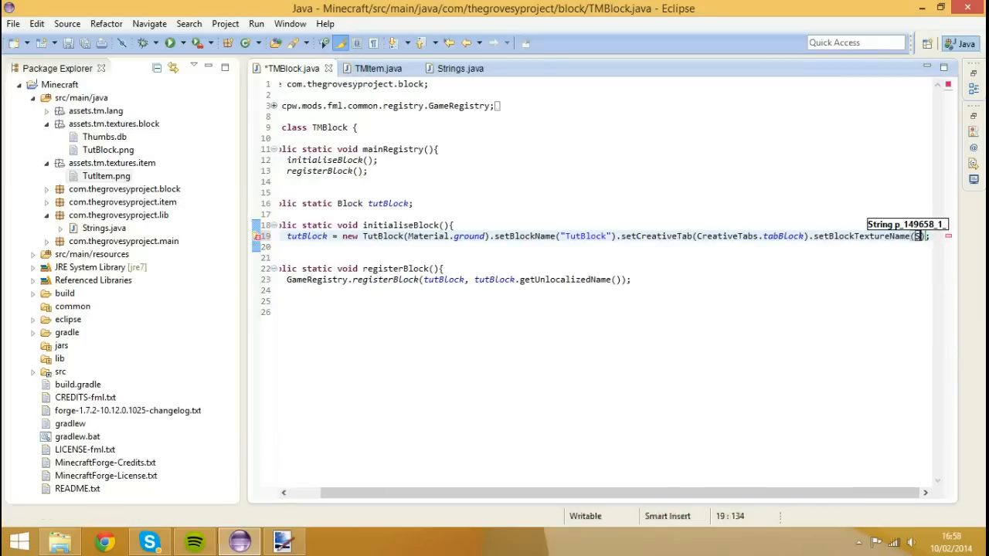
type("Strings.")
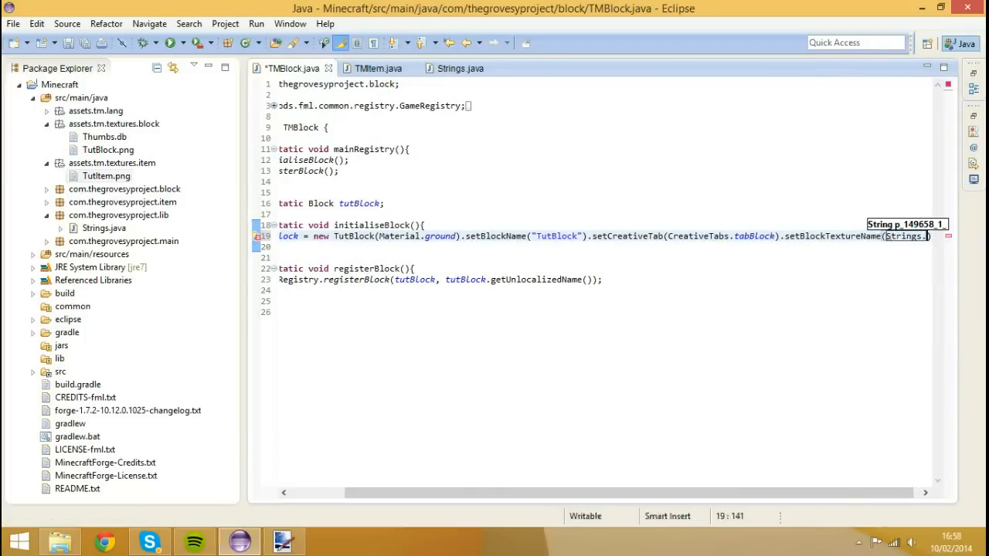
type("m")
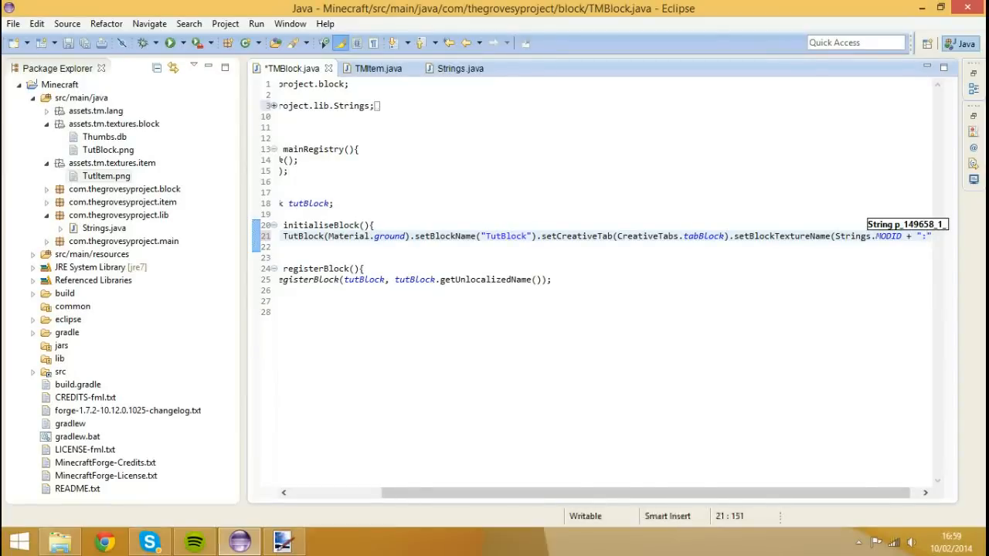
type("Tut")
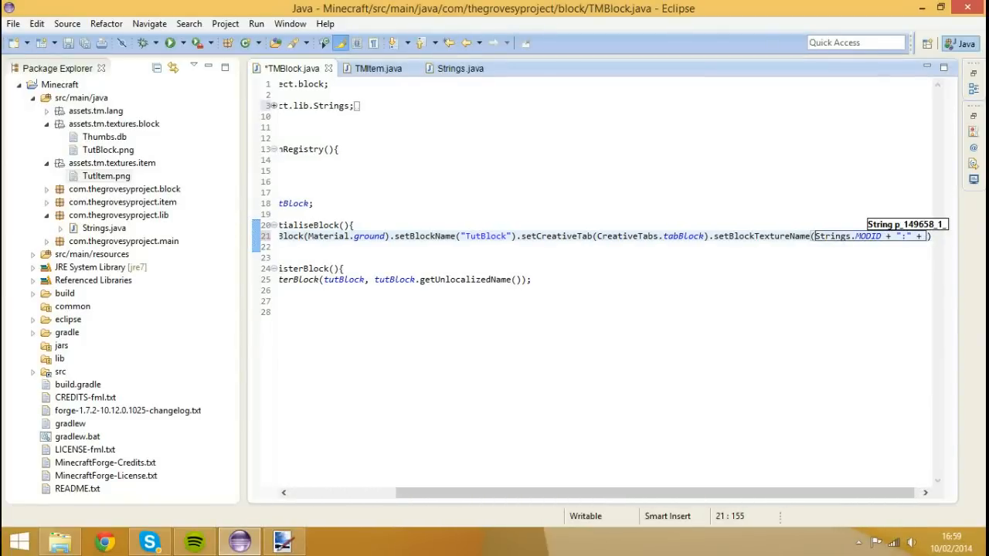
key("Backspace")
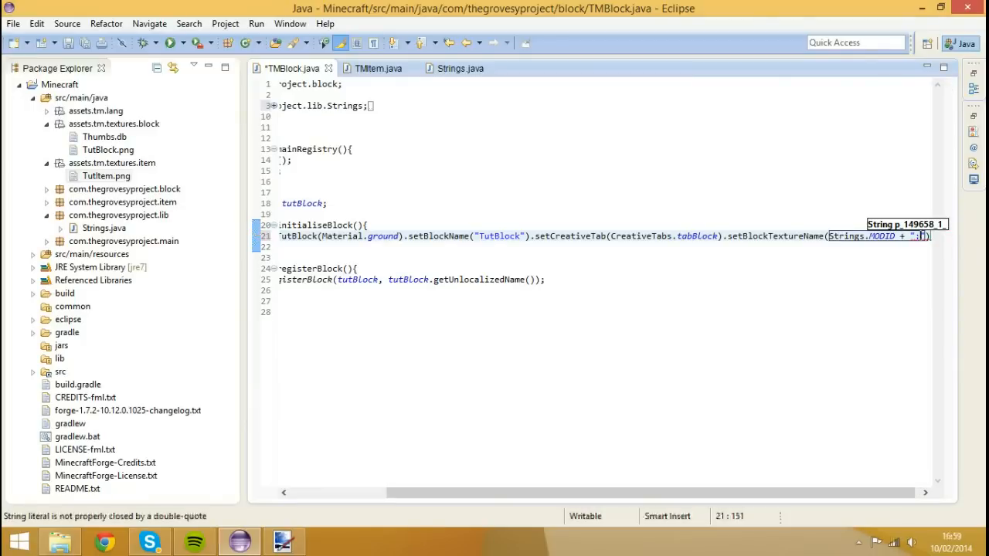
type("TutBlock\"")
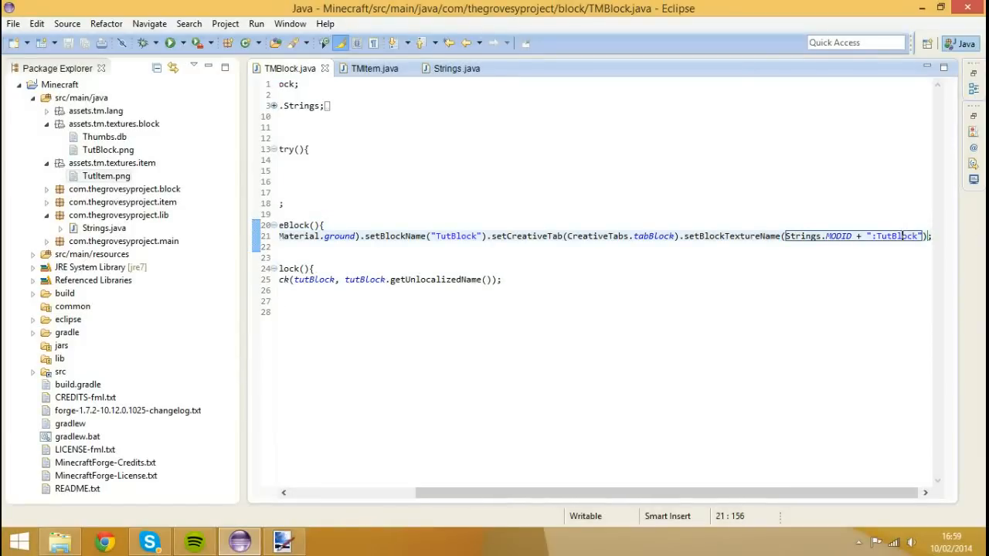
mouse_move(374, 68)
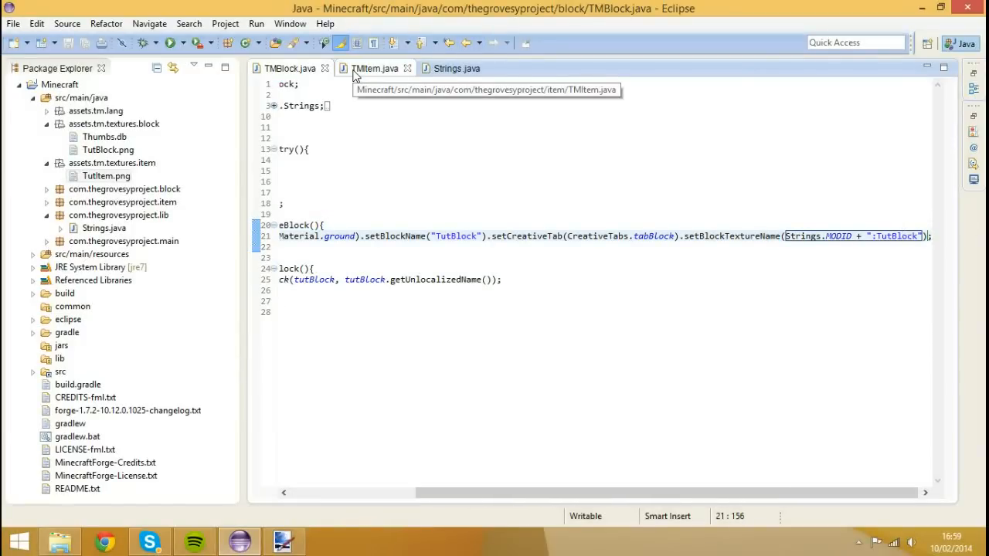
Step: In TMItem, chain .setTextureName(Strings.MODID + ":Tut...") onto tutItem and import Strings
left_click(377, 68)
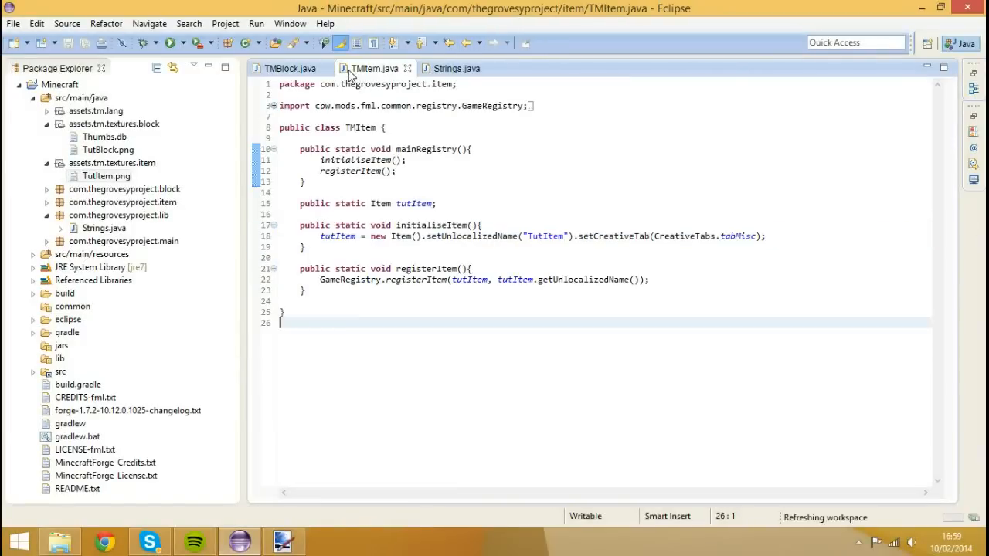
left_click(761, 234)
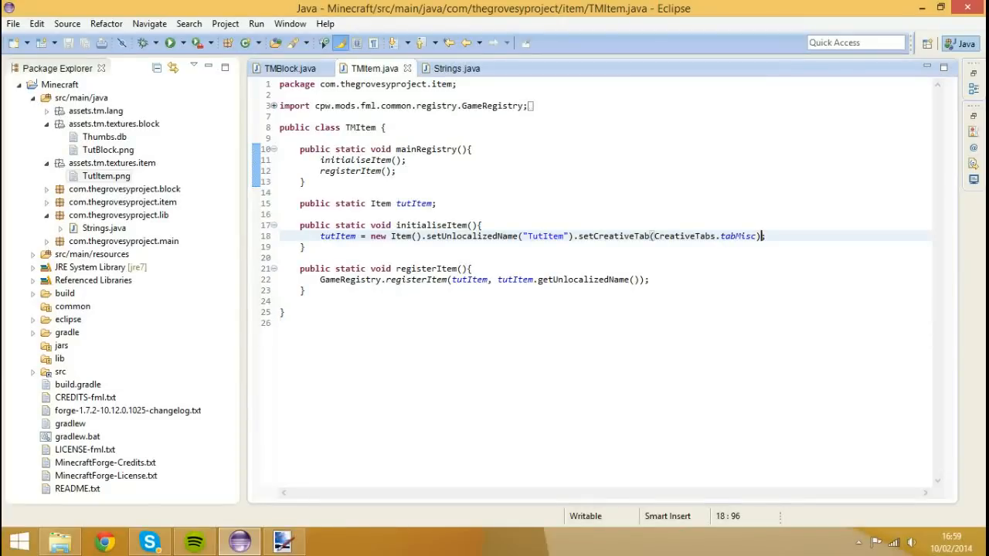
type(".")
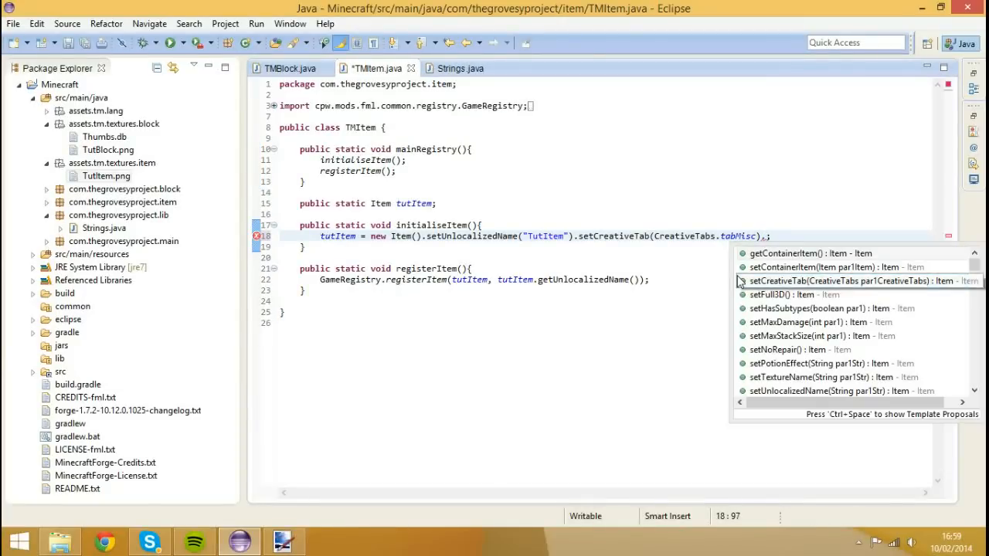
type("setc")
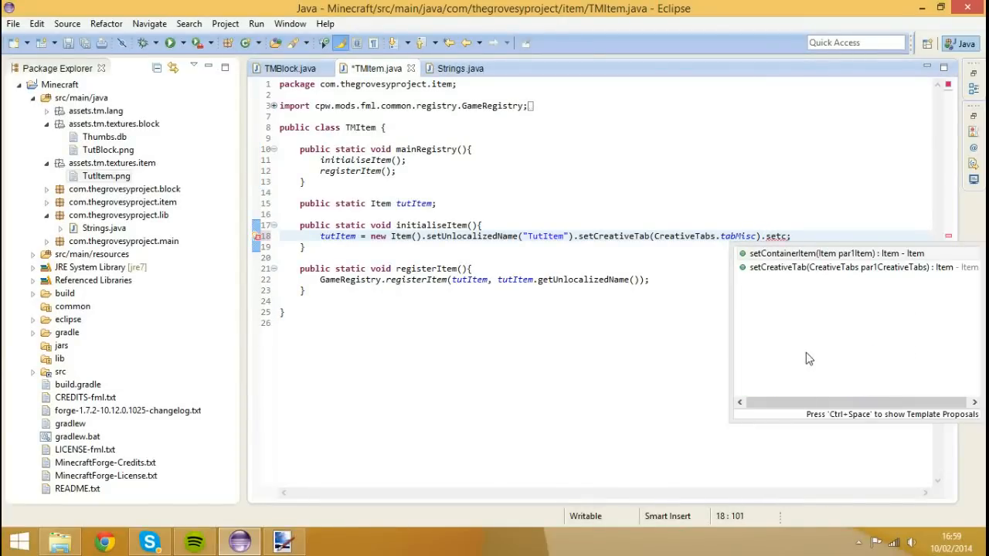
type("tureName(par1Str")
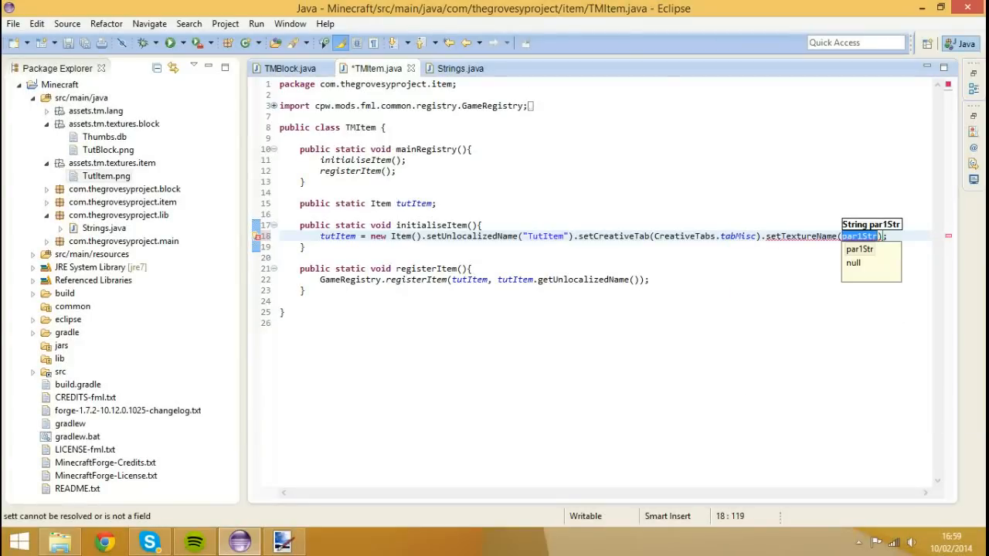
type("Strings.MODID + \"")
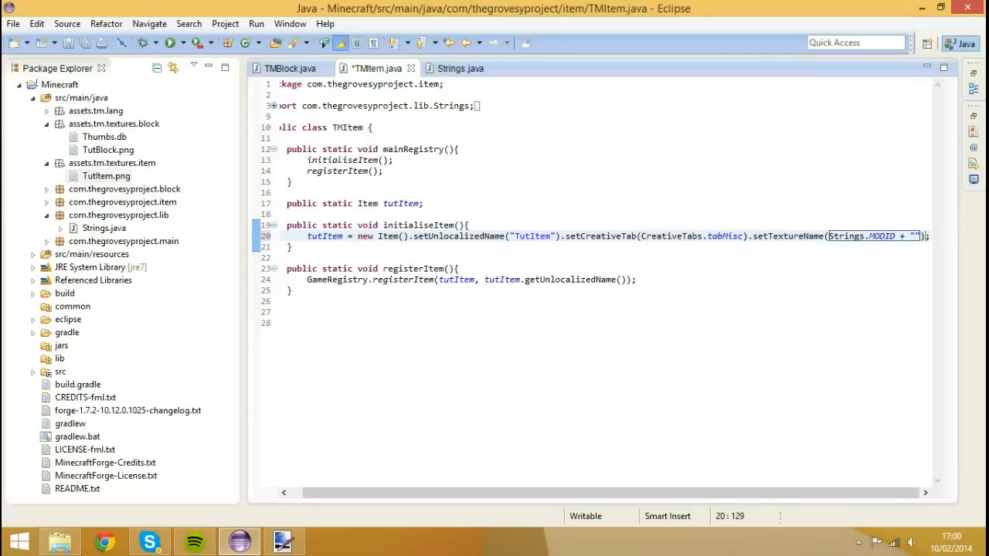
type("Tut")
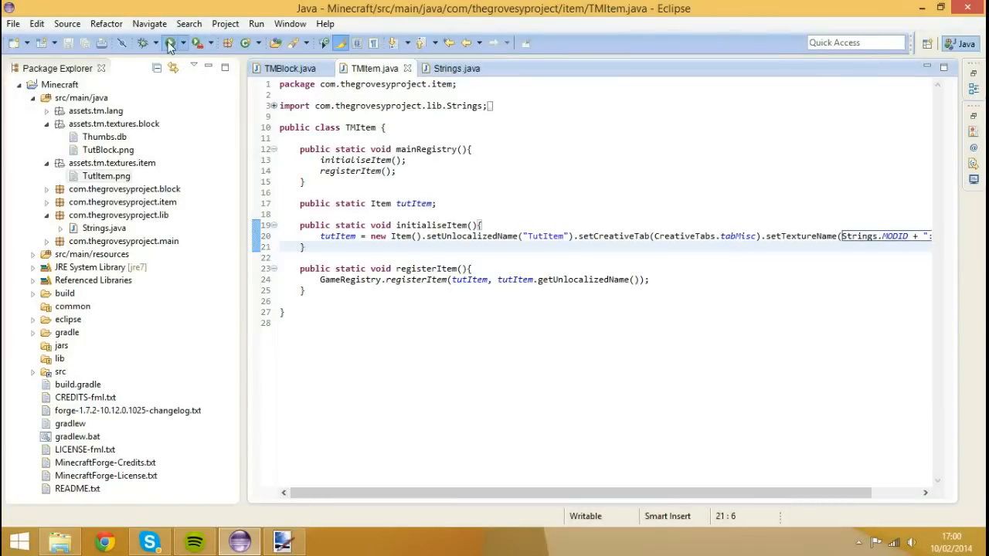
Step: Stop the running Server configuration and launch the Minecraft Client from Eclipse
left_click(170, 43)
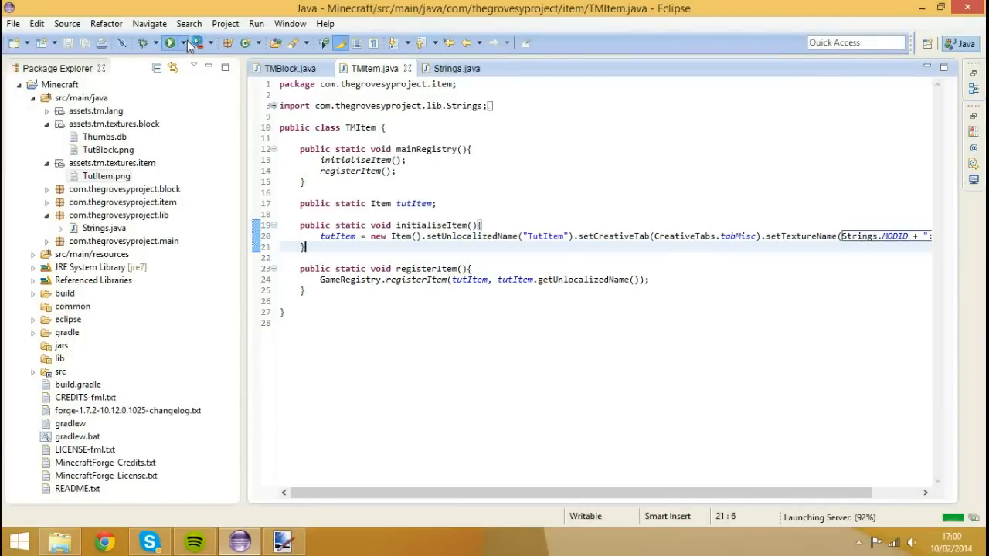
left_click(179, 43)
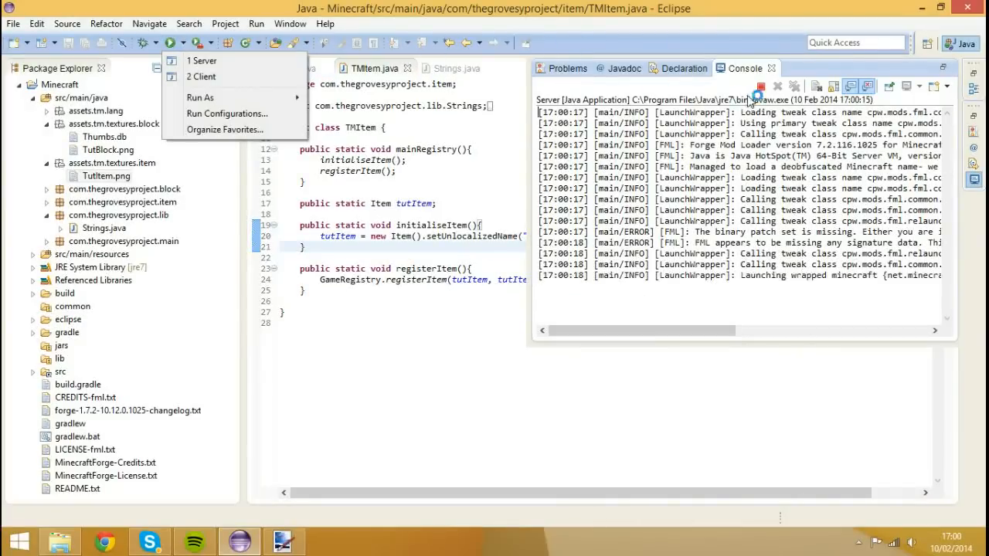
left_click(776, 87)
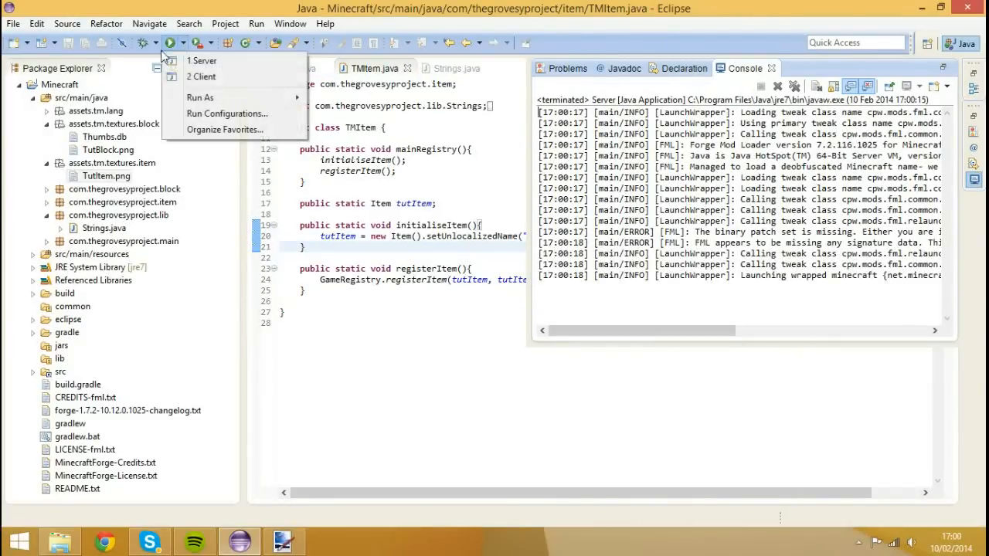
left_click(201, 77)
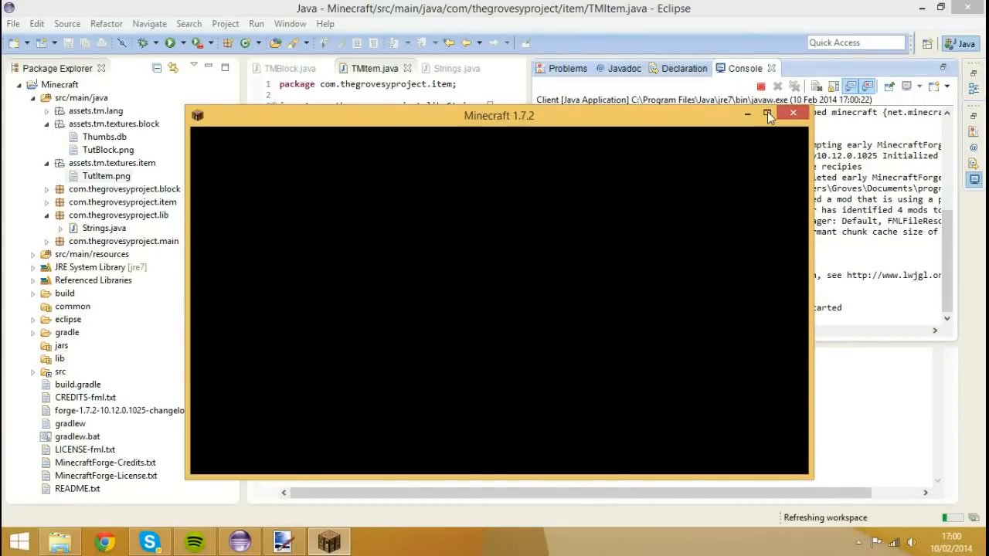
mouse_move(779, 128)
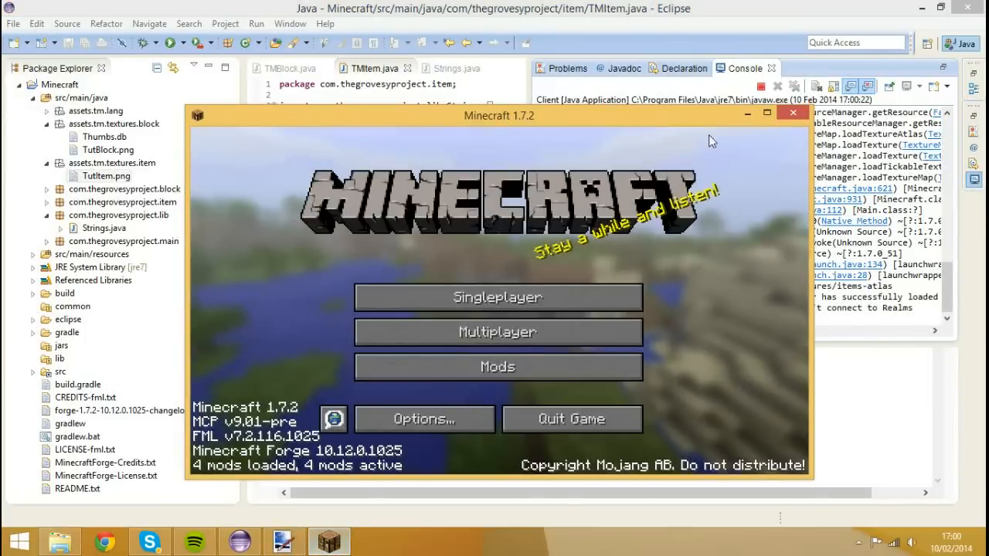
Step: Enter the Singleplayer New World, see the Tutorial Block's missing pink-black texture, and pause
left_click(497, 296)
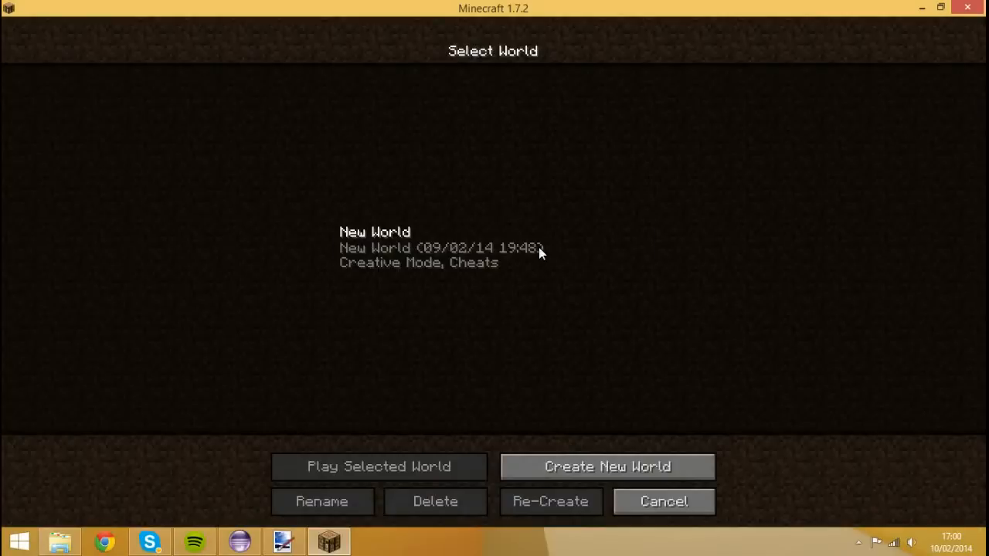
left_click(663, 501)
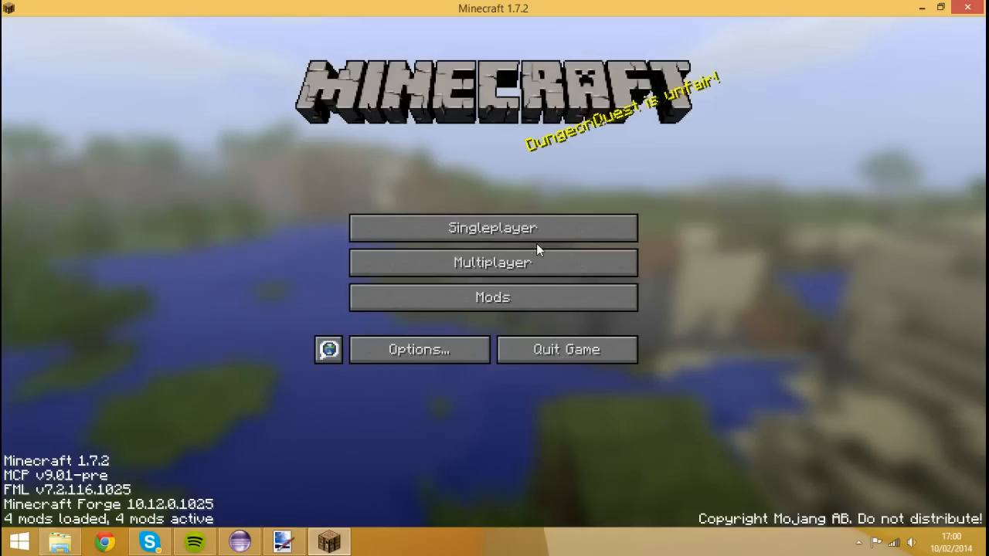
left_click(492, 227)
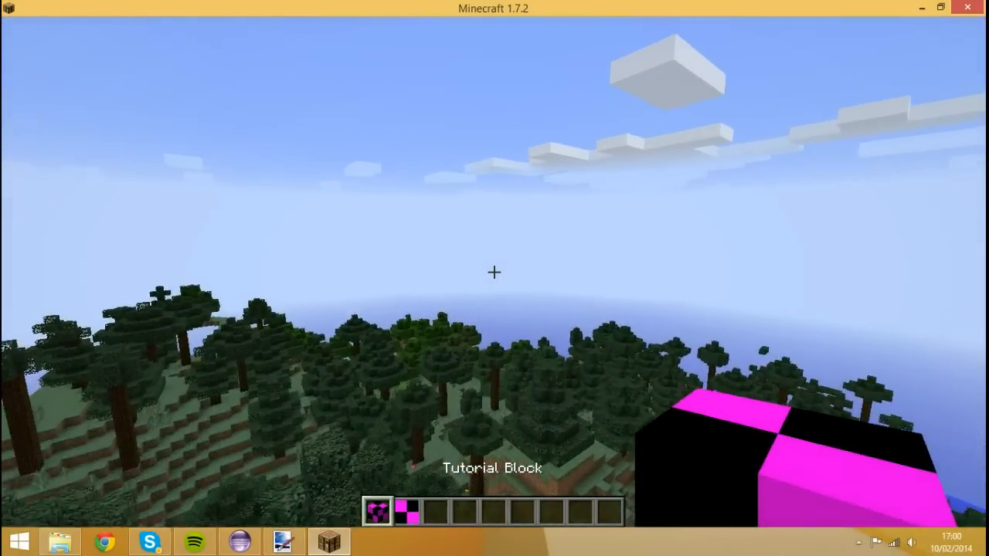
key("Escape")
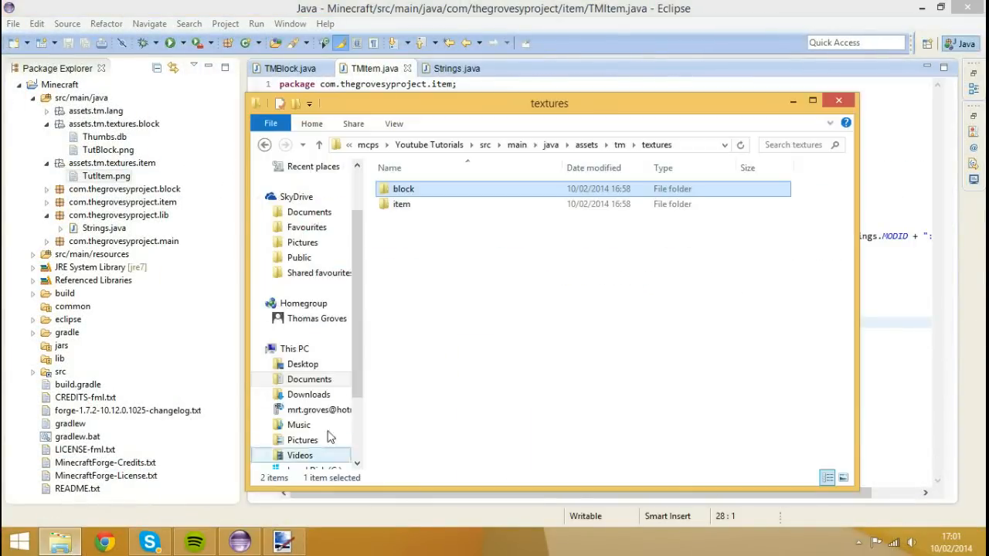
Step: Rename the texture folders block to blocks and item to items
right_click(402, 189)
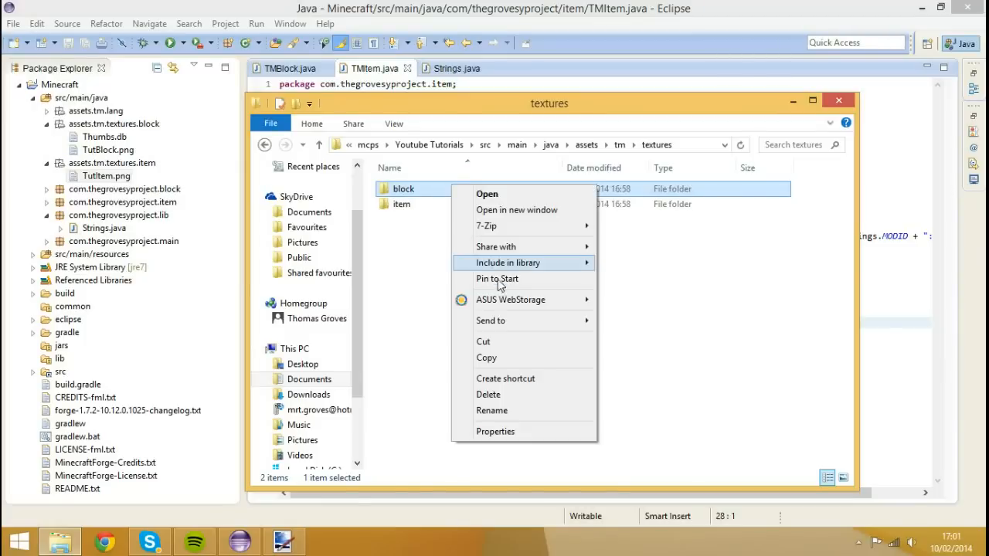
left_click(491, 411)
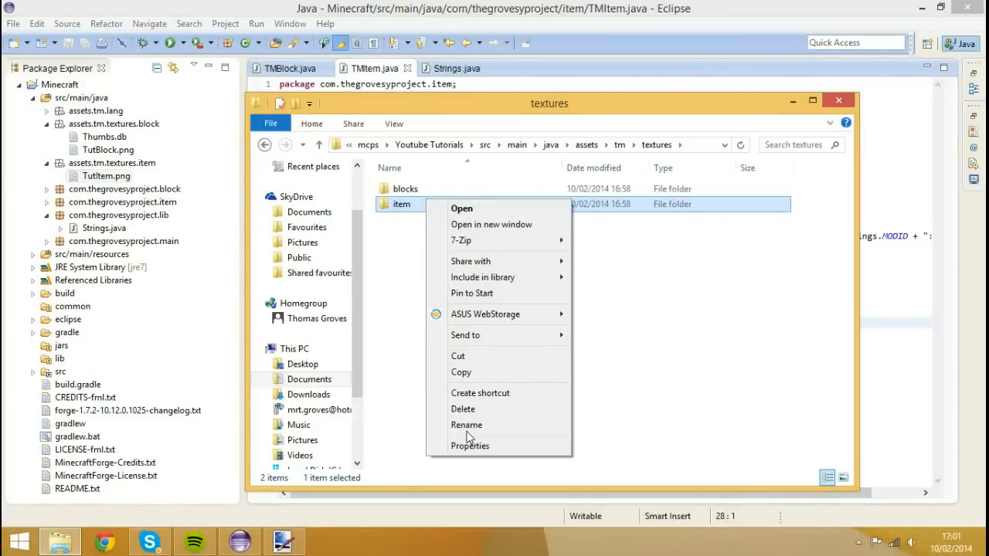
left_click(467, 425)
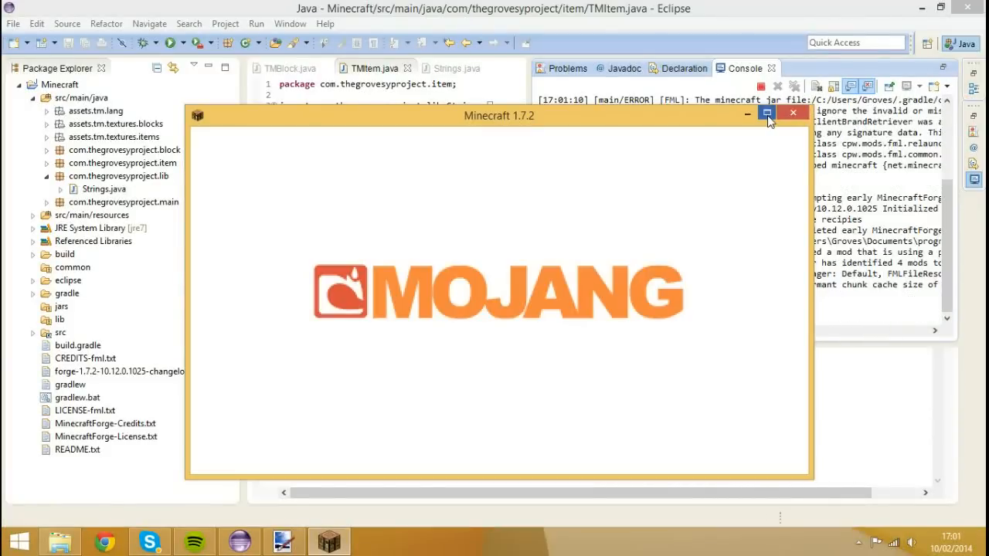
Step: Maximise the relaunched client and enter the Singleplayer world to place the block and drop the item
left_click(767, 112)
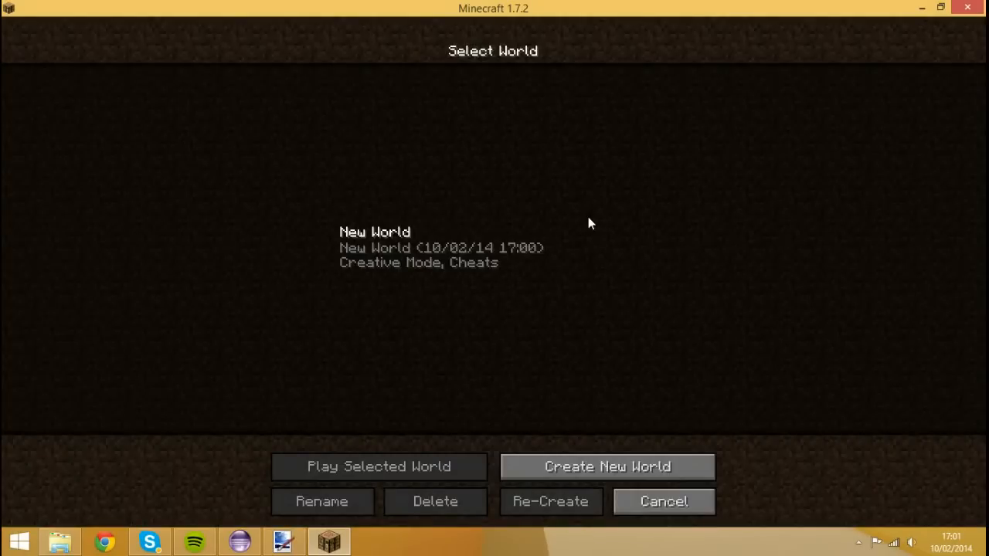
left_click(663, 501)
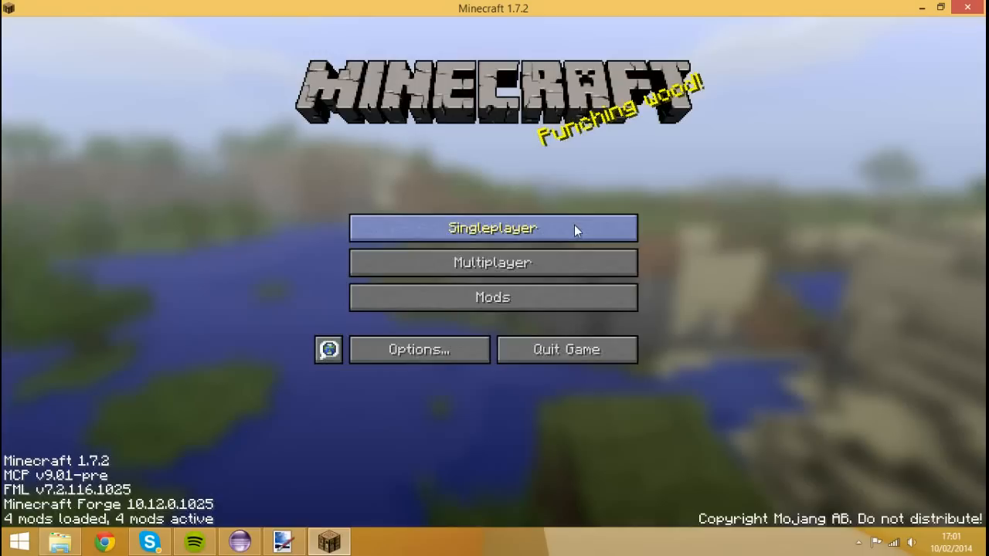
left_click(492, 227)
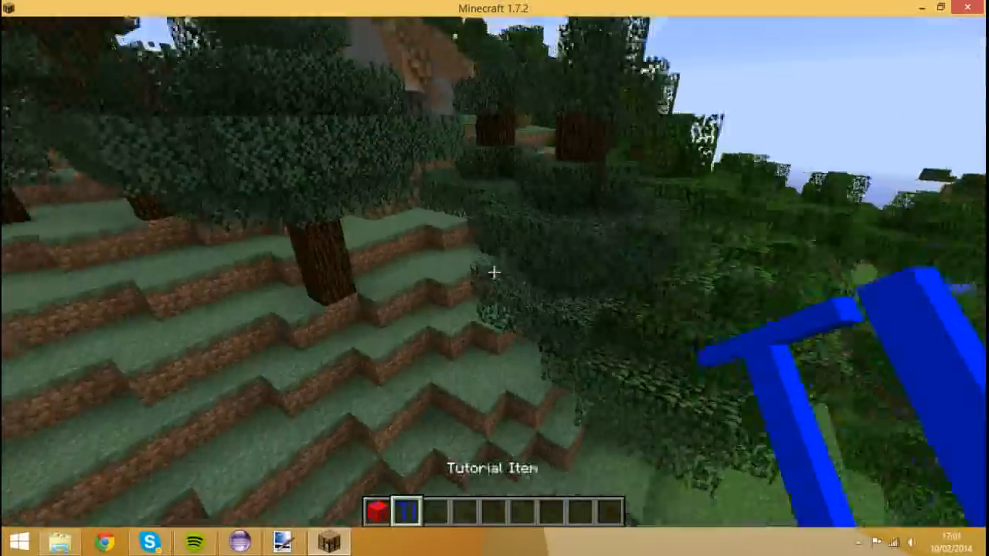
mouse_move(495, 278)
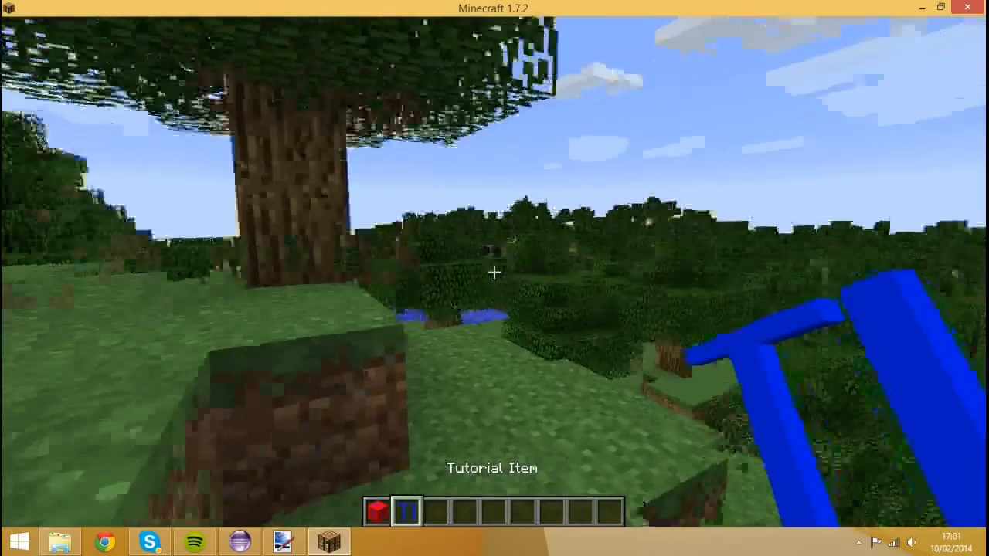
mouse_move(495, 272)
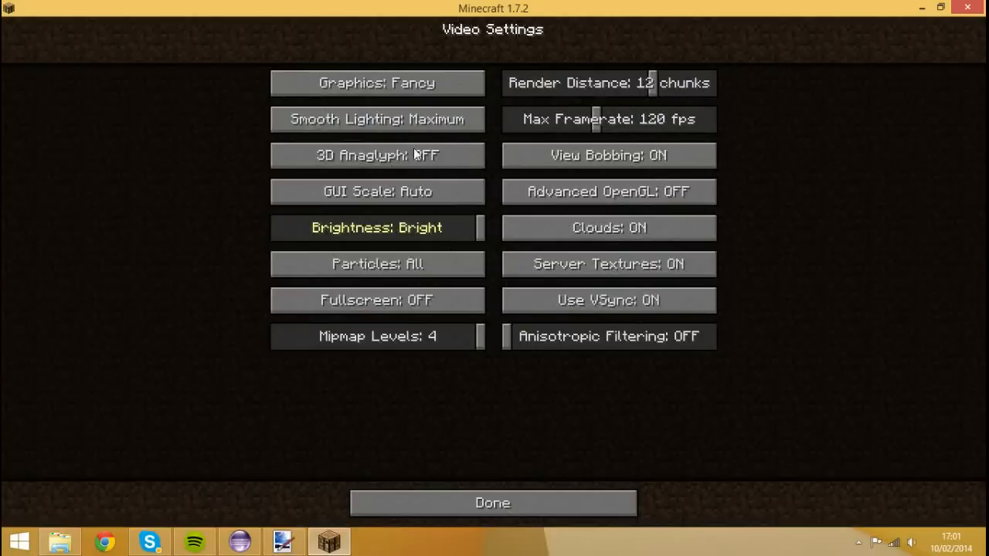
Step: Switch to fast graphics in Video Settings and show the F3 debug overlay over the red T and blue TI textures
left_click(491, 504)
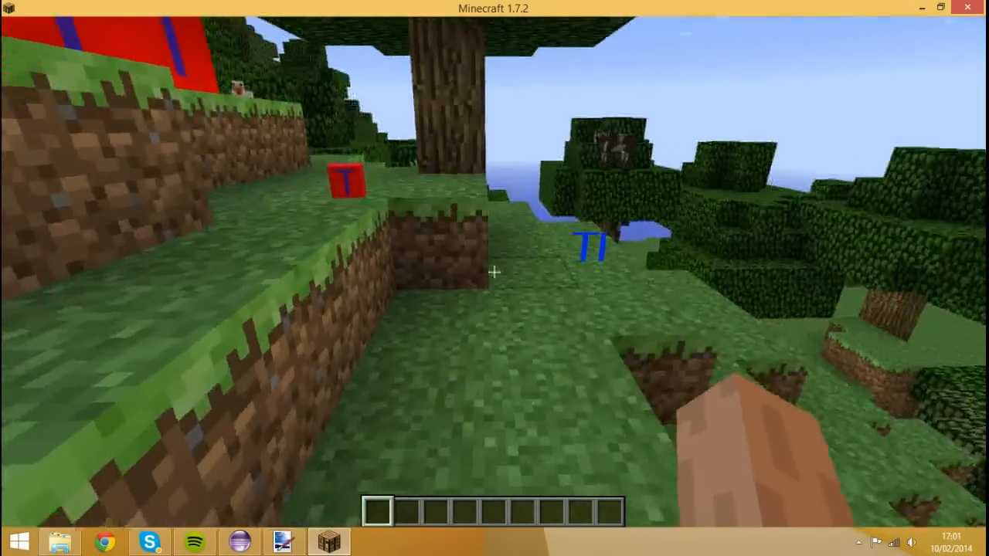
mouse_move(494, 279)
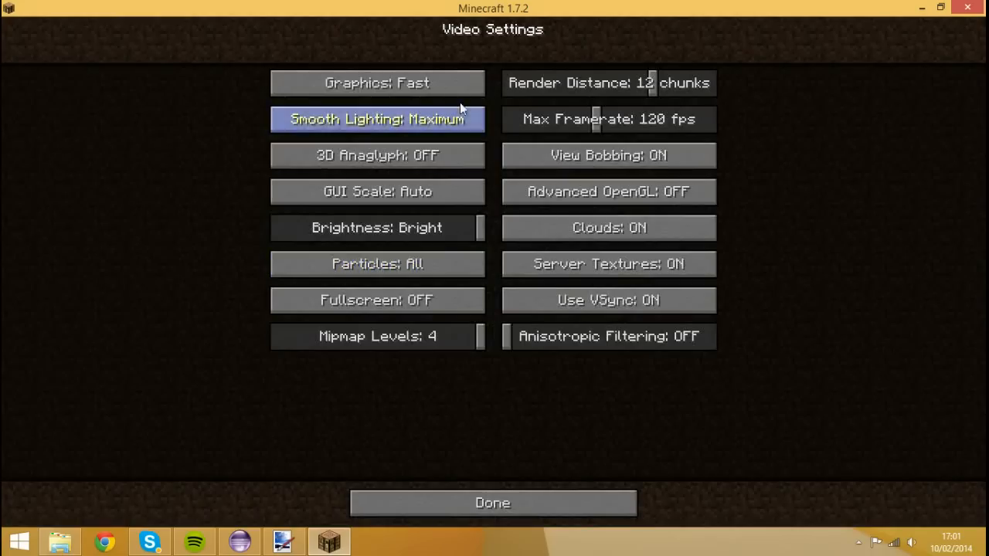
left_click(491, 504)
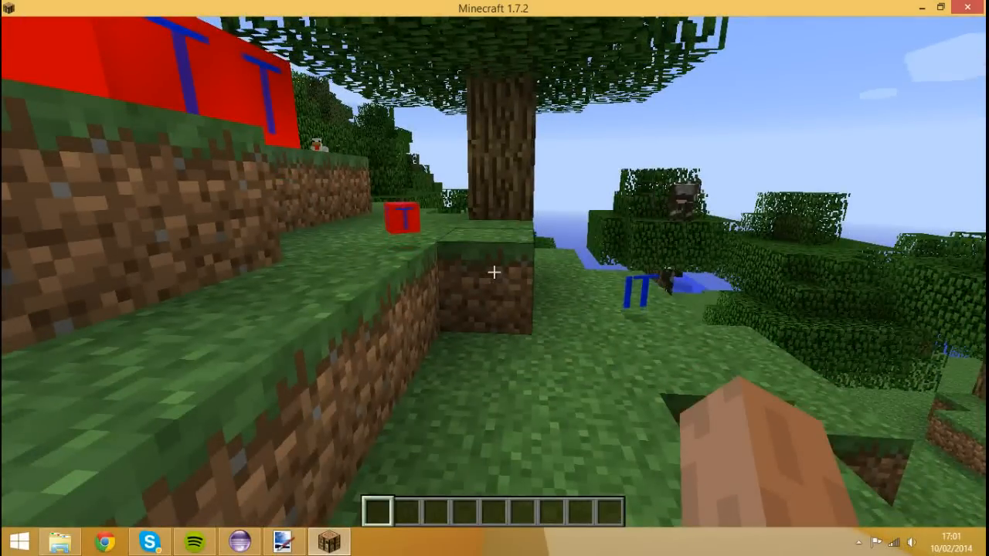
key("F3")
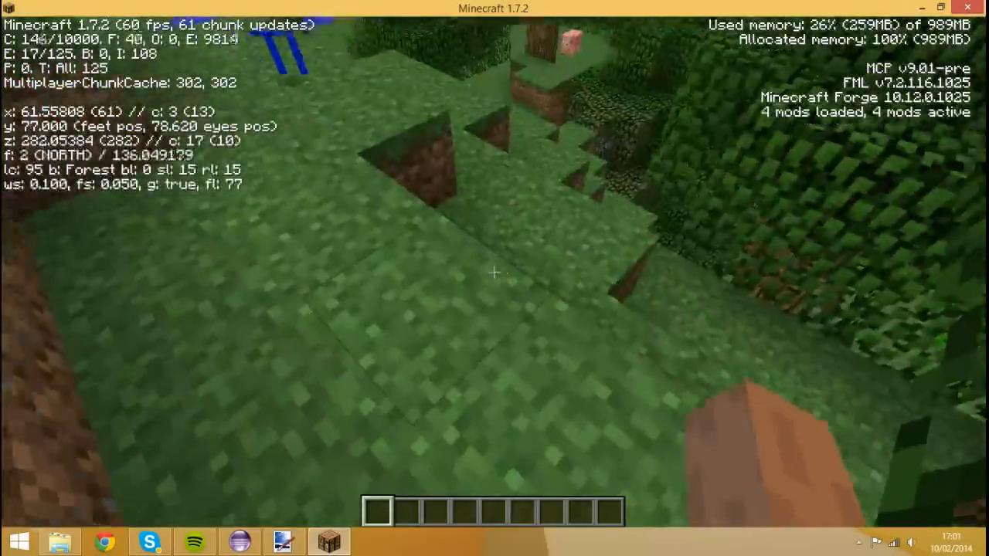